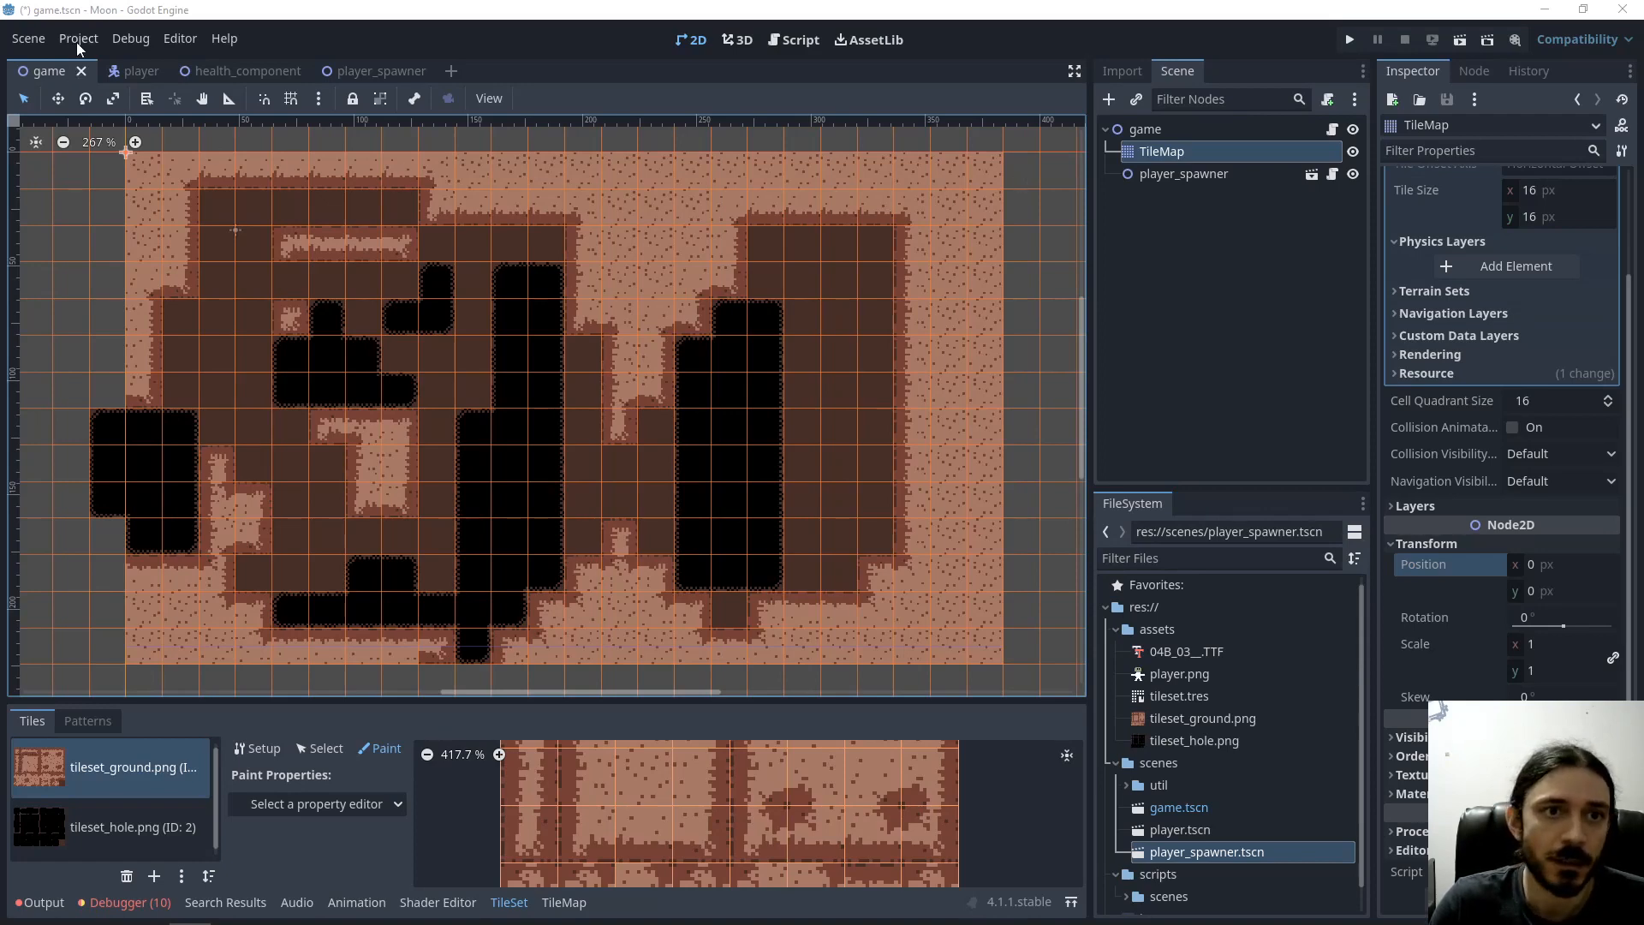
View the 2D physics layer names in Project Settings
{"action": "left_click", "coordinate": [77, 39]}
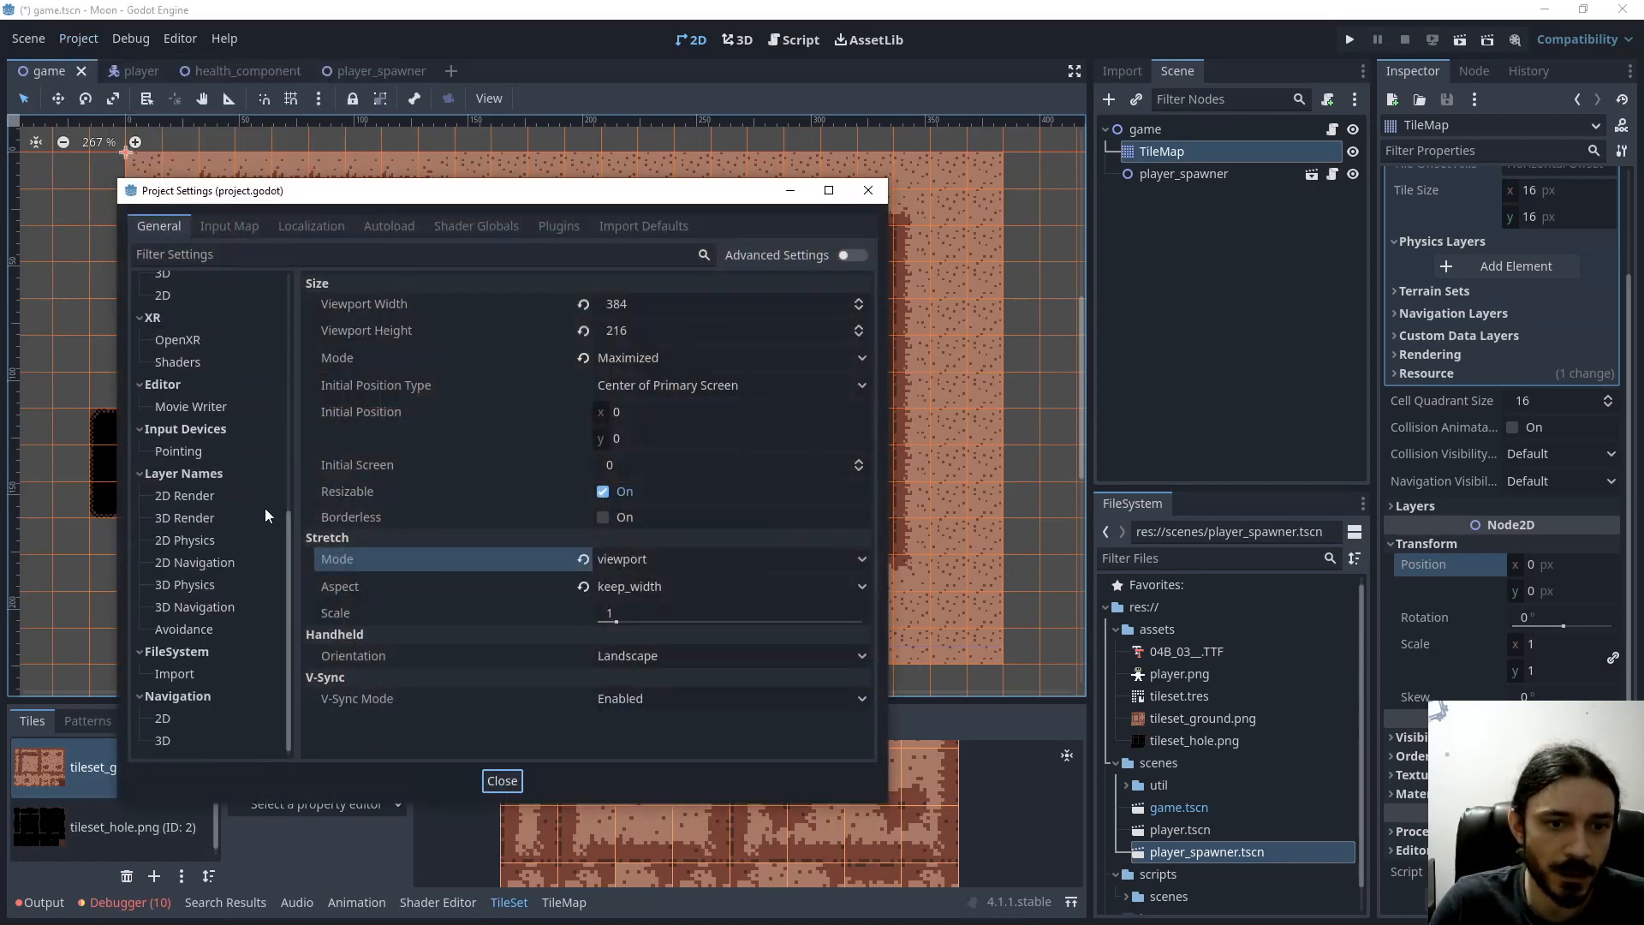
{"action": "mouse_move", "coordinate": [197, 544]}
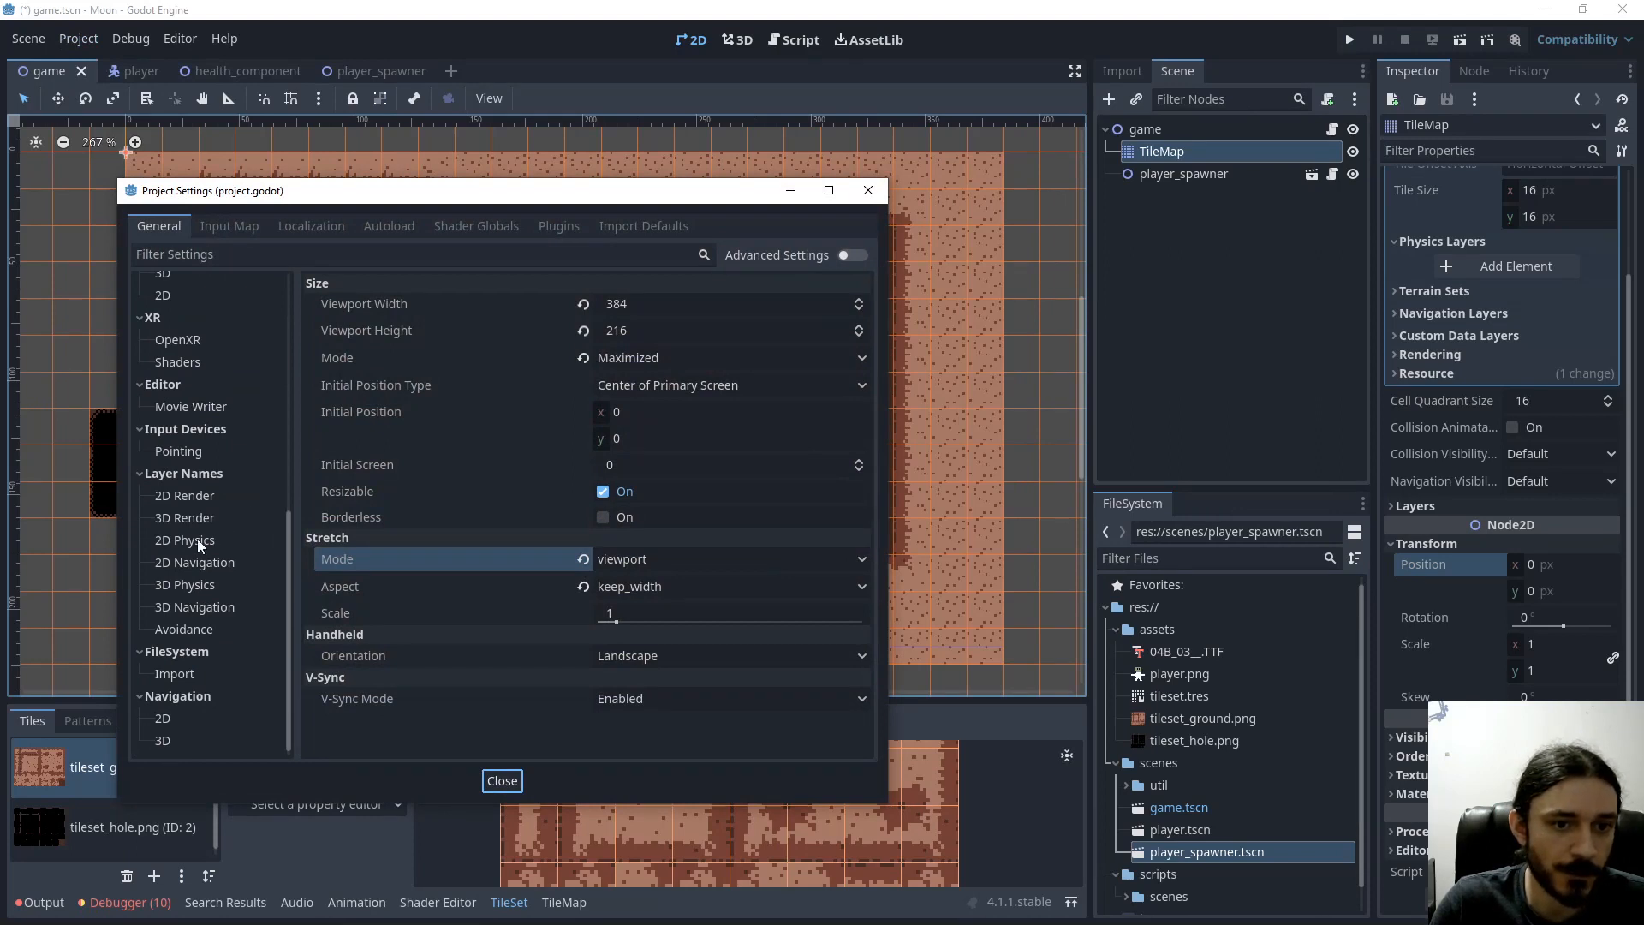
{"action": "left_click", "coordinate": [185, 540]}
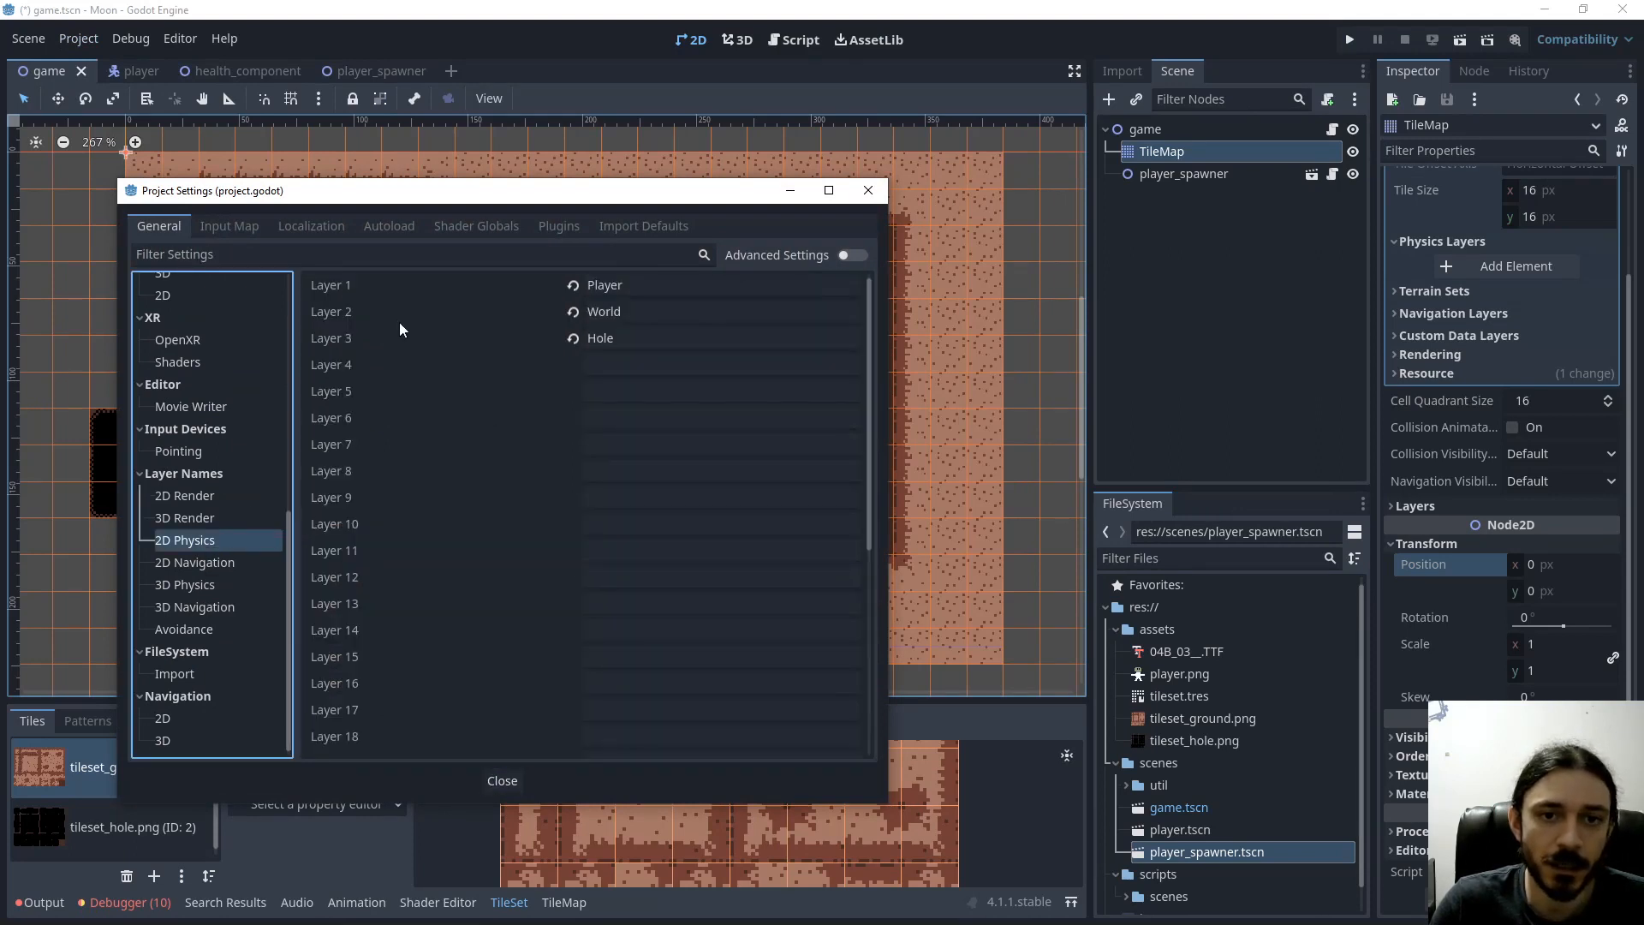
{"action": "mouse_move", "coordinate": [346, 293]}
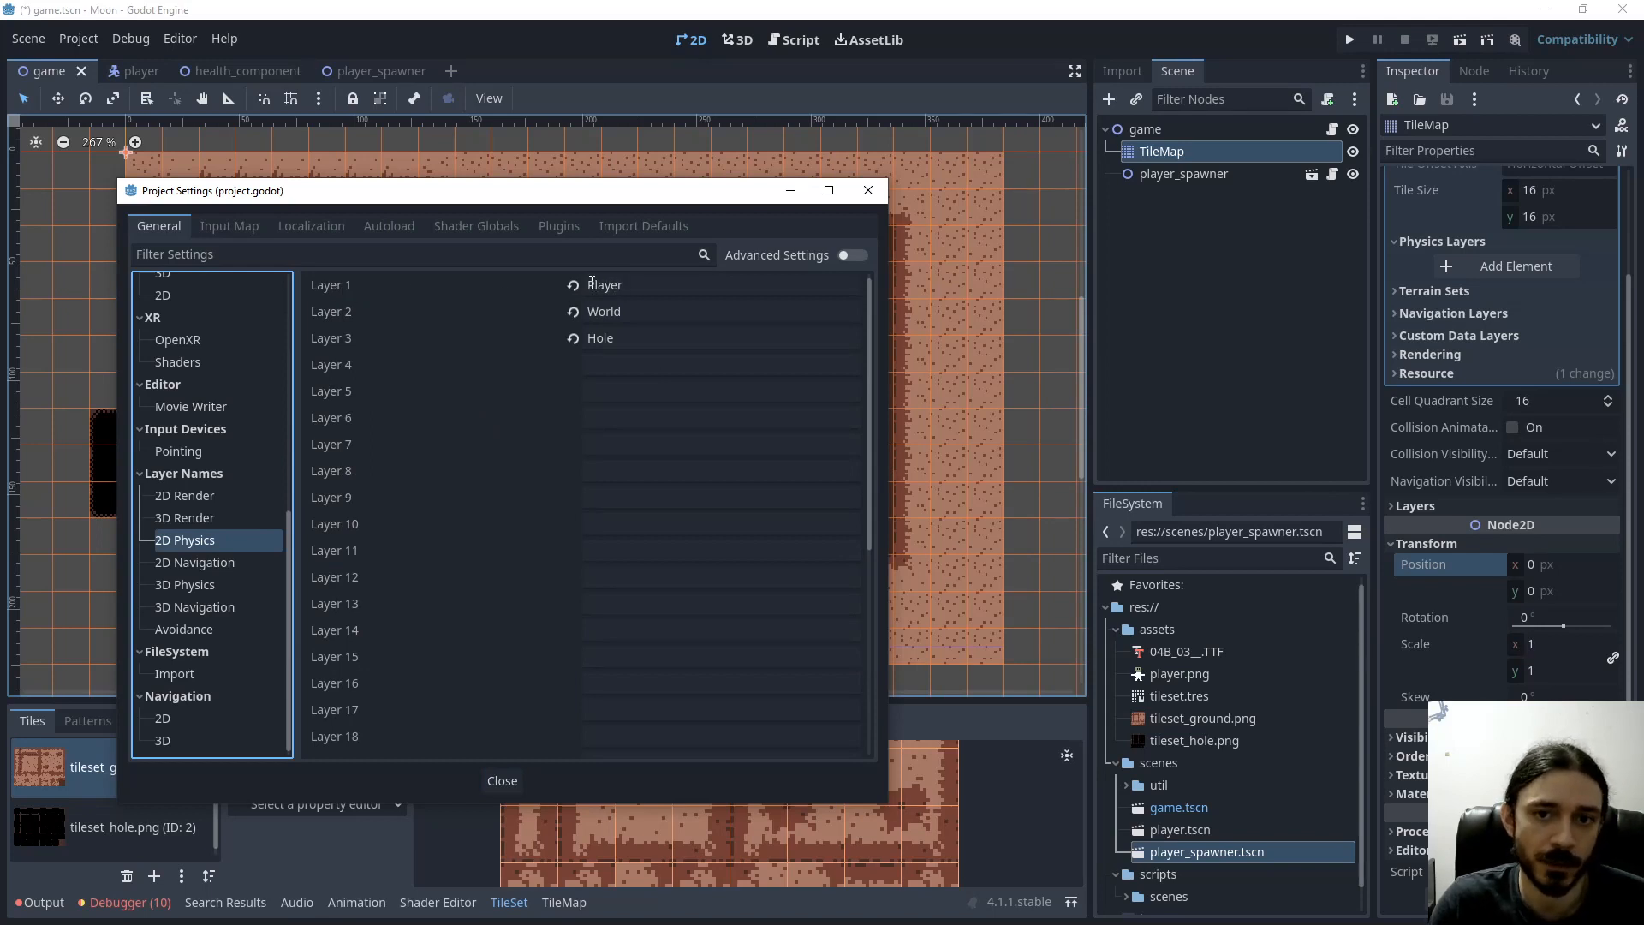
{"action": "mouse_move", "coordinate": [514, 315]}
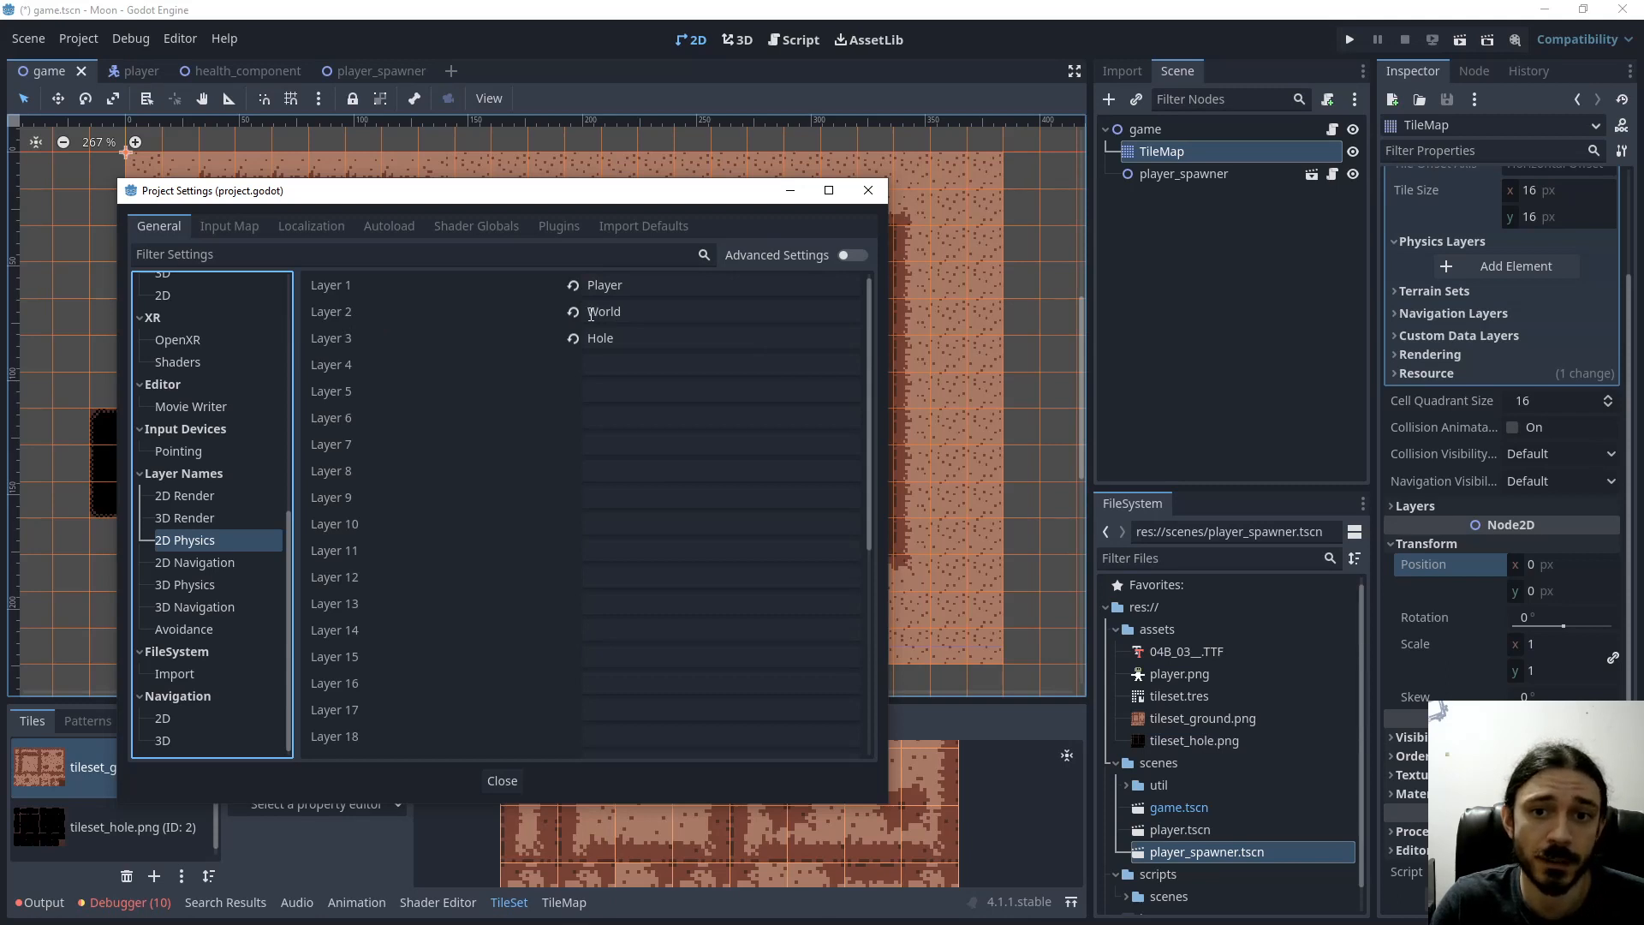
{"action": "mouse_move", "coordinate": [524, 320]}
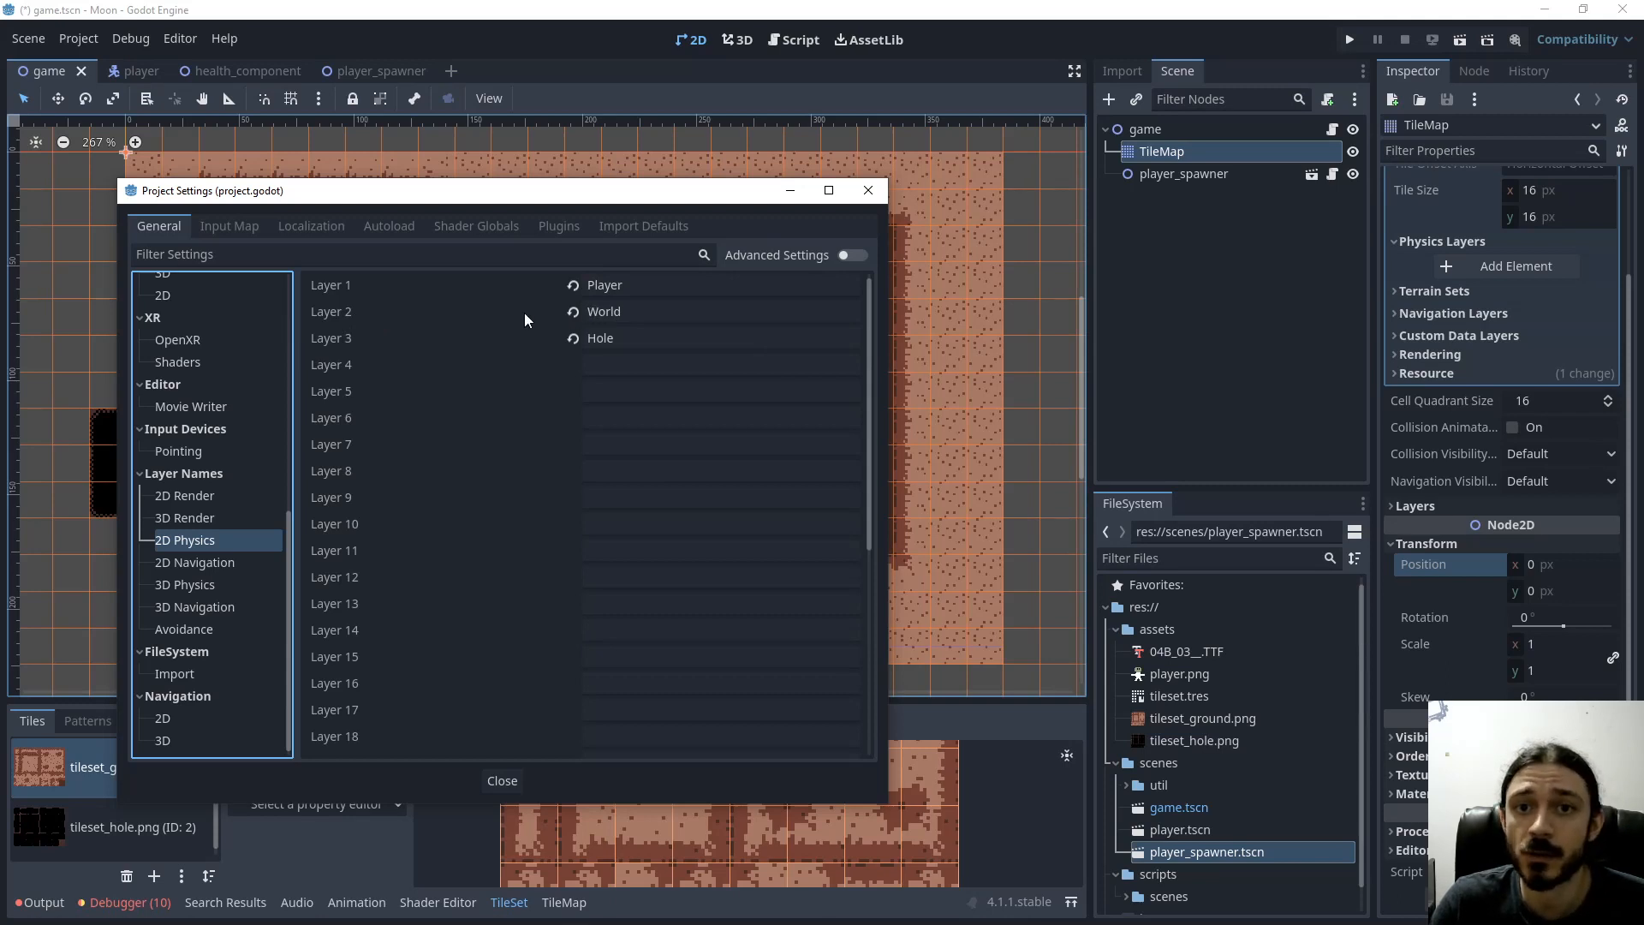
{"action": "mouse_move", "coordinate": [348, 344]}
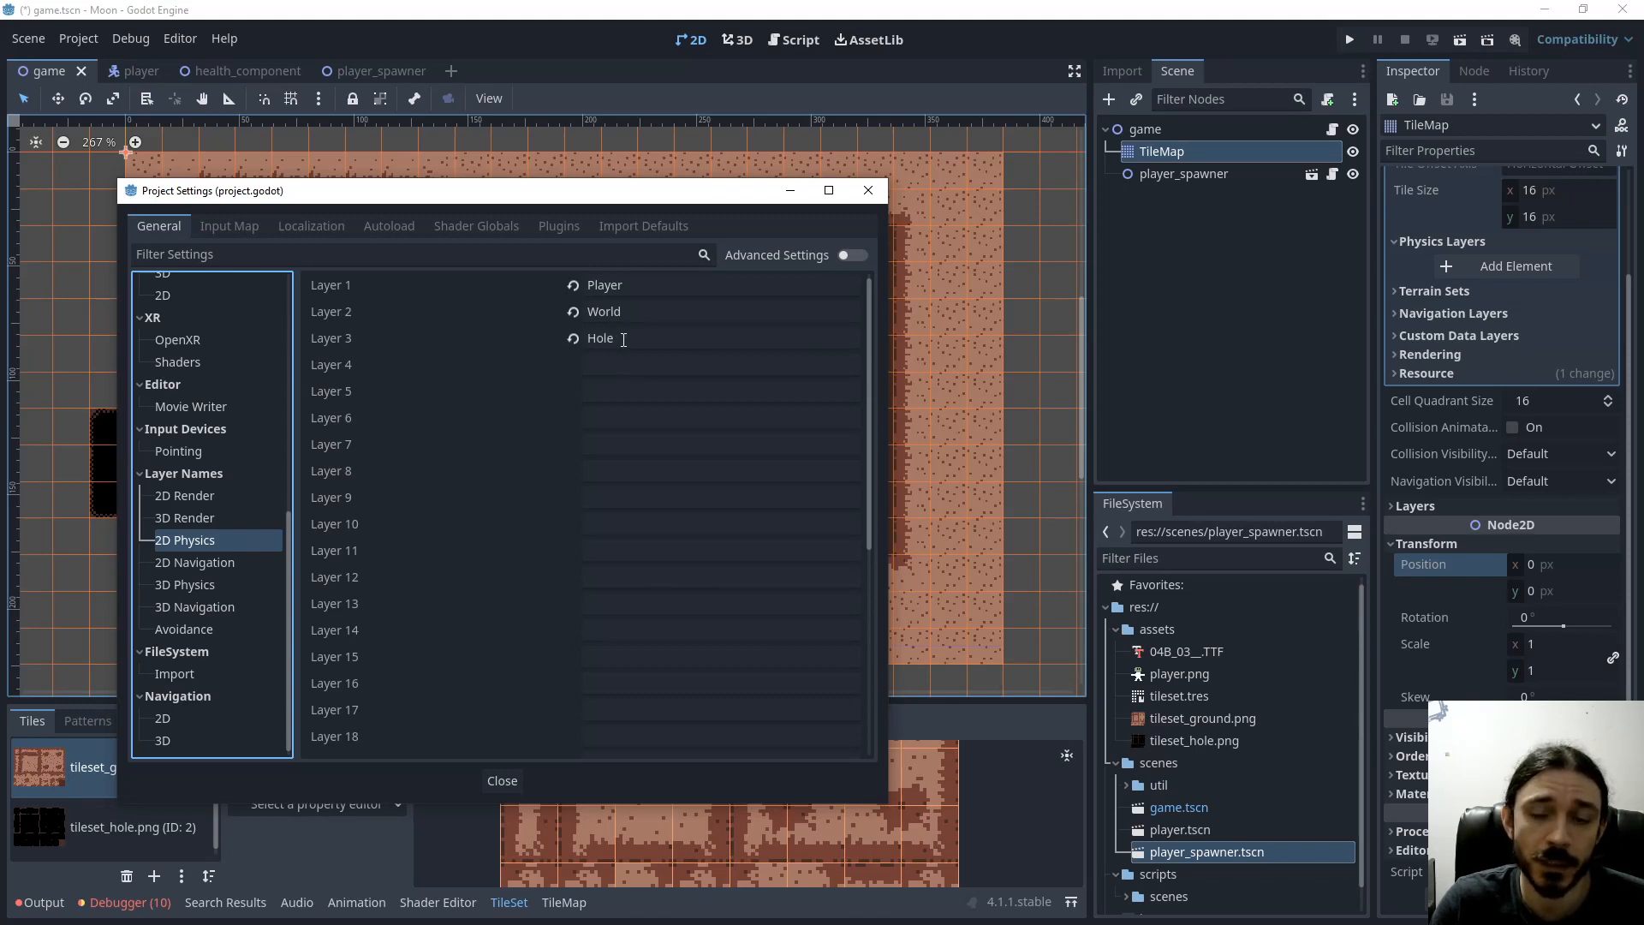
{"action": "mouse_move", "coordinate": [604, 359]}
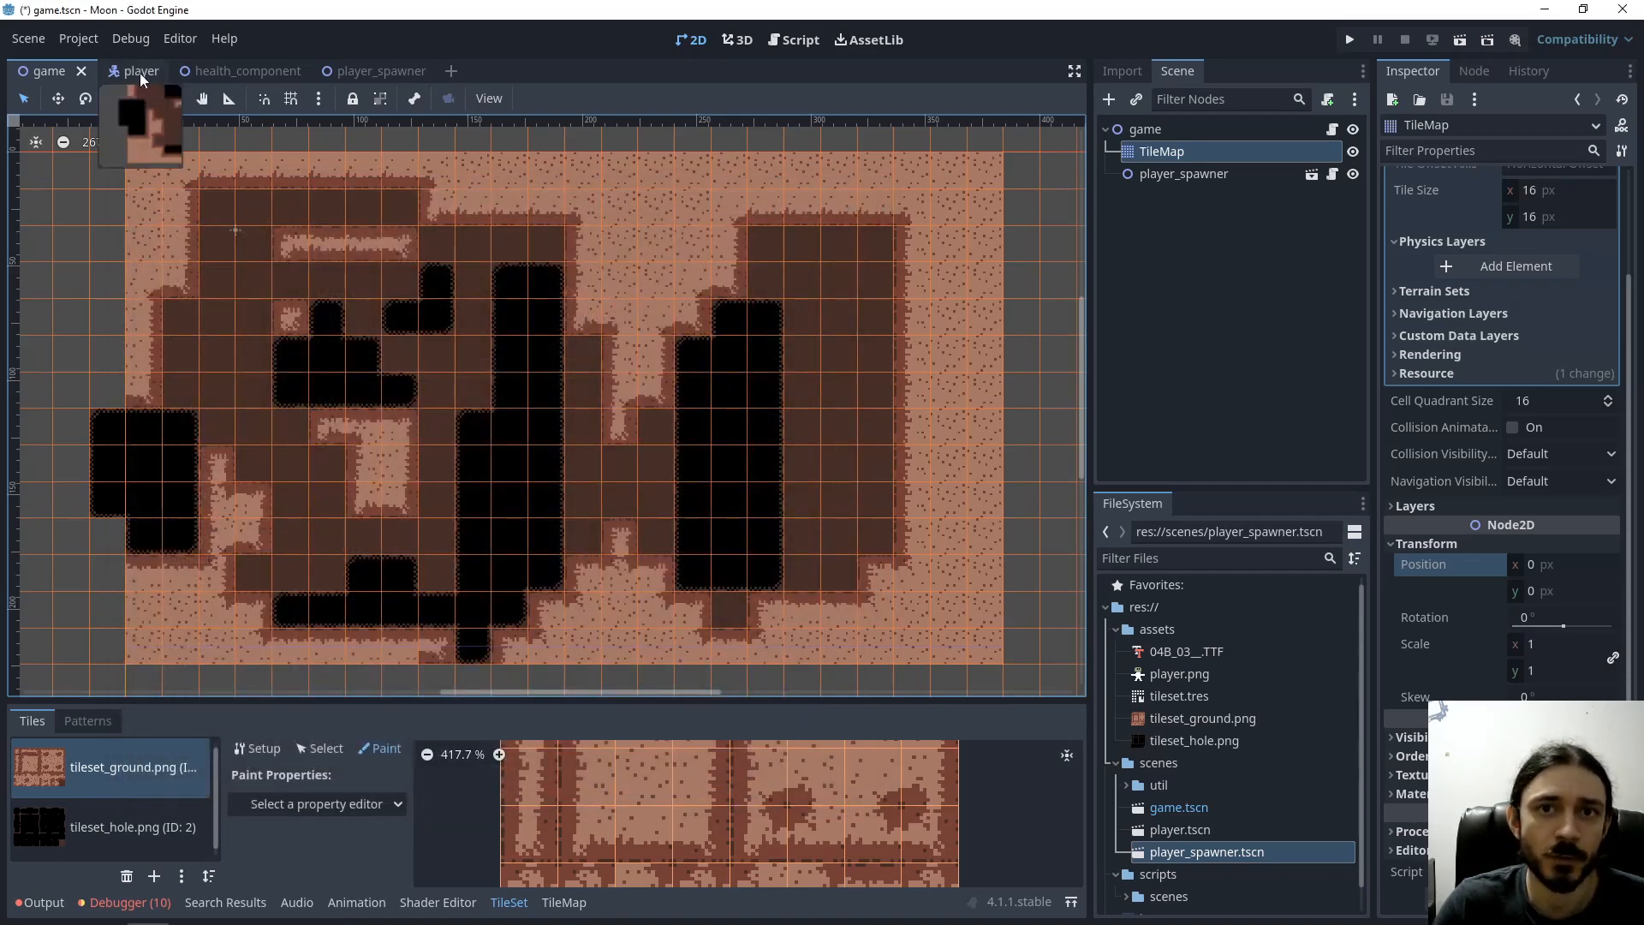
Review the player body and CollisionShape2D collision layer and mask, then its script
{"action": "left_click", "coordinate": [139, 70]}
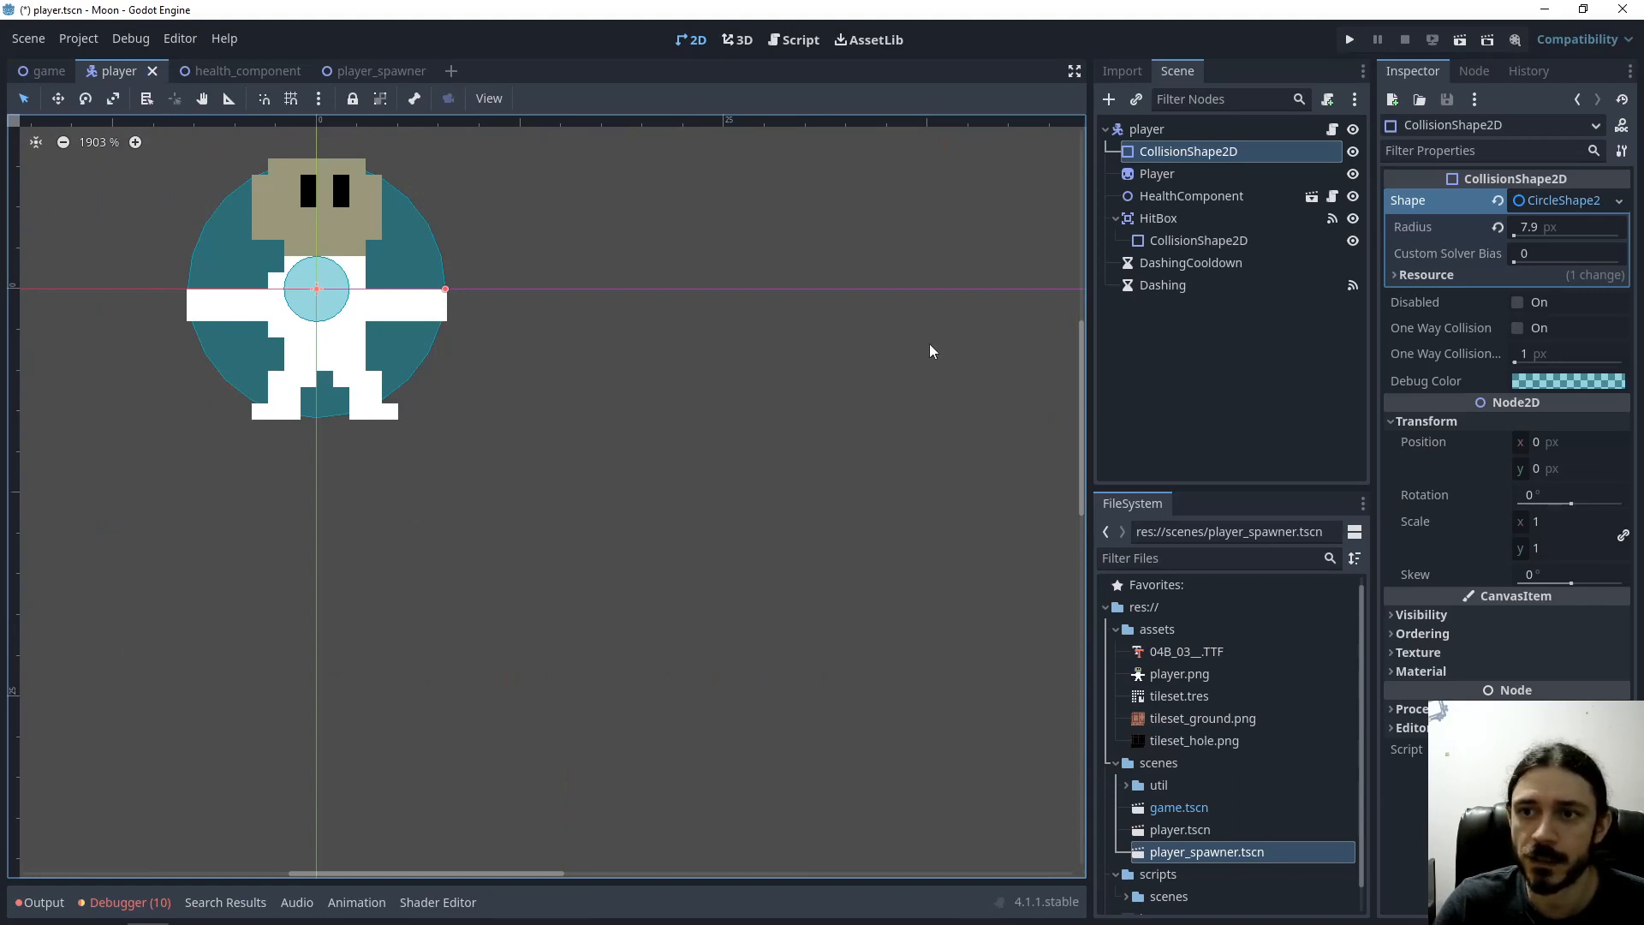
{"action": "left_click", "coordinate": [1146, 129]}
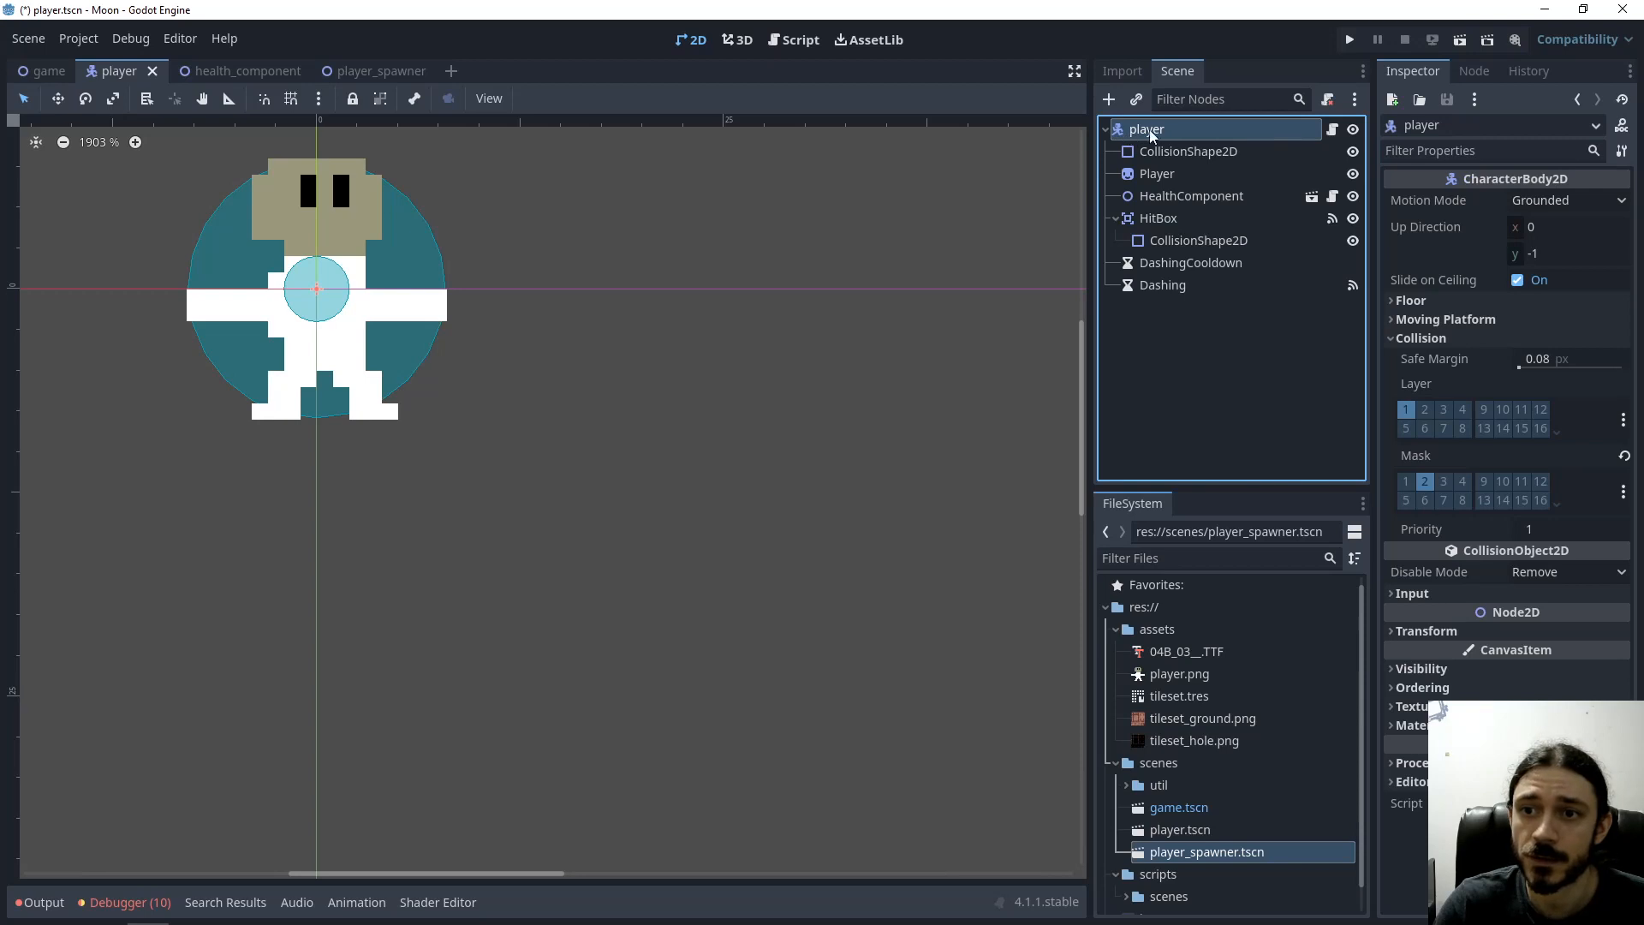
{"action": "mouse_move", "coordinate": [1166, 163]}
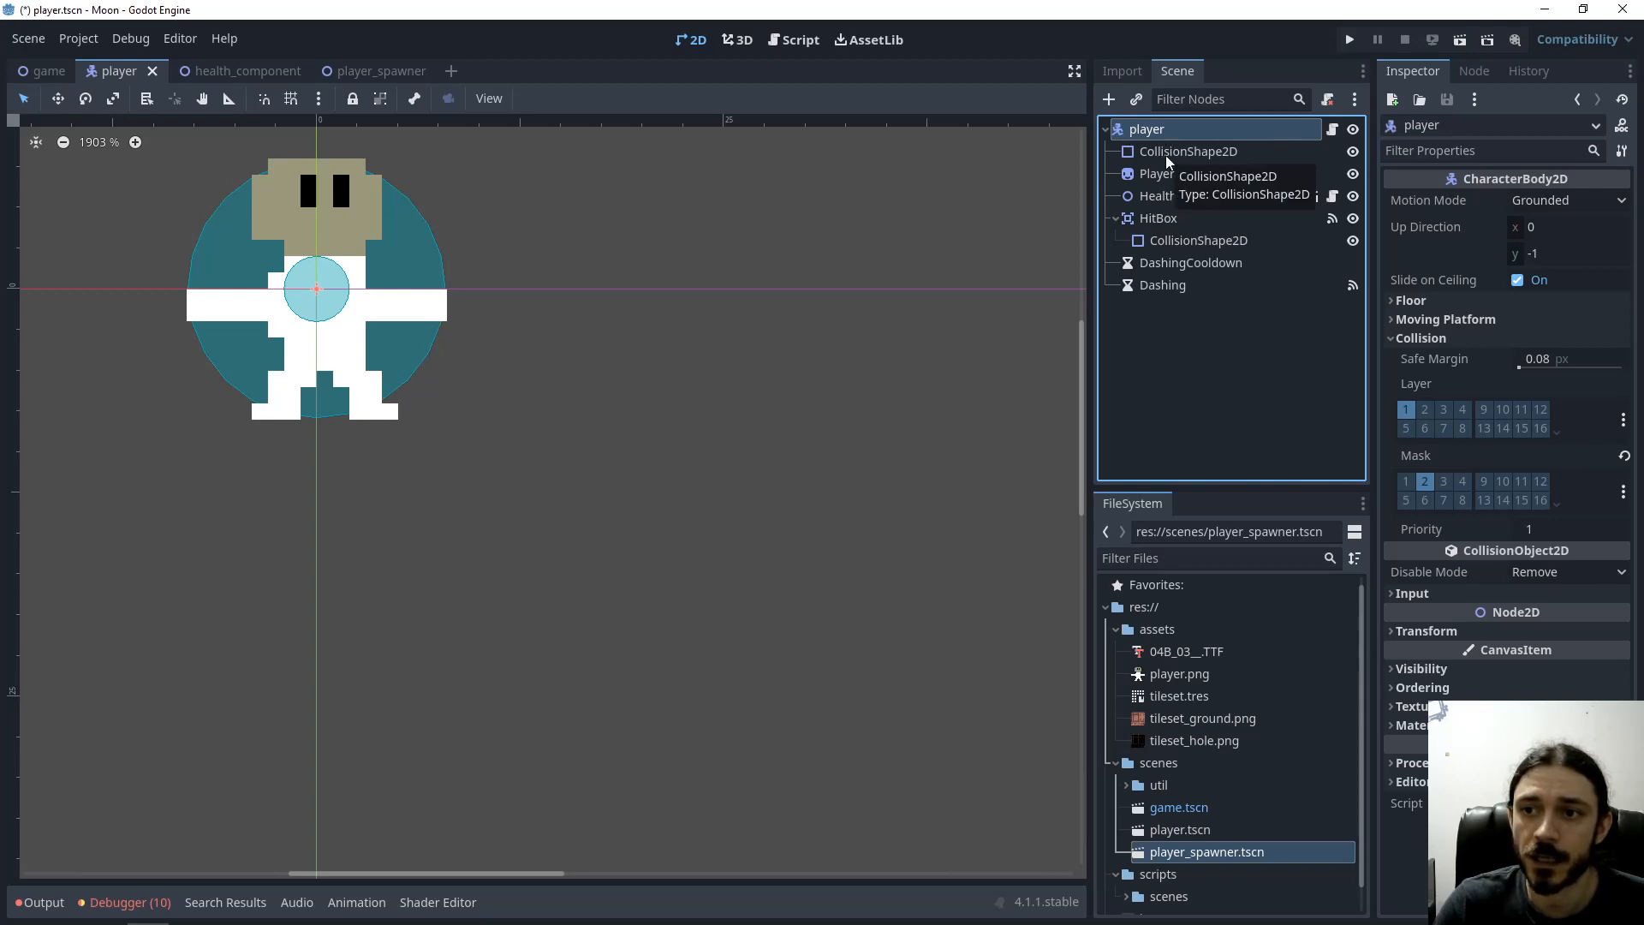
{"action": "left_click", "coordinate": [1188, 150]}
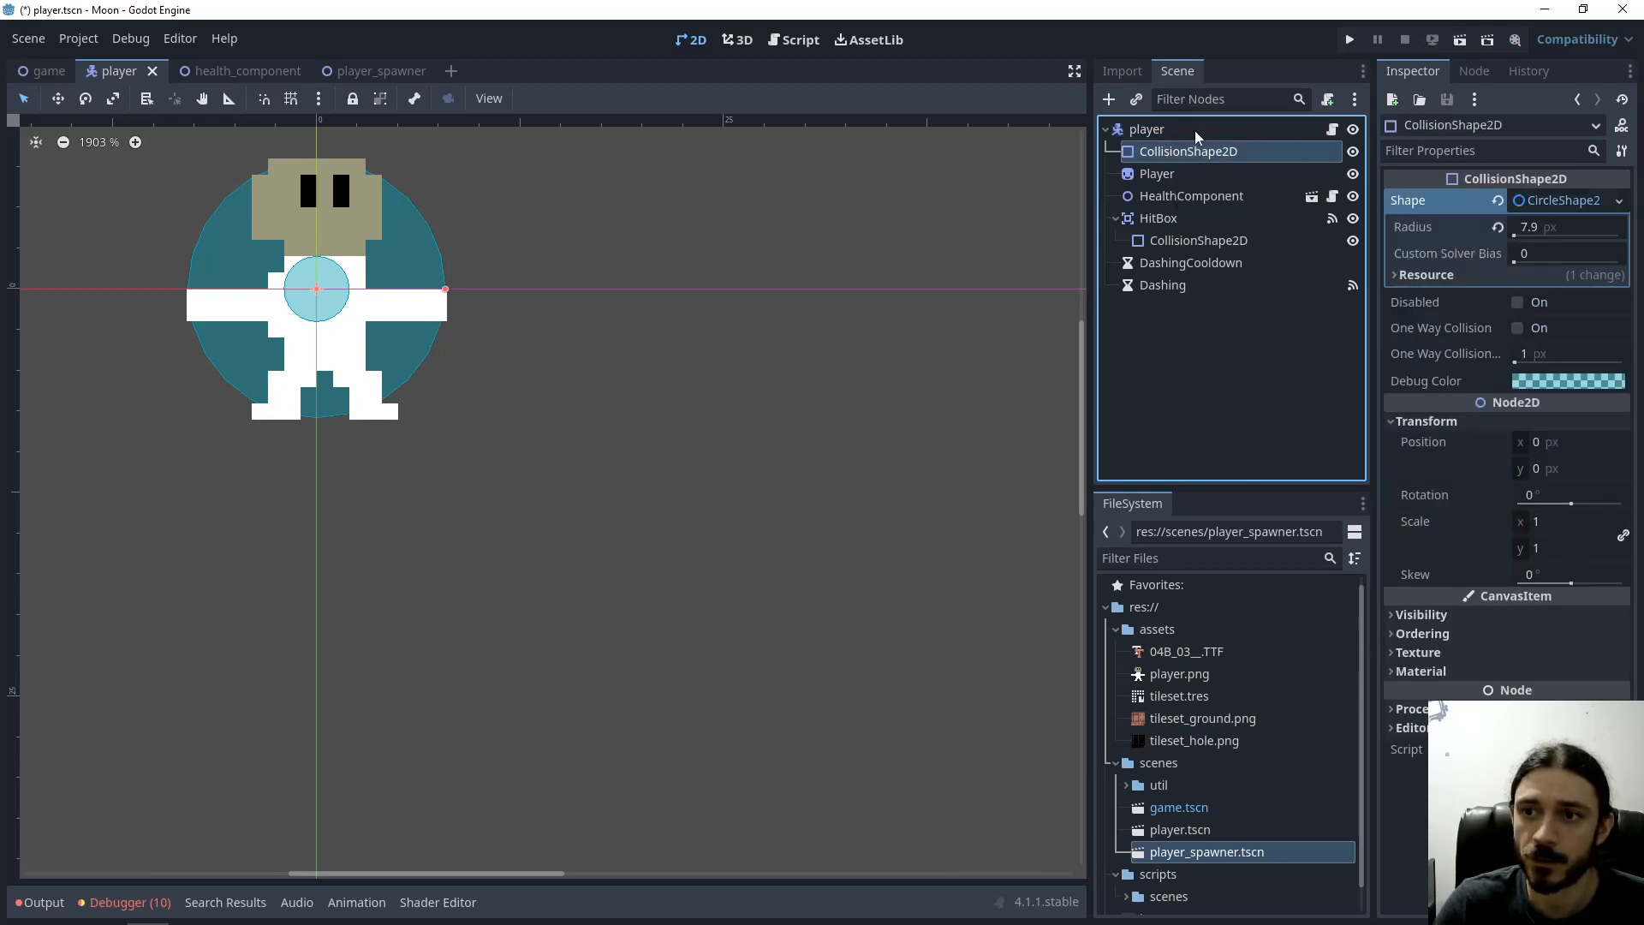
{"action": "mouse_move", "coordinate": [1157, 173]}
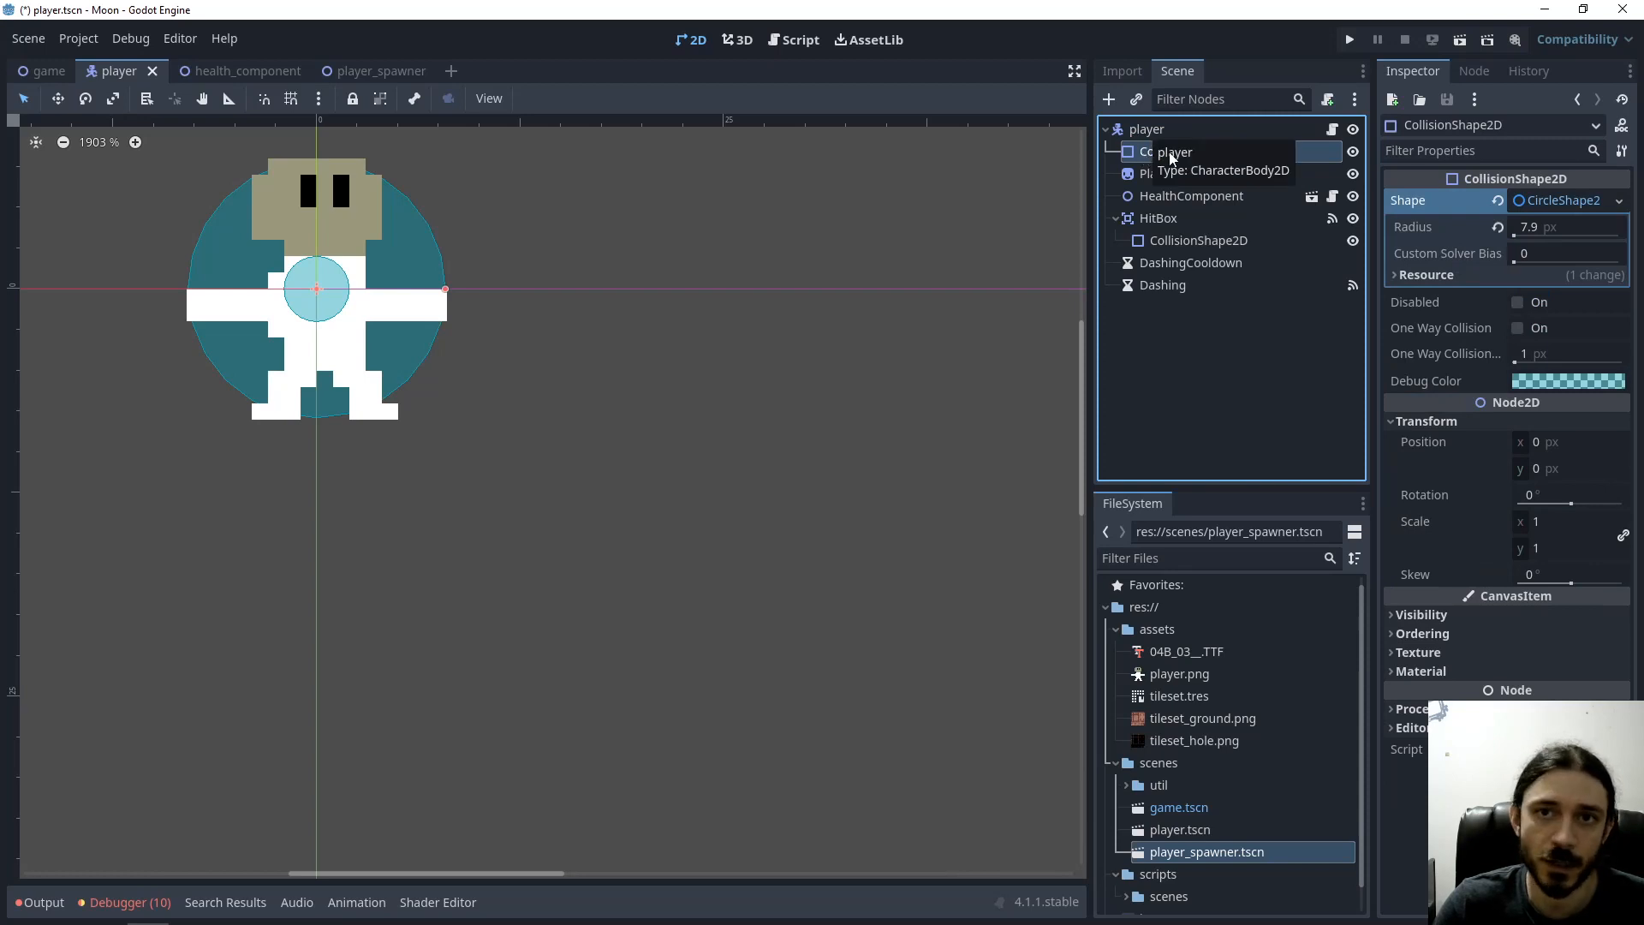
{"action": "left_click", "coordinate": [1147, 128]}
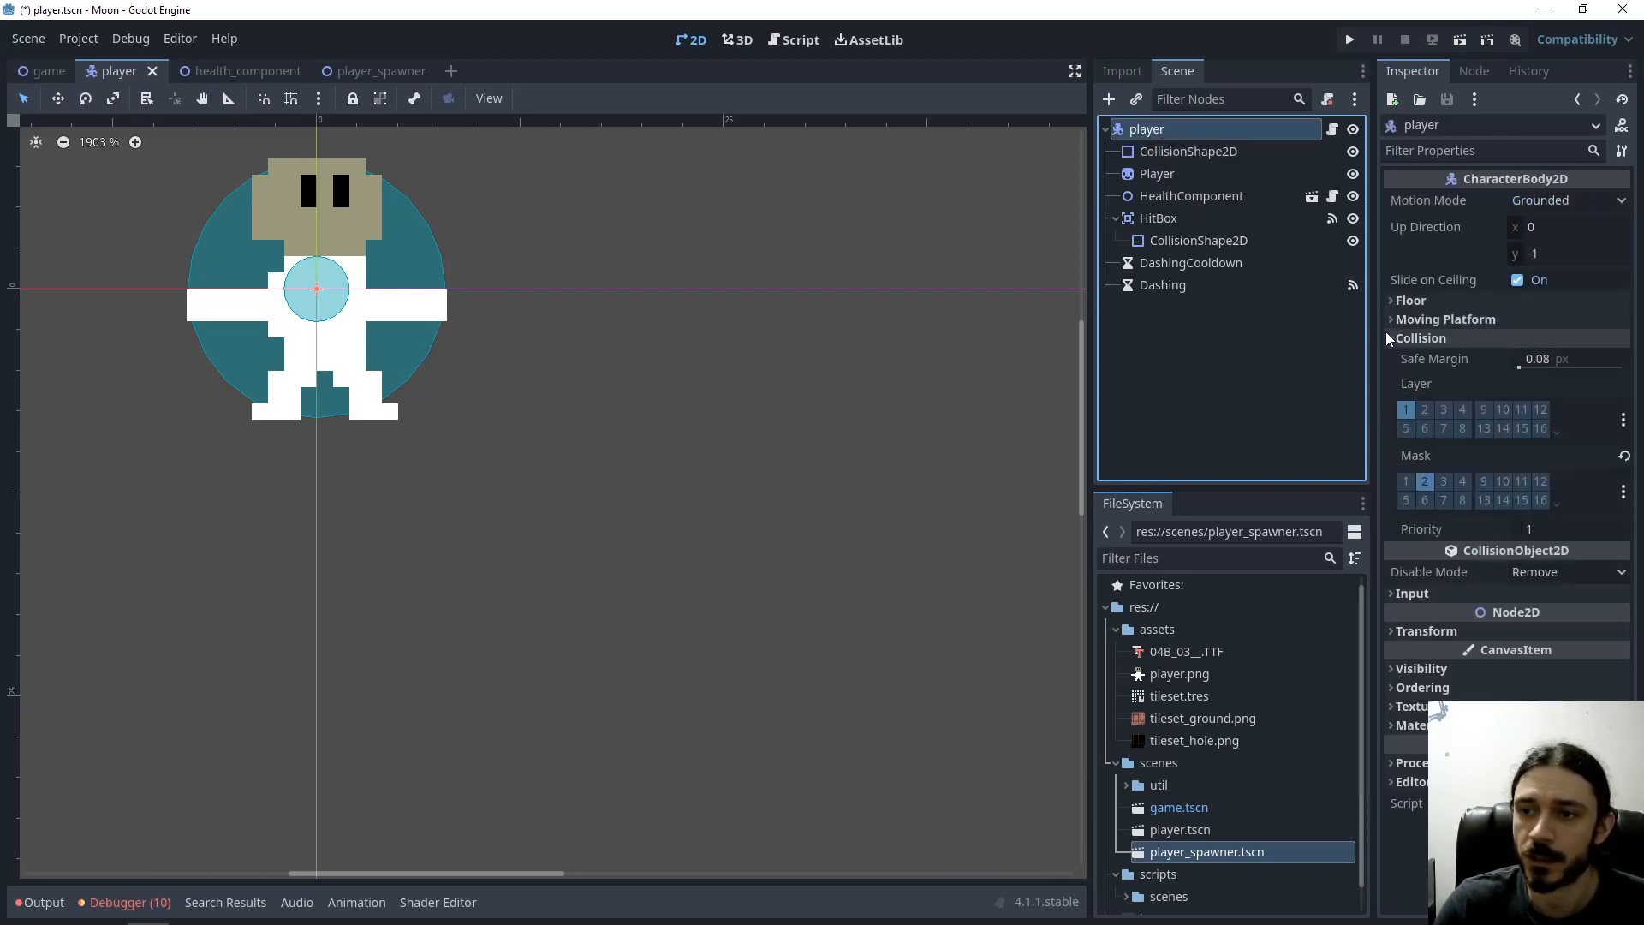
{"action": "mouse_move", "coordinate": [1407, 409]}
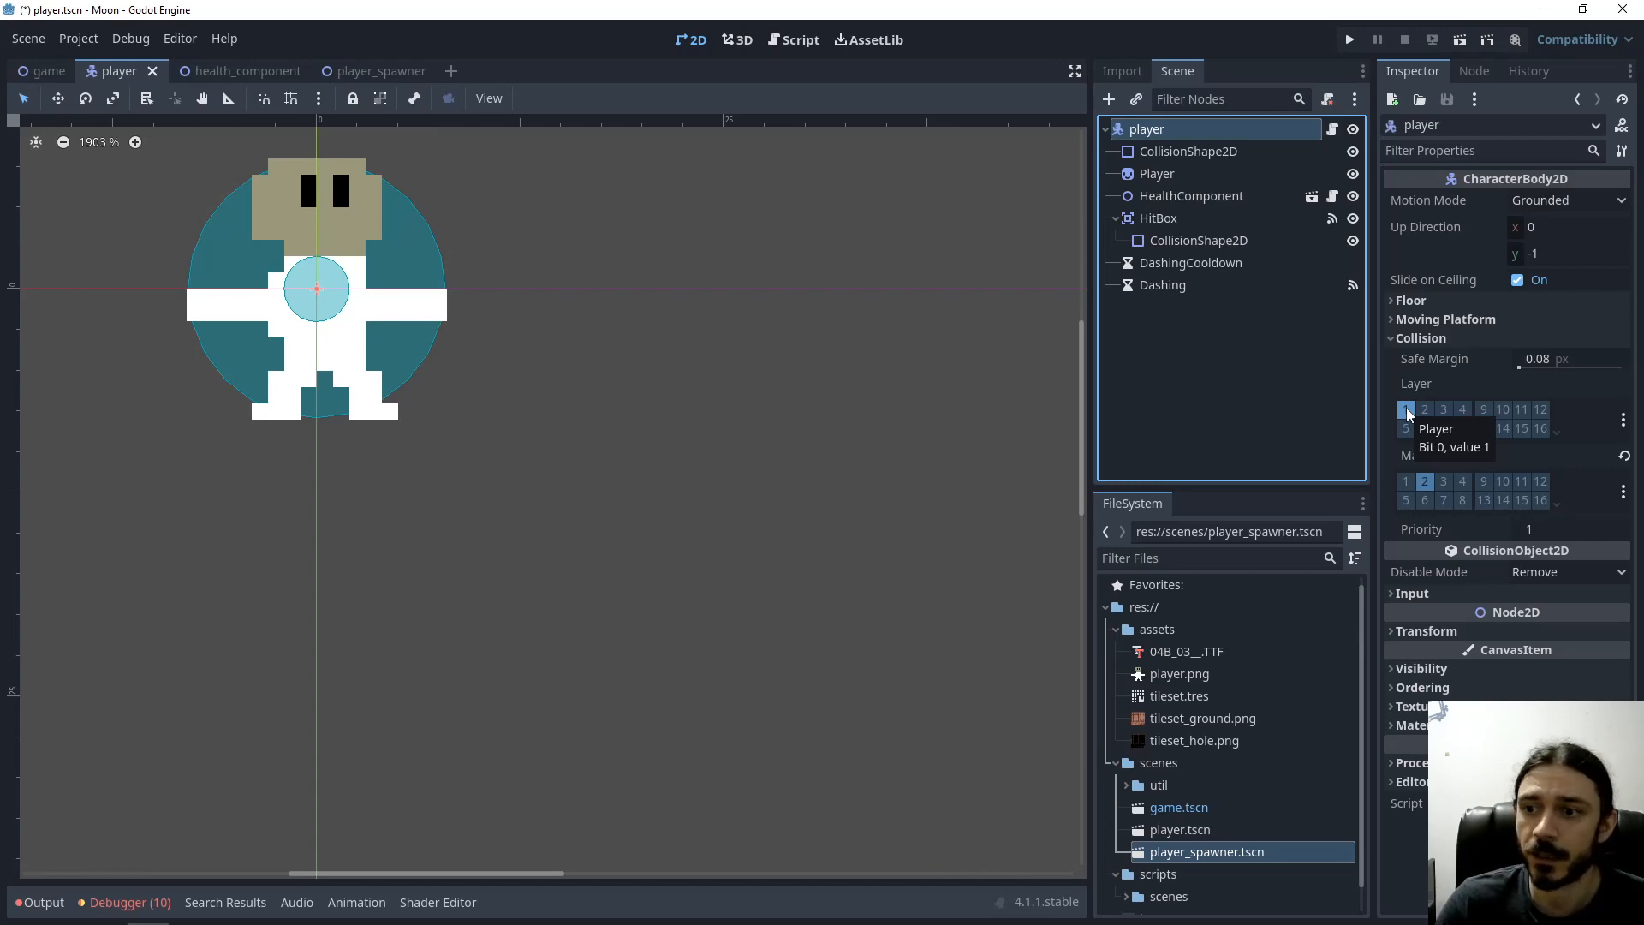
{"action": "mouse_move", "coordinate": [1425, 481]}
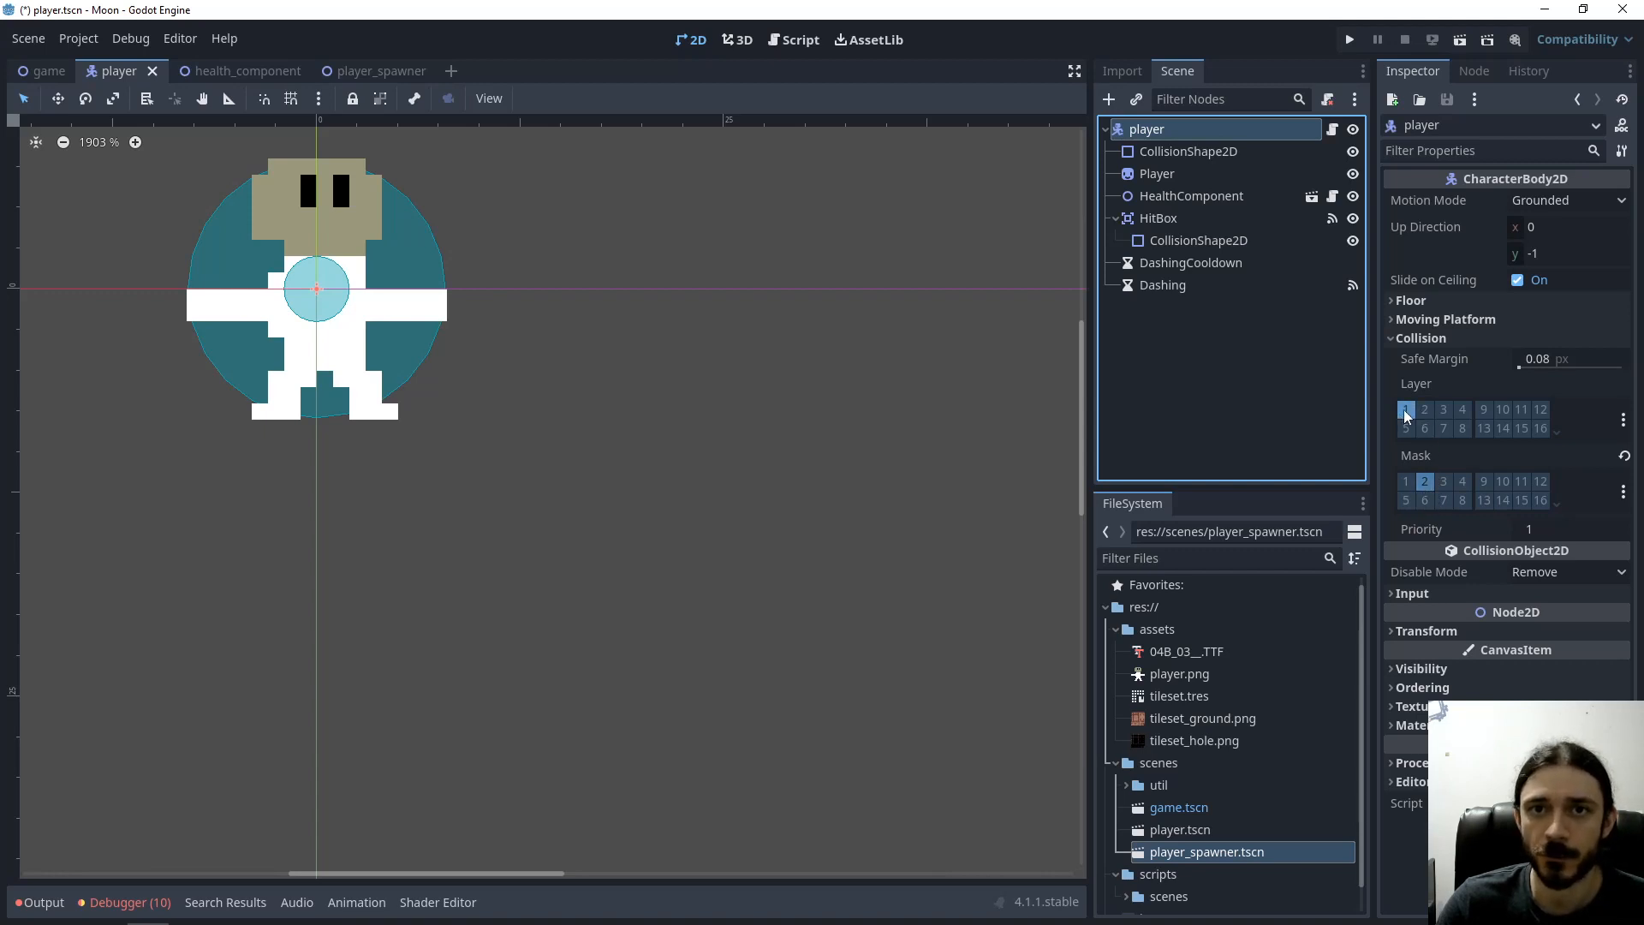
{"action": "left_click", "coordinate": [800, 40]}
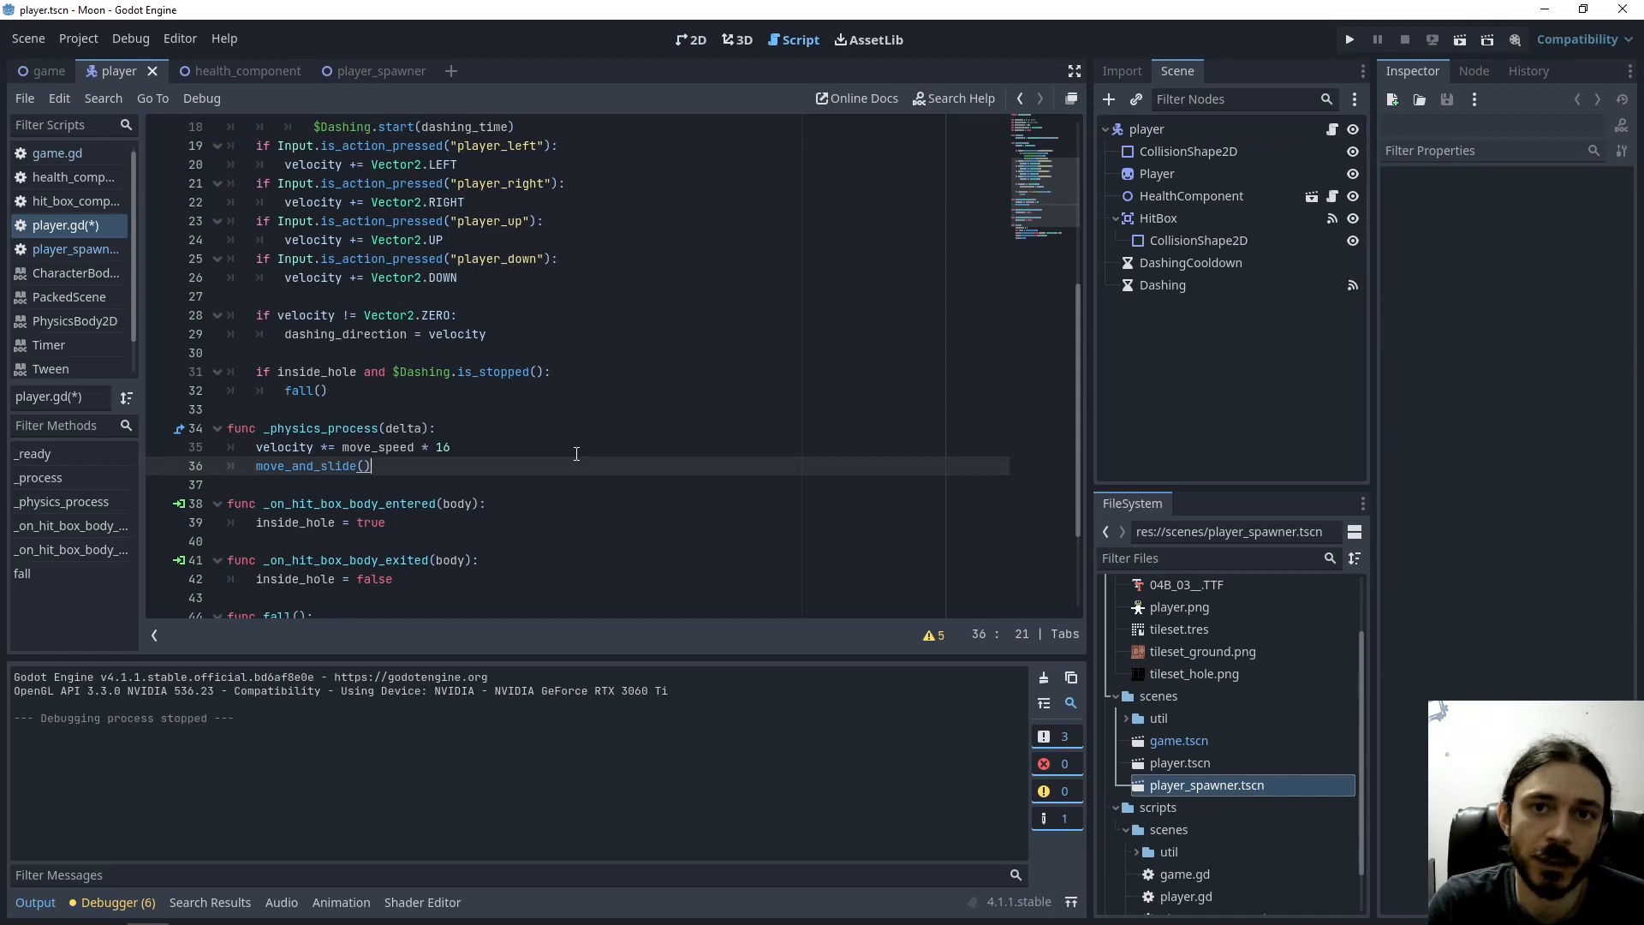
{"action": "mouse_move", "coordinate": [568, 491]}
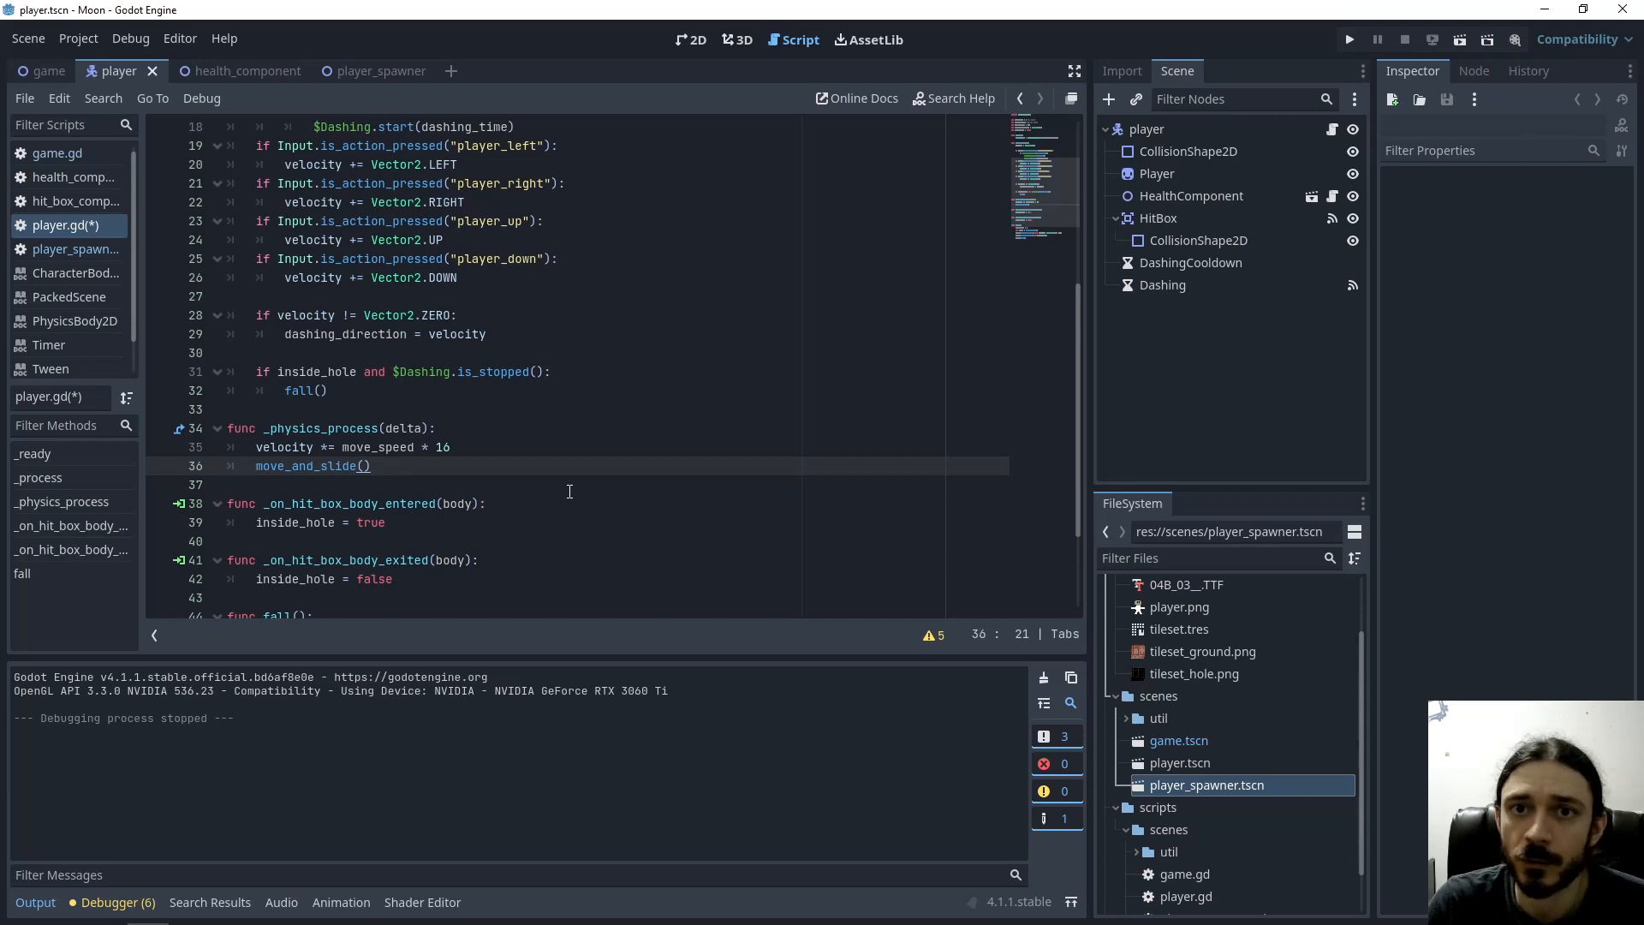
Review the _physics_process velocity line with speed multiplier 16 and the player root settings
{"action": "double_click", "coordinate": [283, 447]}
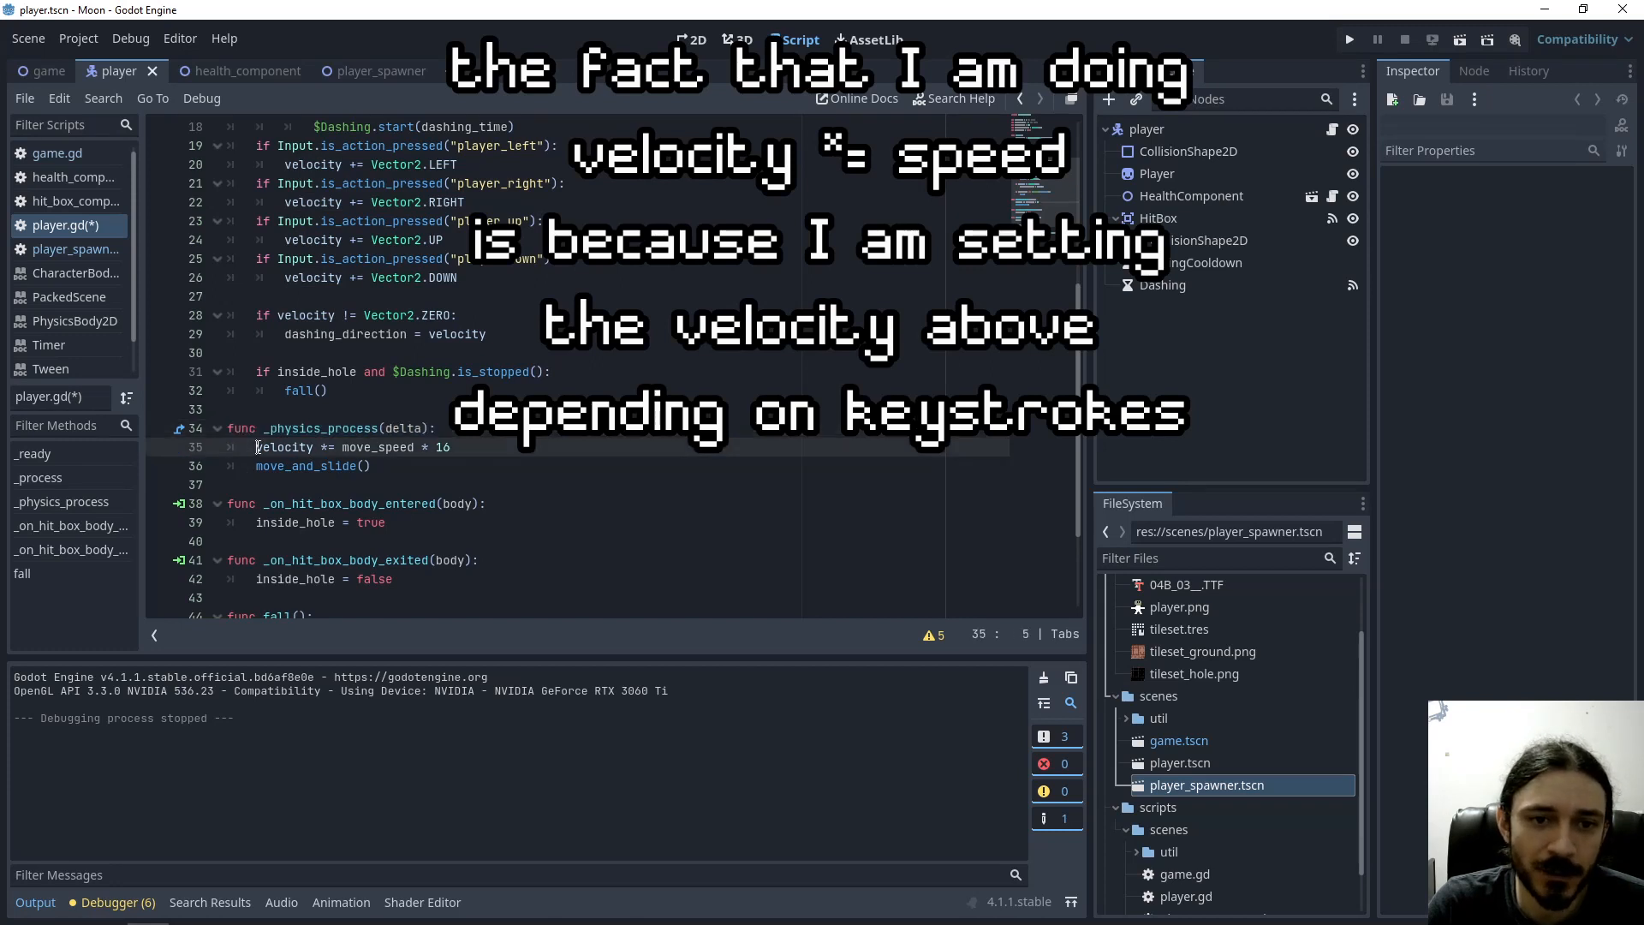
{"action": "double_click", "coordinate": [376, 447]}
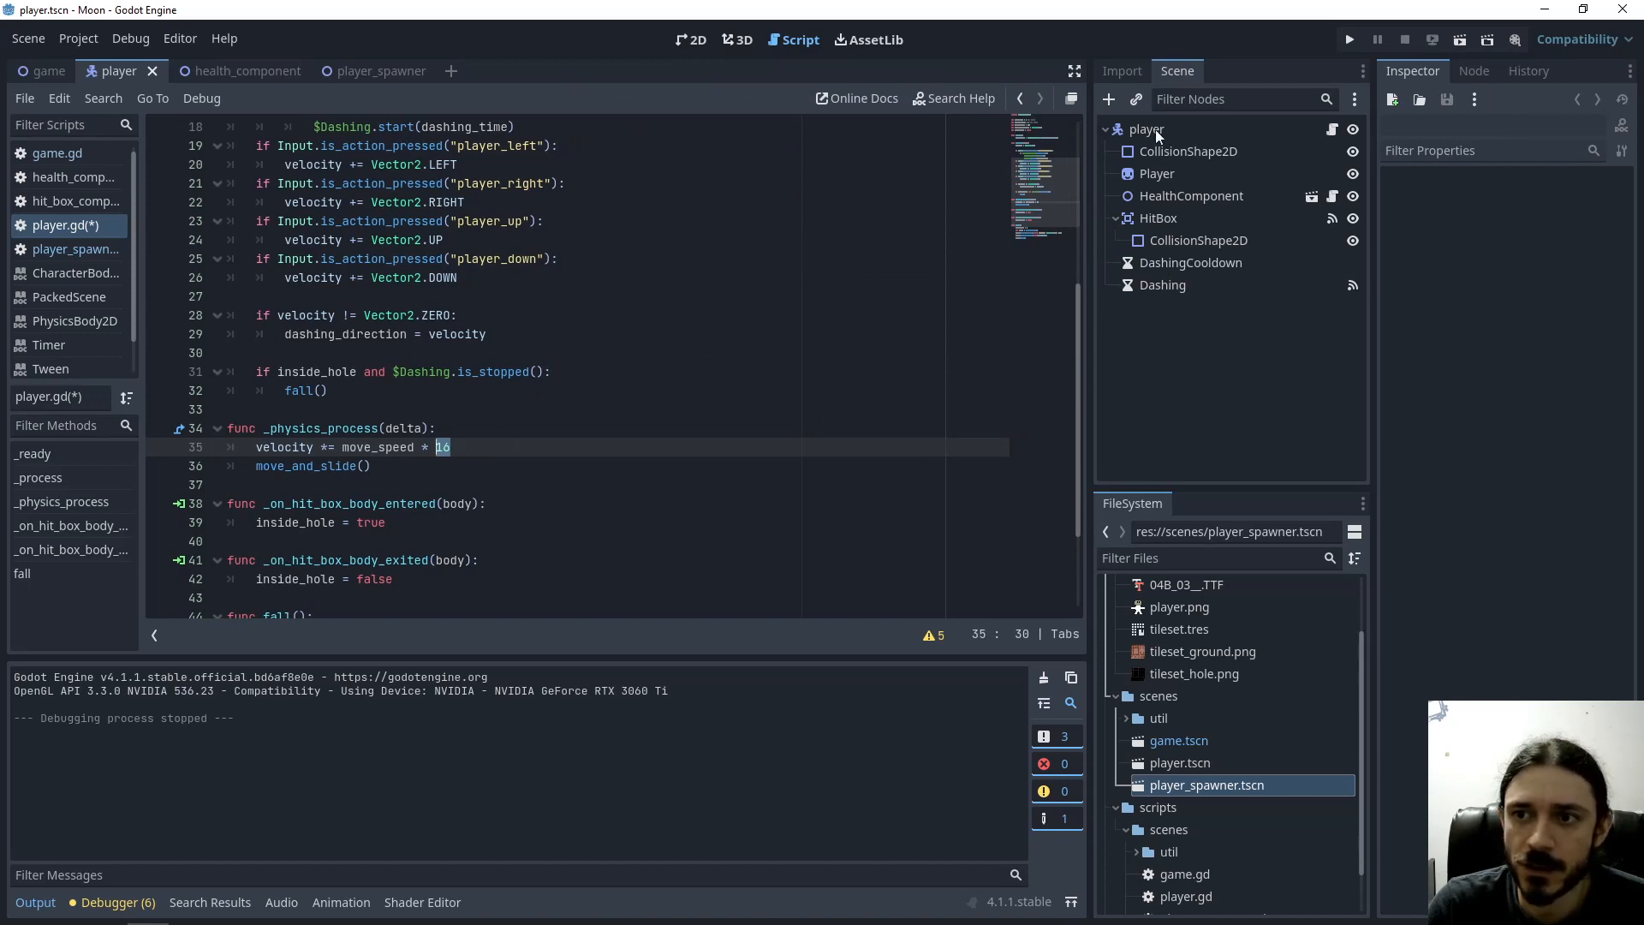
{"action": "left_click", "coordinate": [1147, 129]}
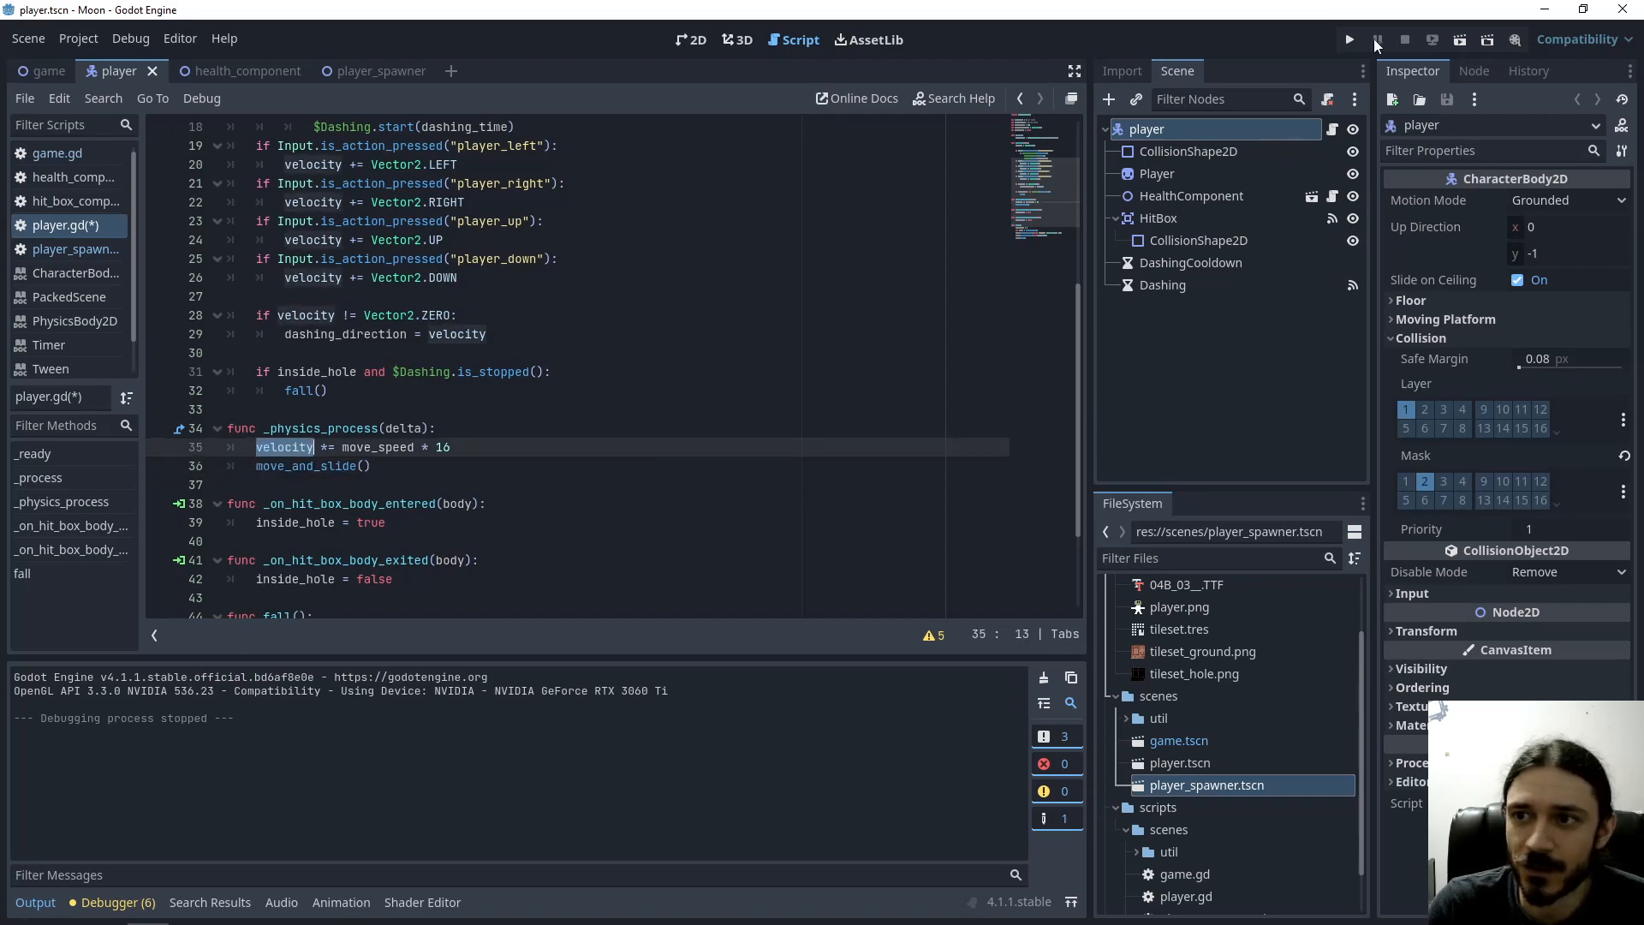
Run the game and walk the player along the top corridor toward the black hole
{"action": "left_click", "coordinate": [1350, 39]}
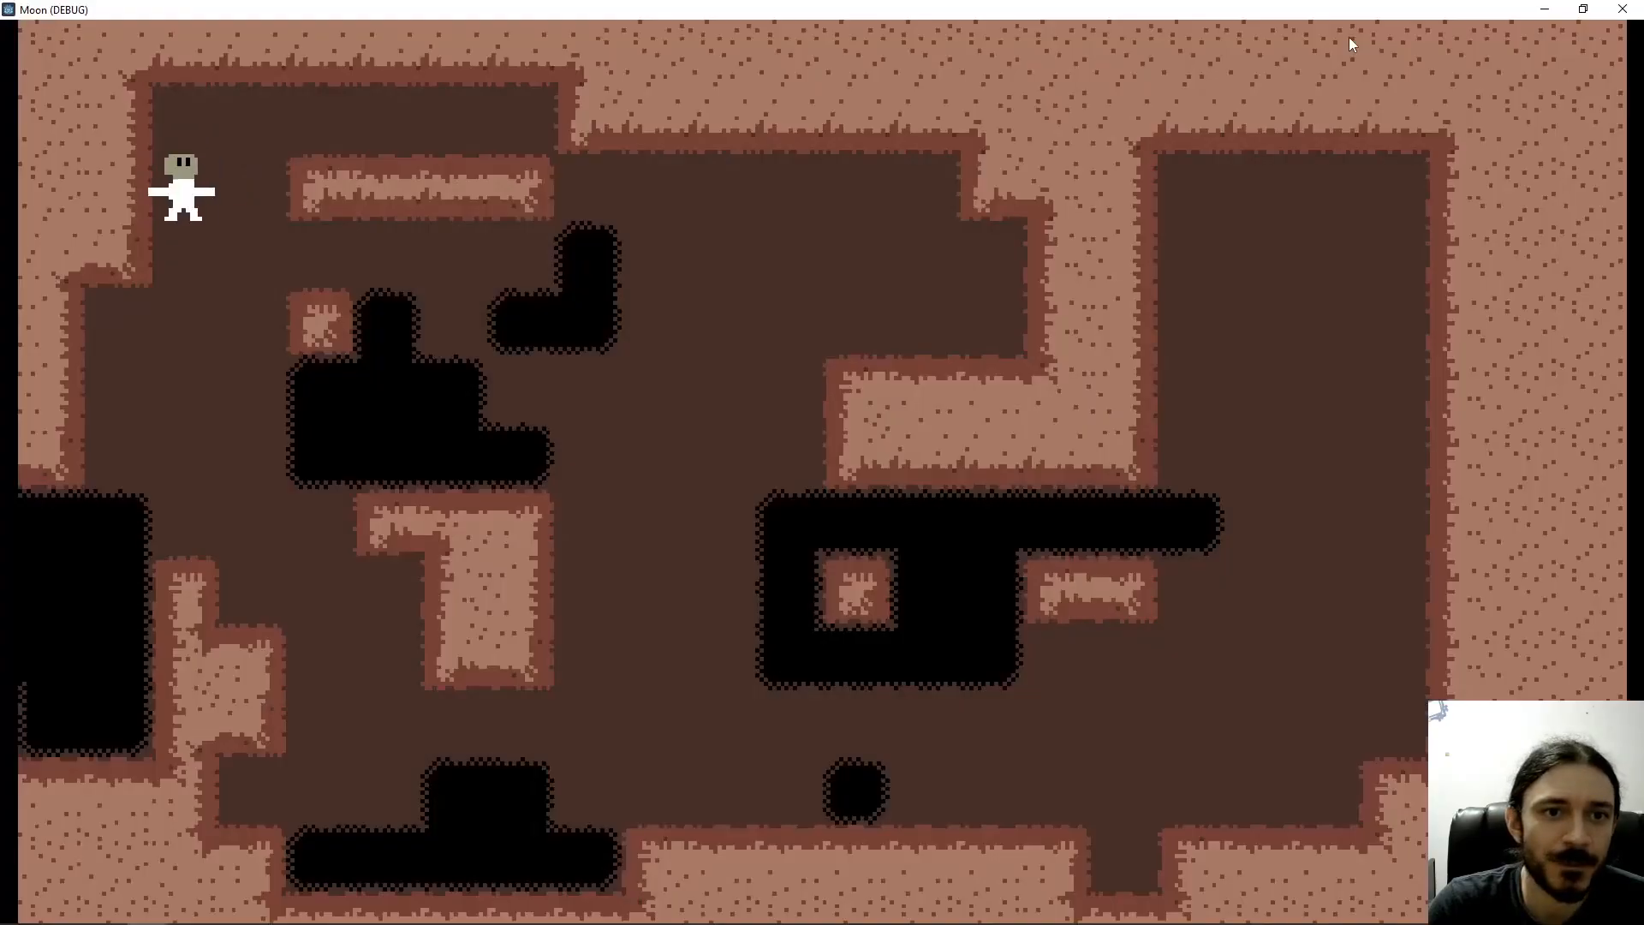
{"action": "key", "text": "up"}
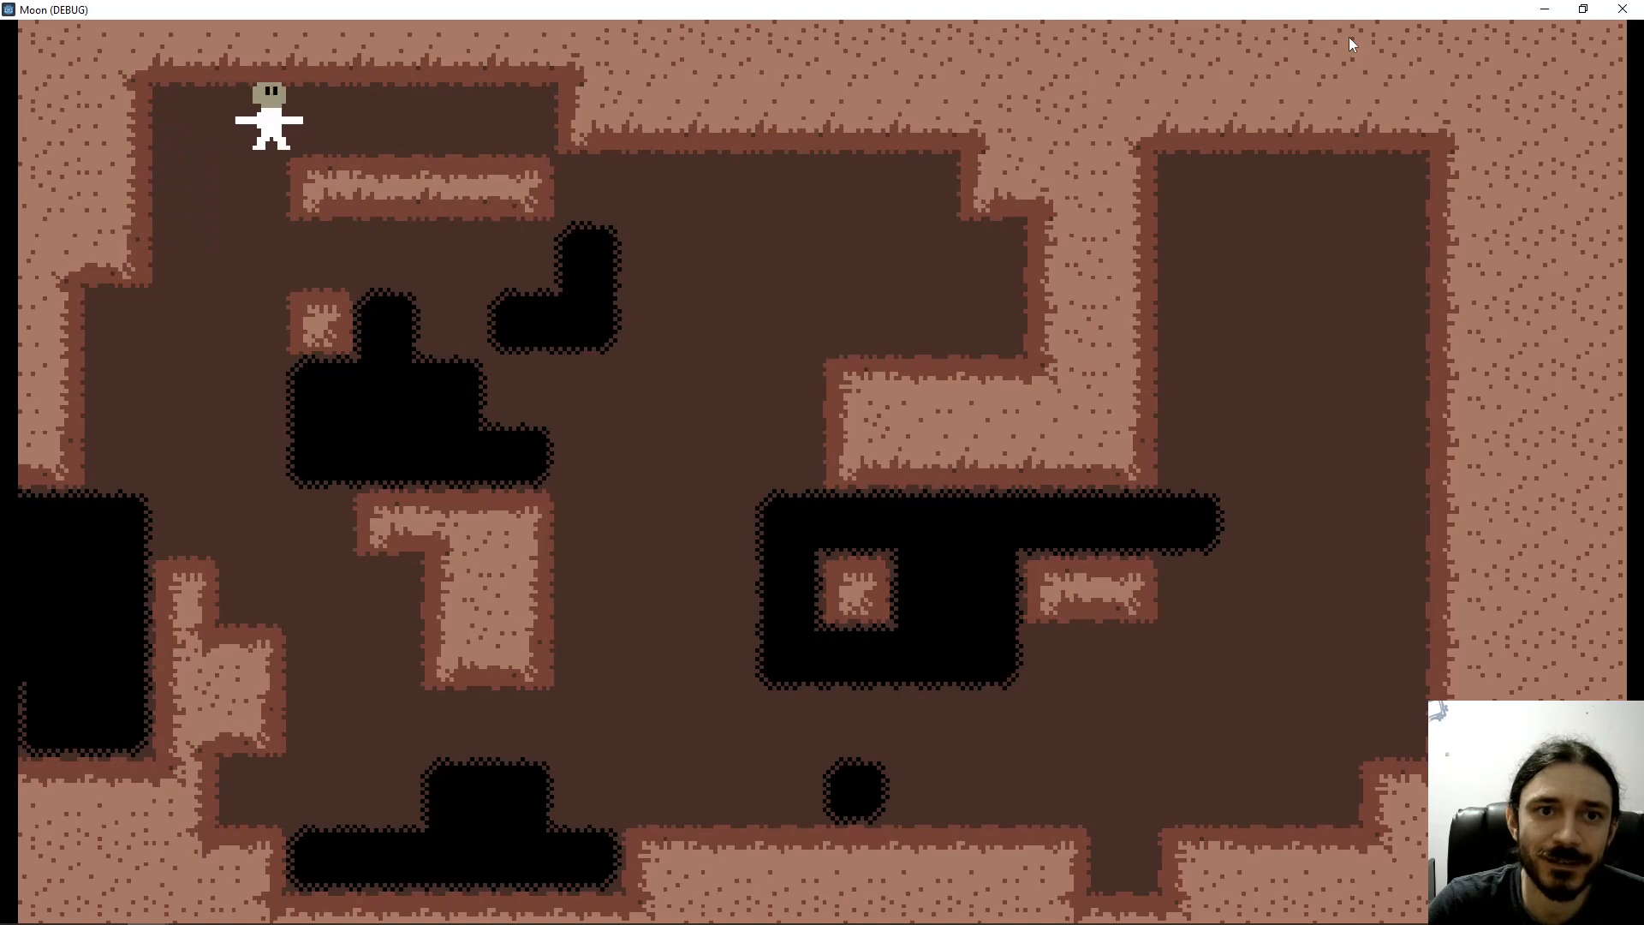
{"action": "key", "text": "right"}
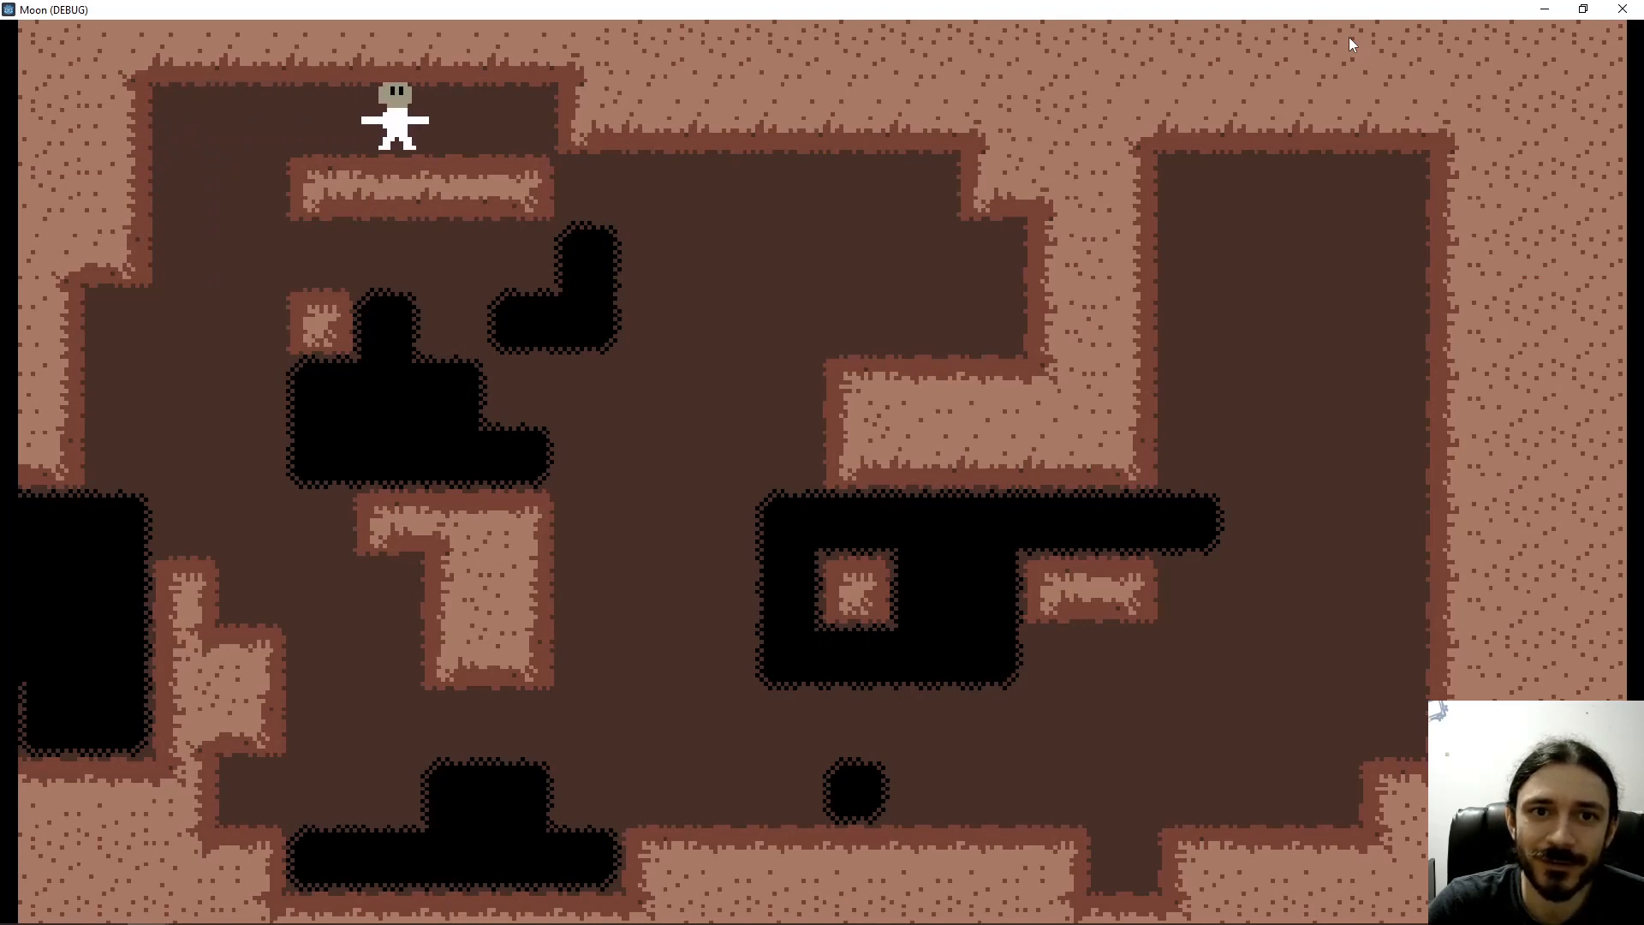
{"action": "key", "text": "Left"}
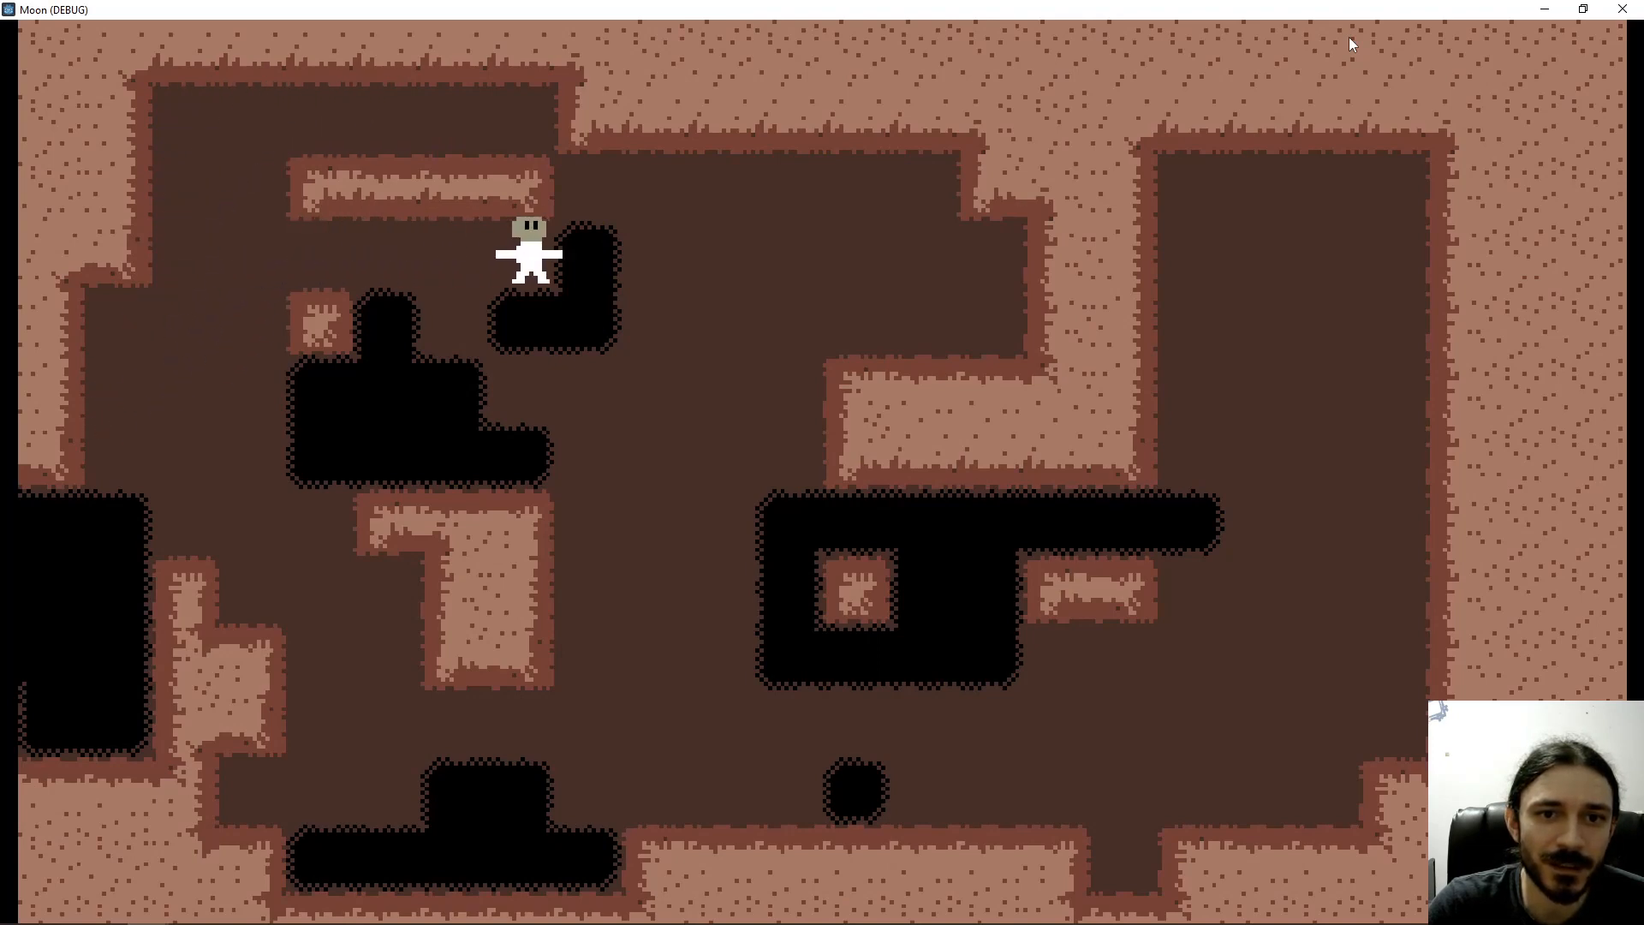
{"action": "key", "text": "Left"}
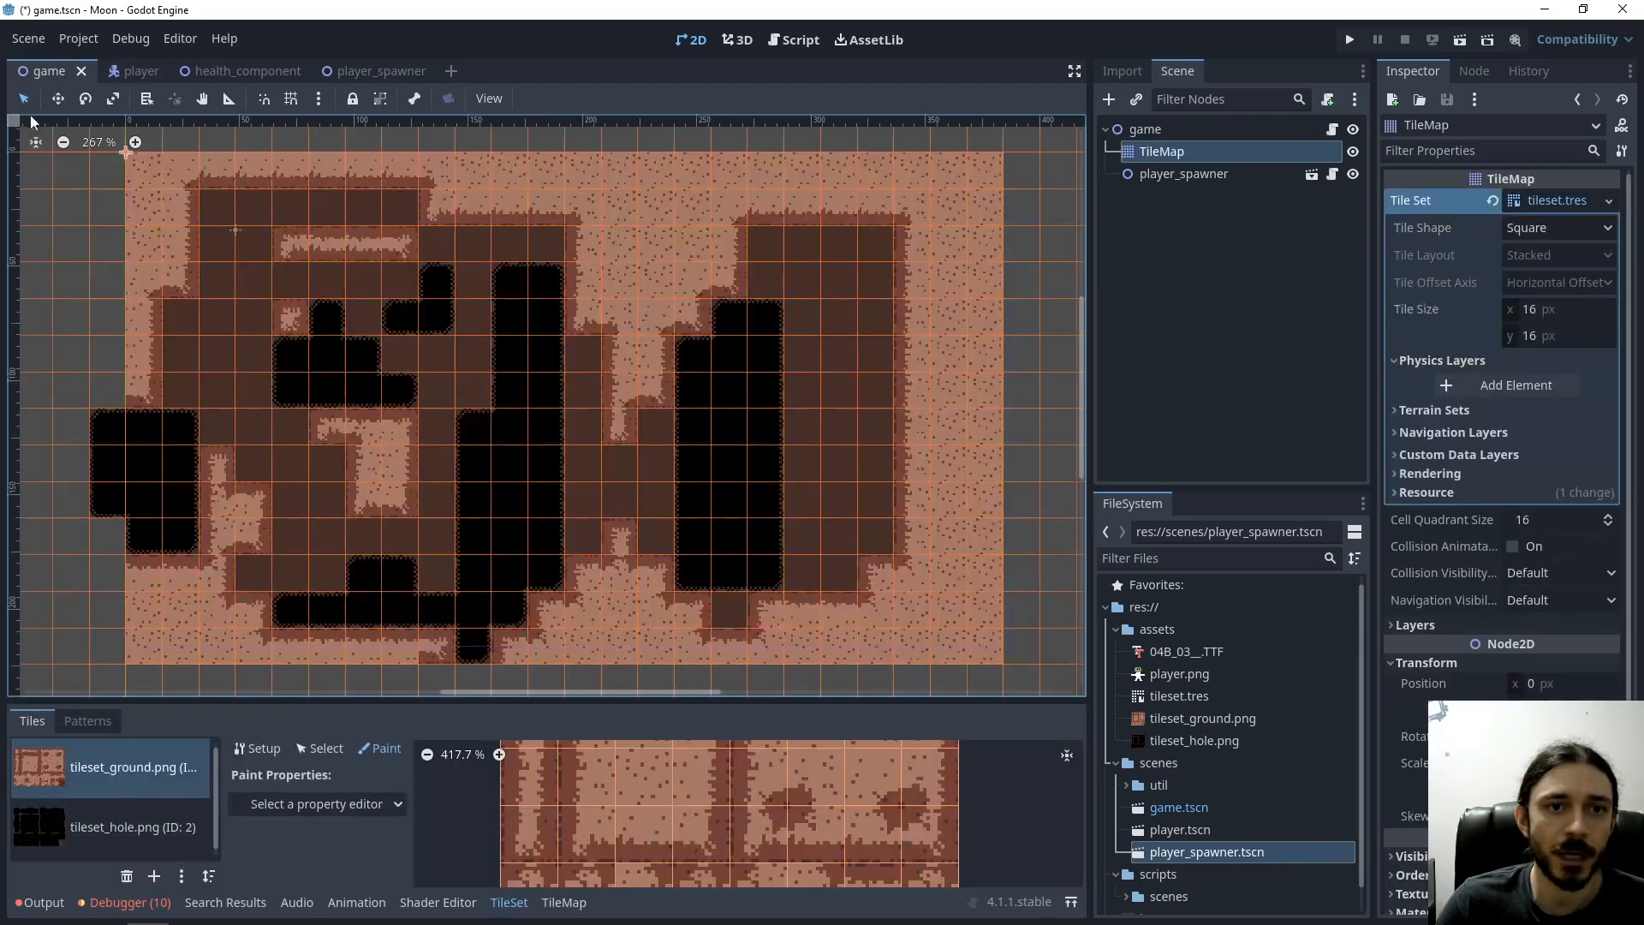
{"action": "mouse_move", "coordinate": [748, 648]}
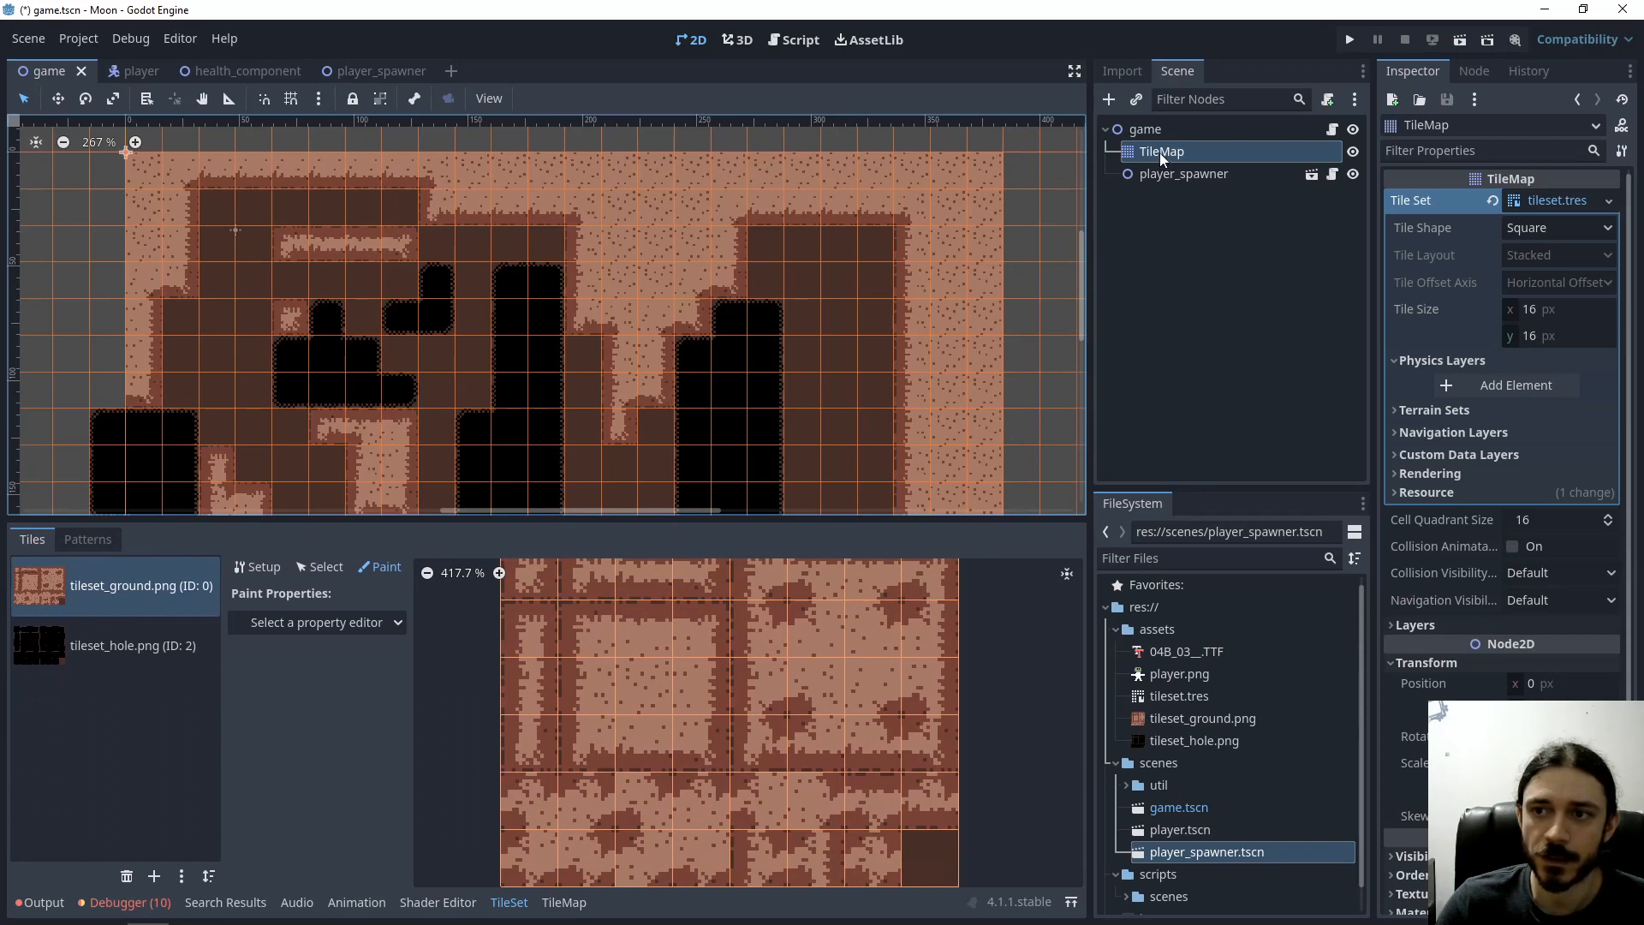
{"action": "mouse_move", "coordinate": [1387, 281]}
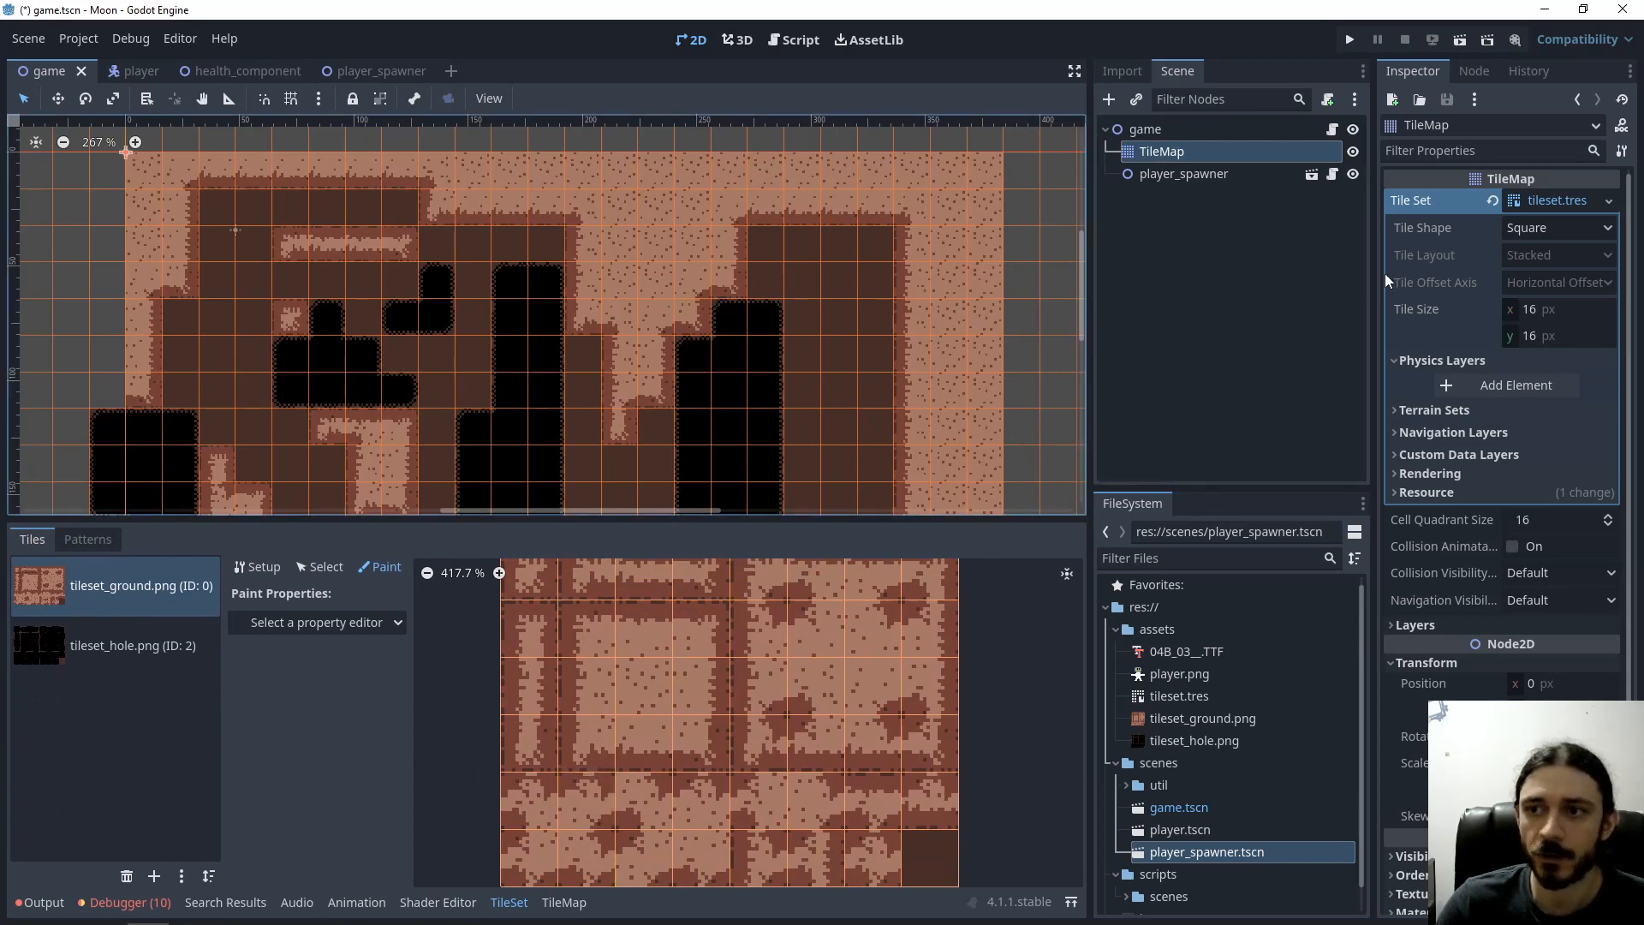
{"action": "mouse_move", "coordinate": [1590, 205]}
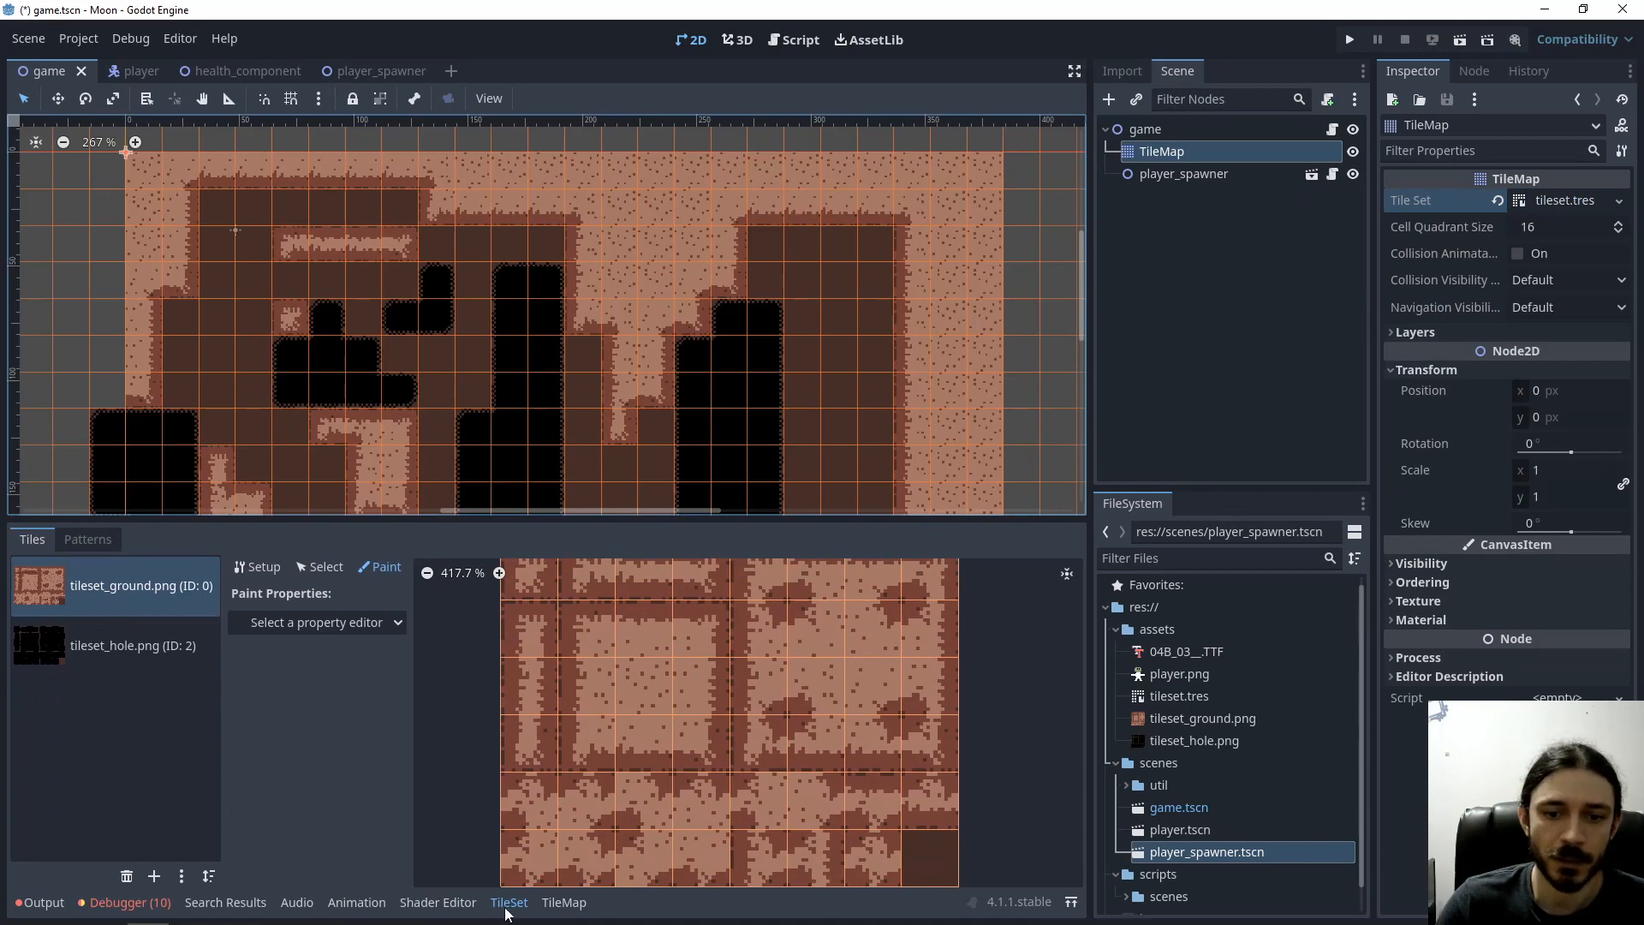
{"action": "left_click", "coordinate": [509, 902]}
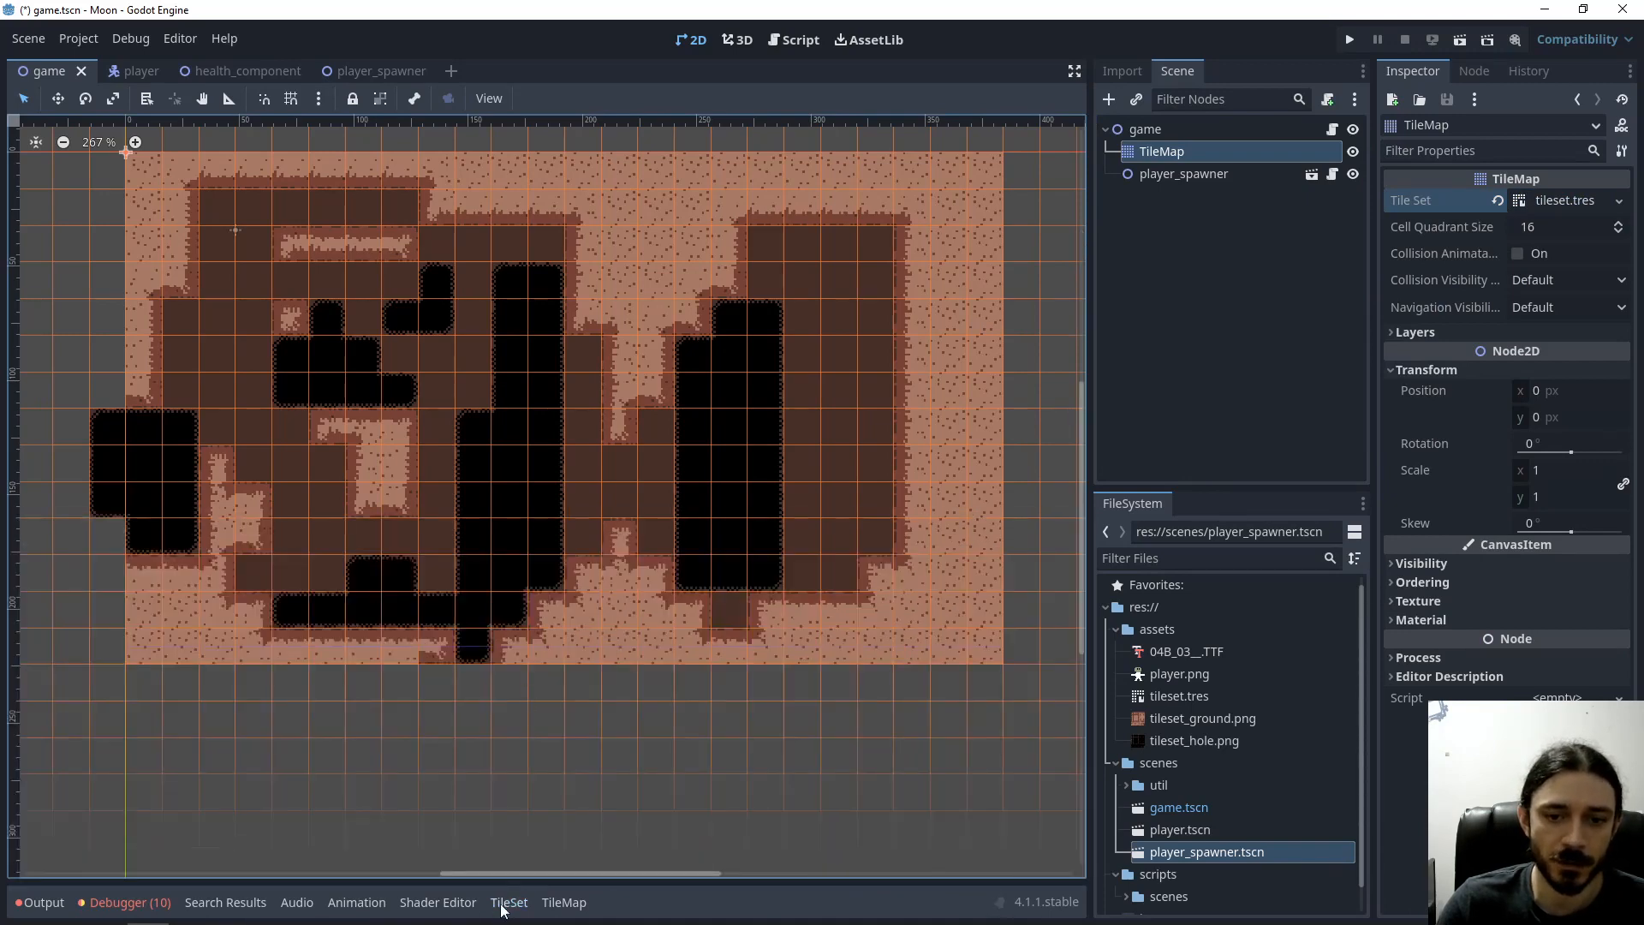
{"action": "left_click", "coordinate": [508, 903]}
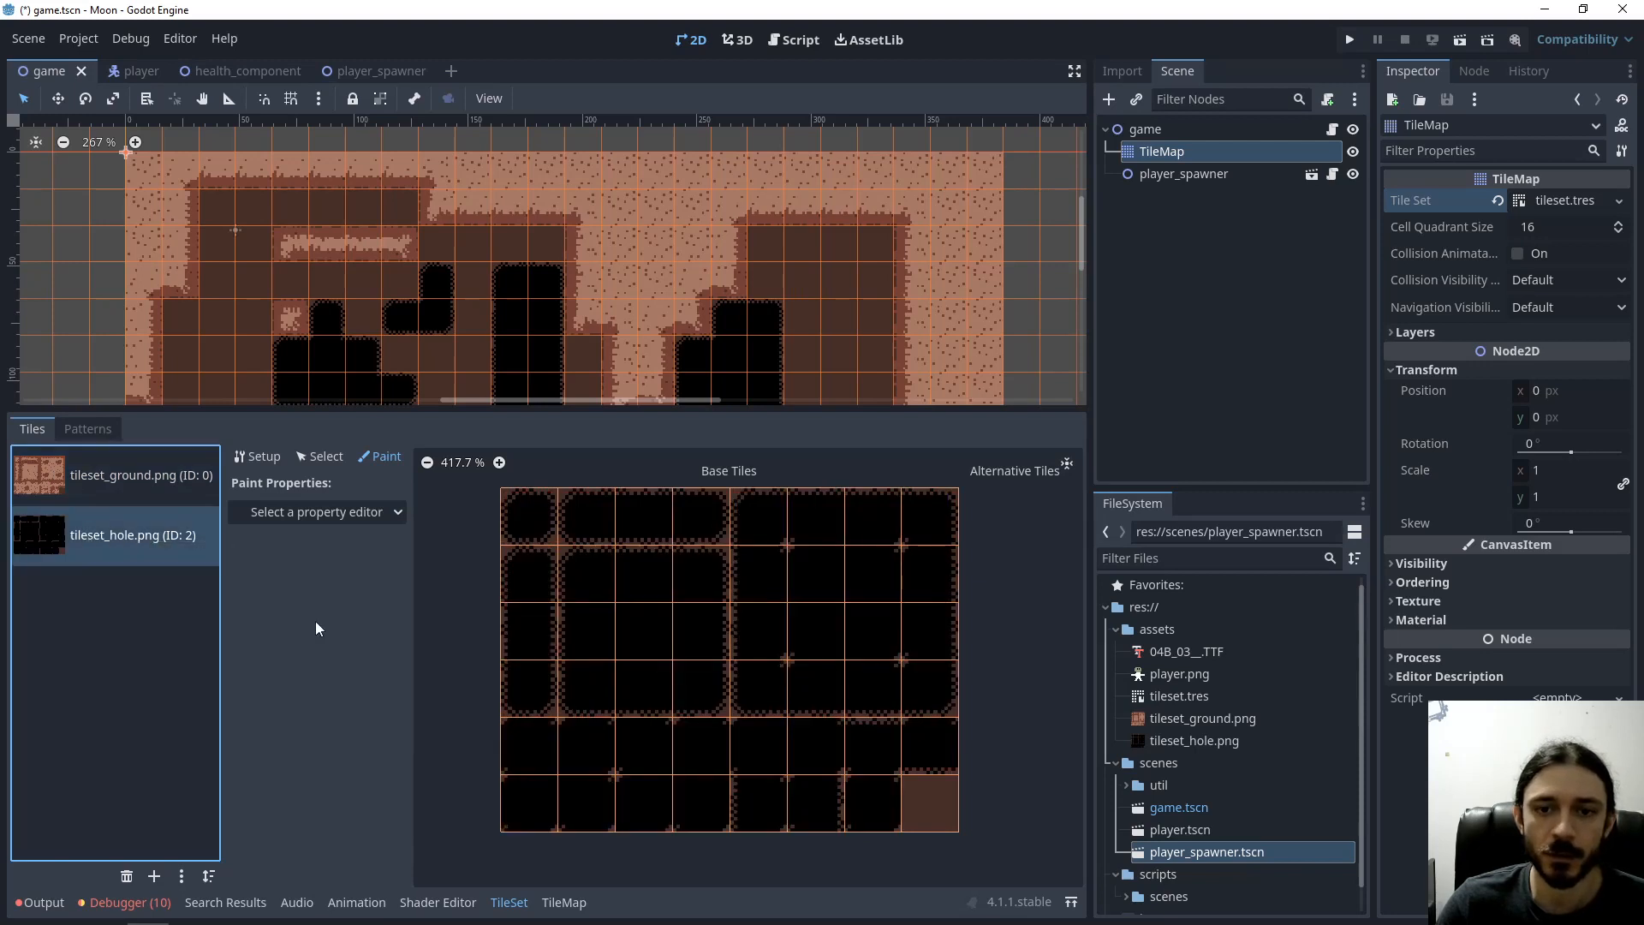
{"action": "mouse_move", "coordinate": [647, 637]}
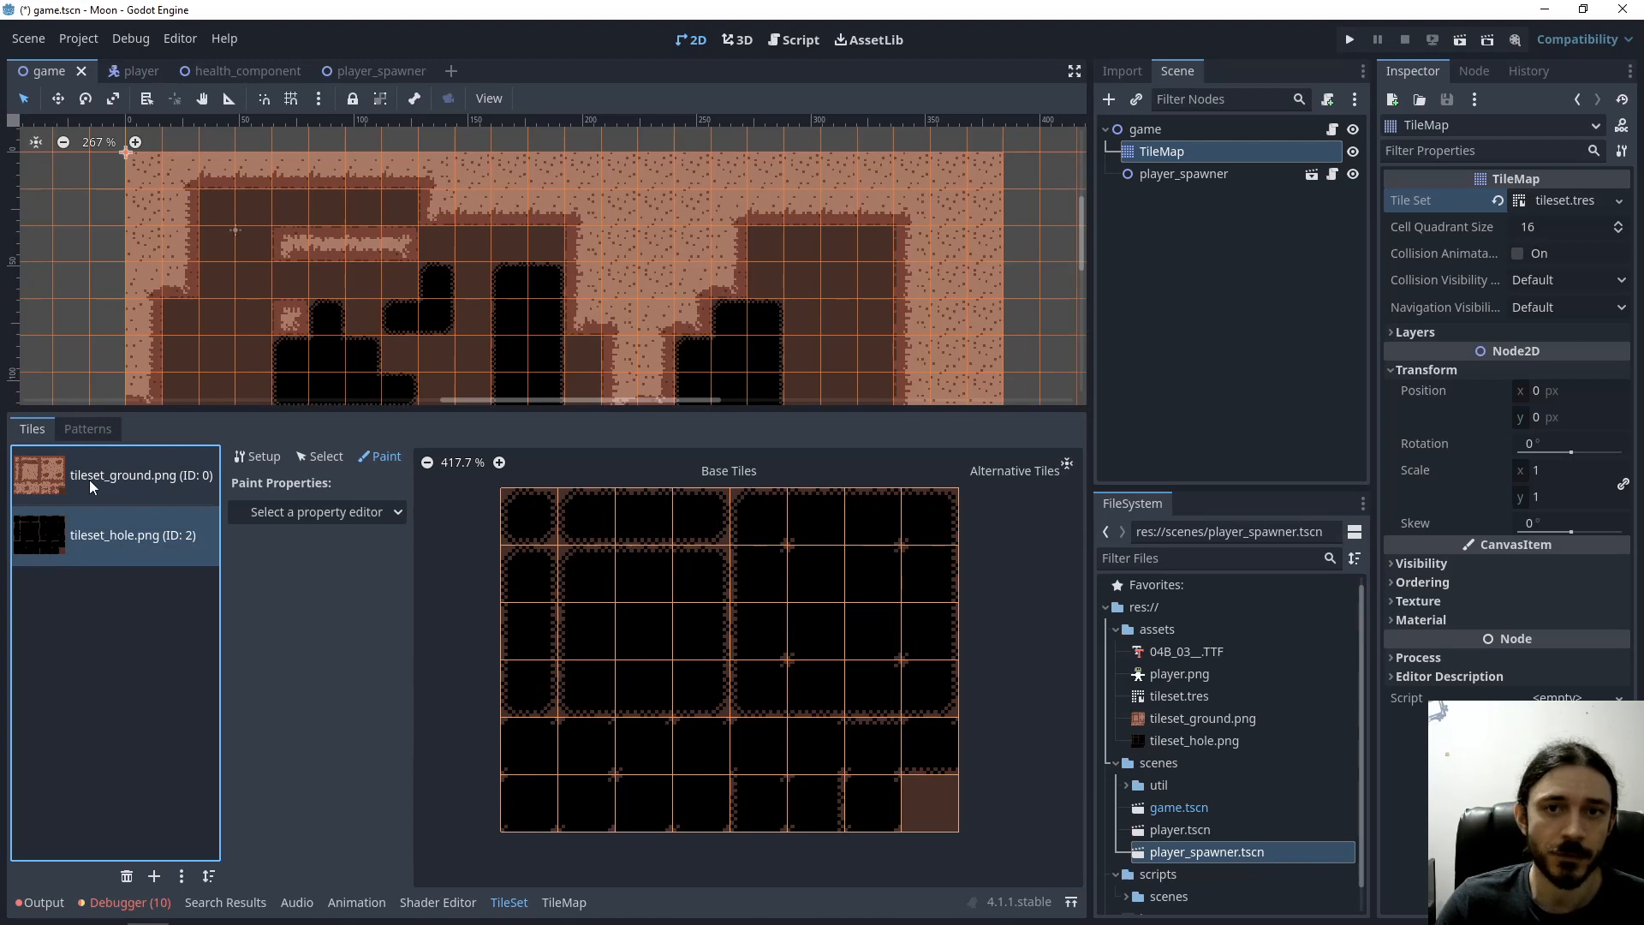
{"action": "left_click", "coordinate": [104, 474]}
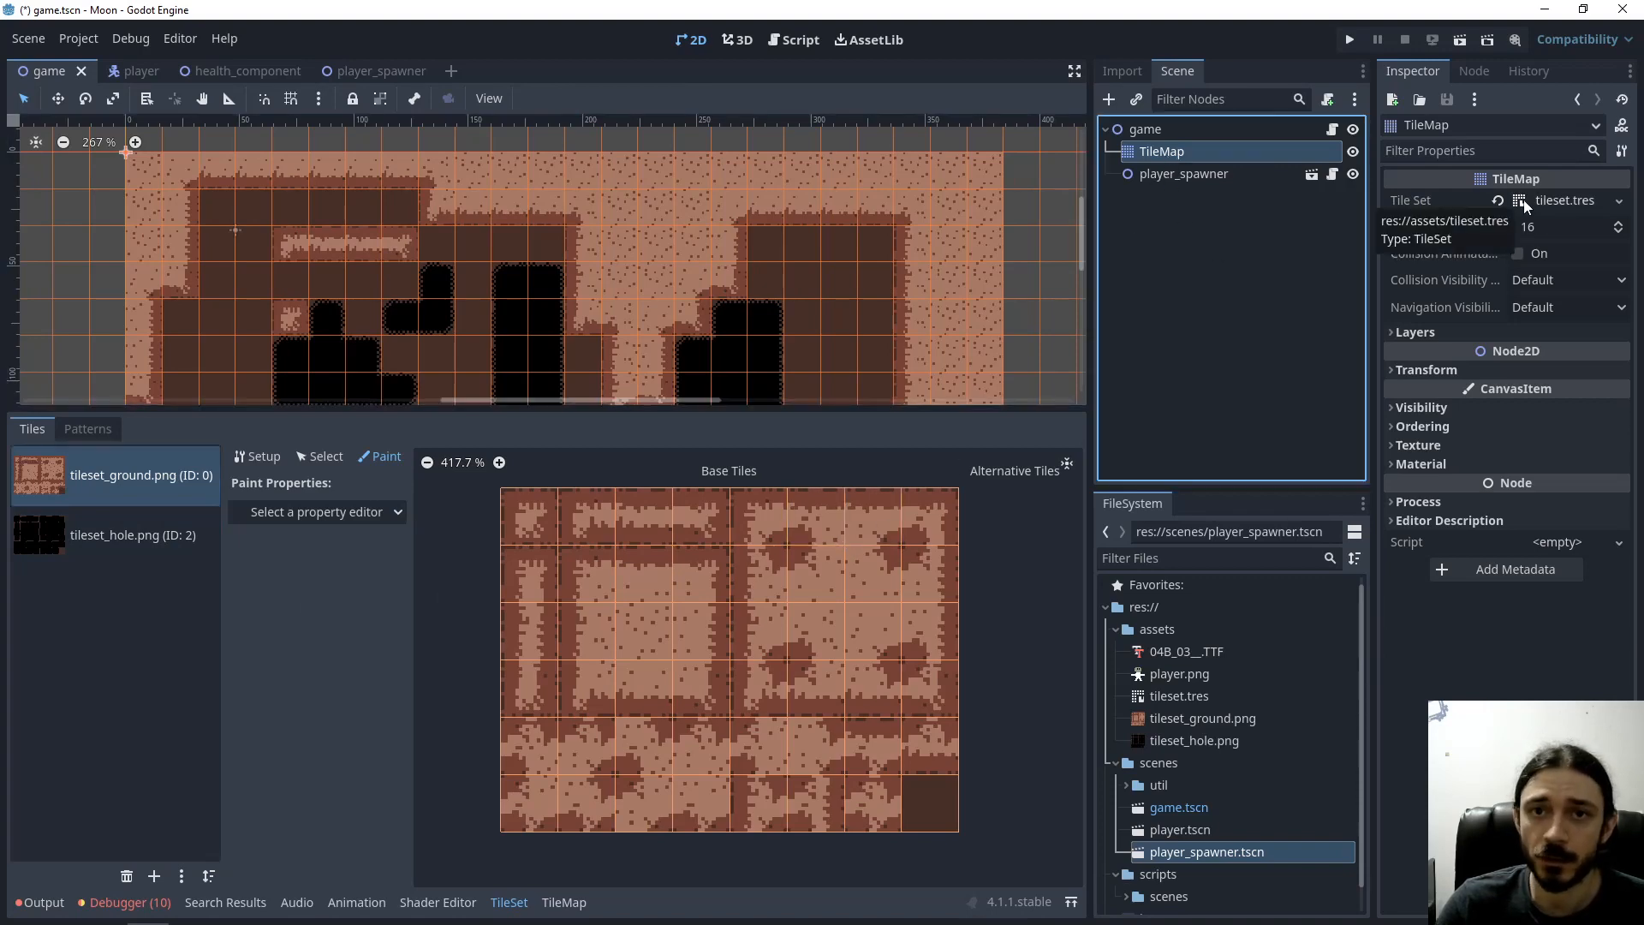
Expand tileset.tres and show its Physics Layers collision layer and mask settings
{"action": "left_click", "coordinate": [1524, 201]}
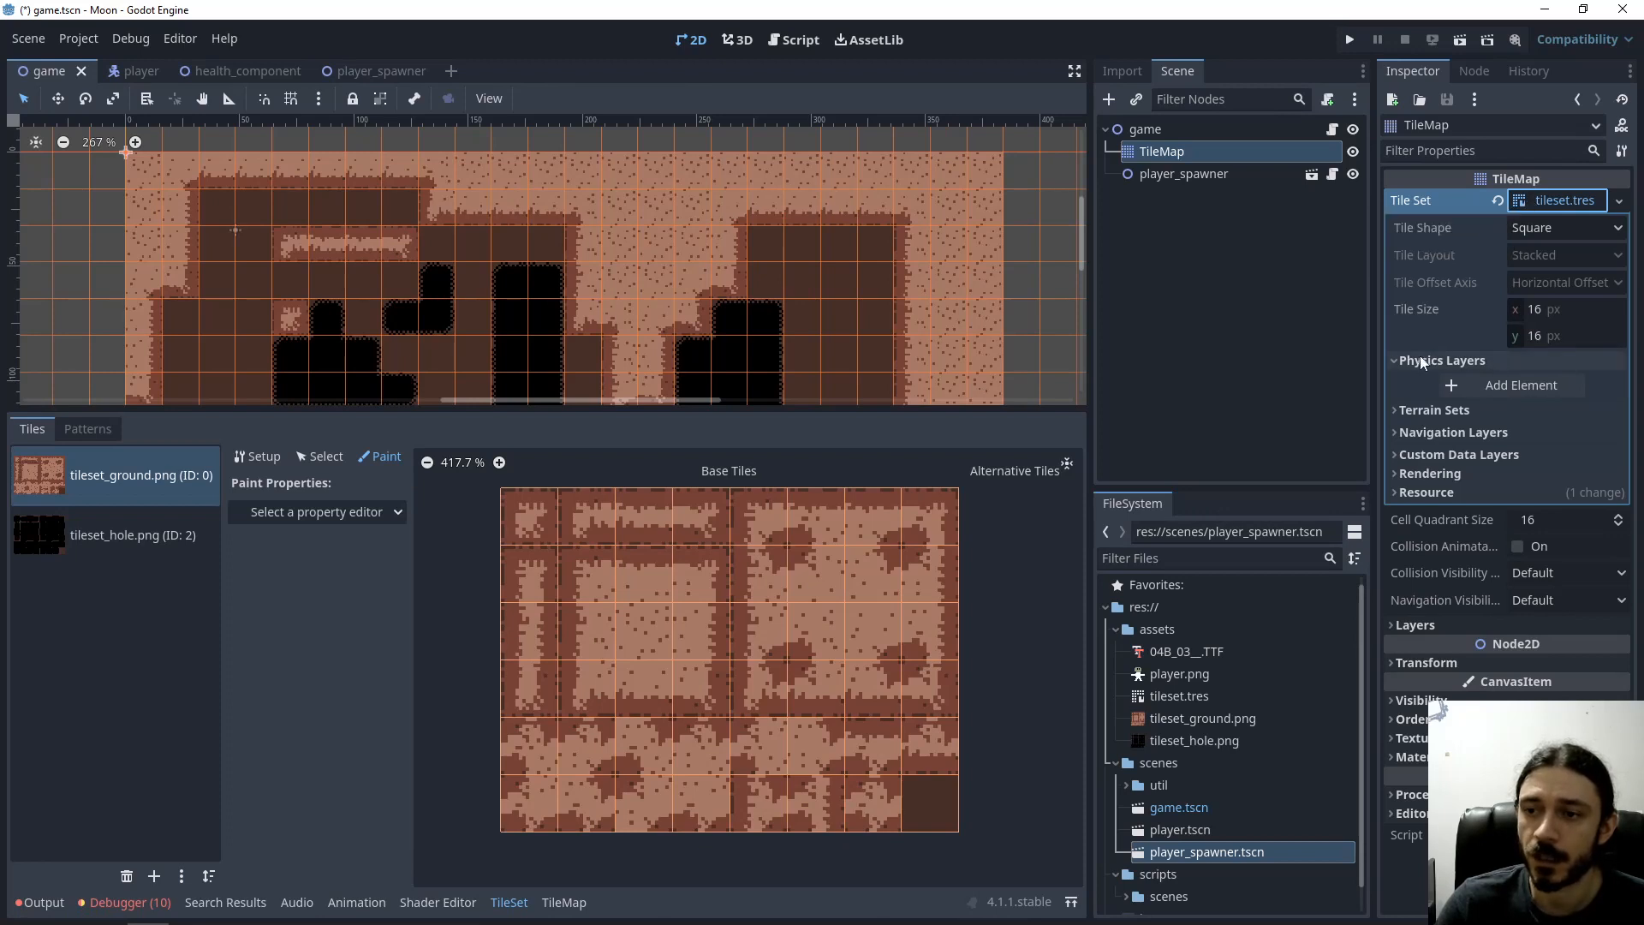
{"action": "left_click", "coordinate": [1445, 360]}
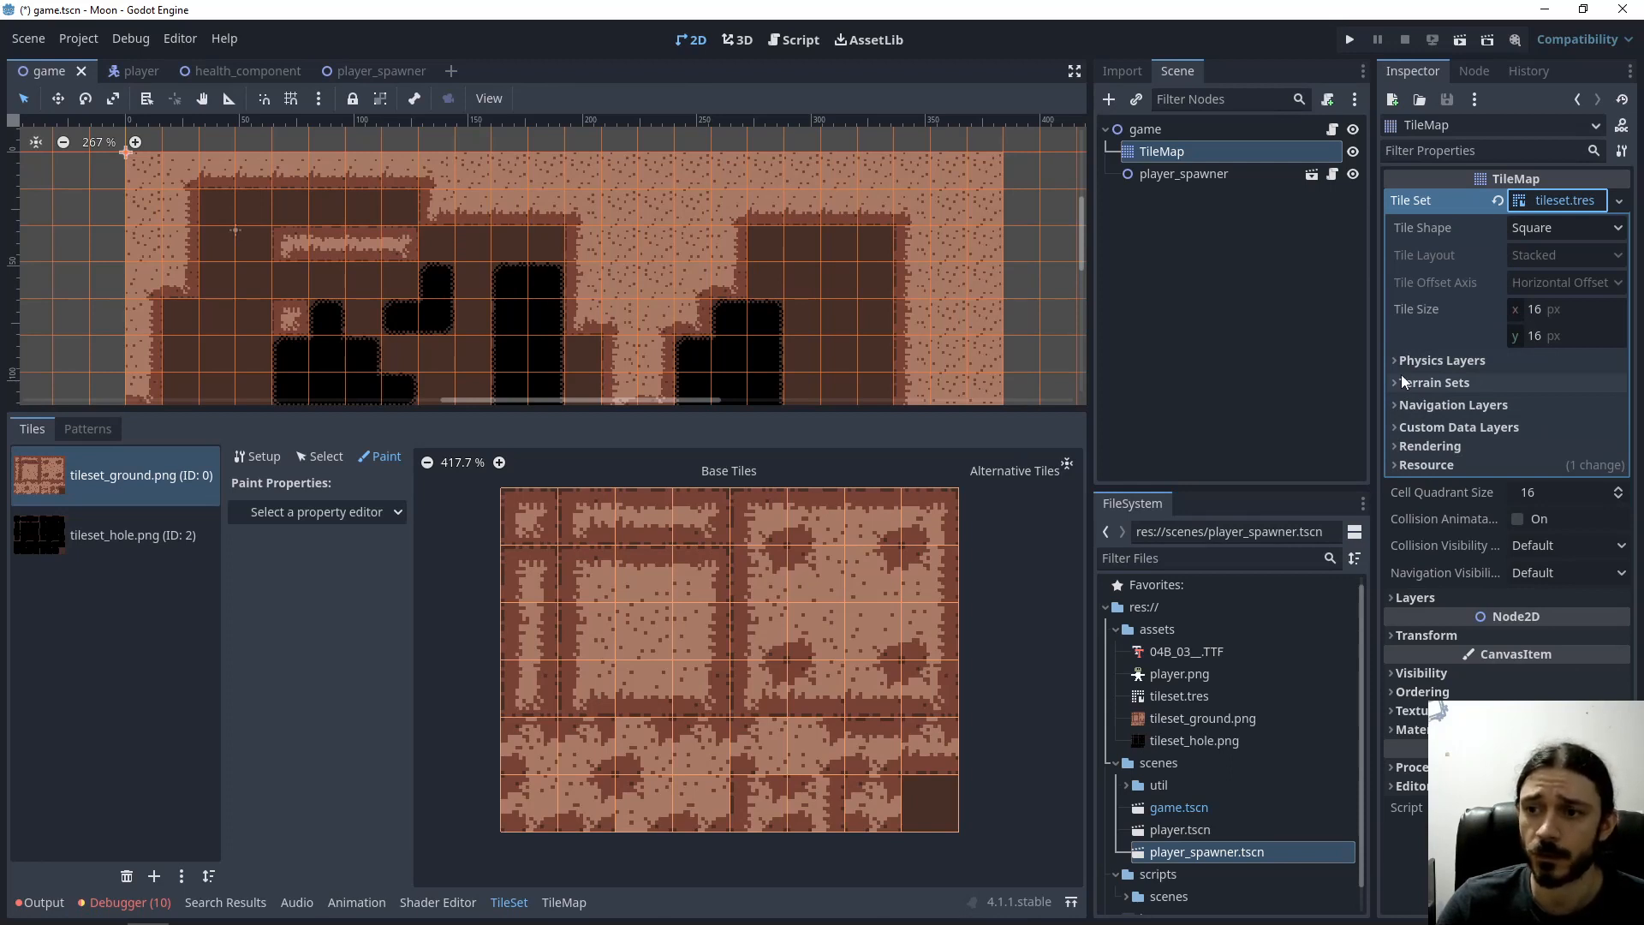
{"action": "mouse_move", "coordinate": [1407, 382]}
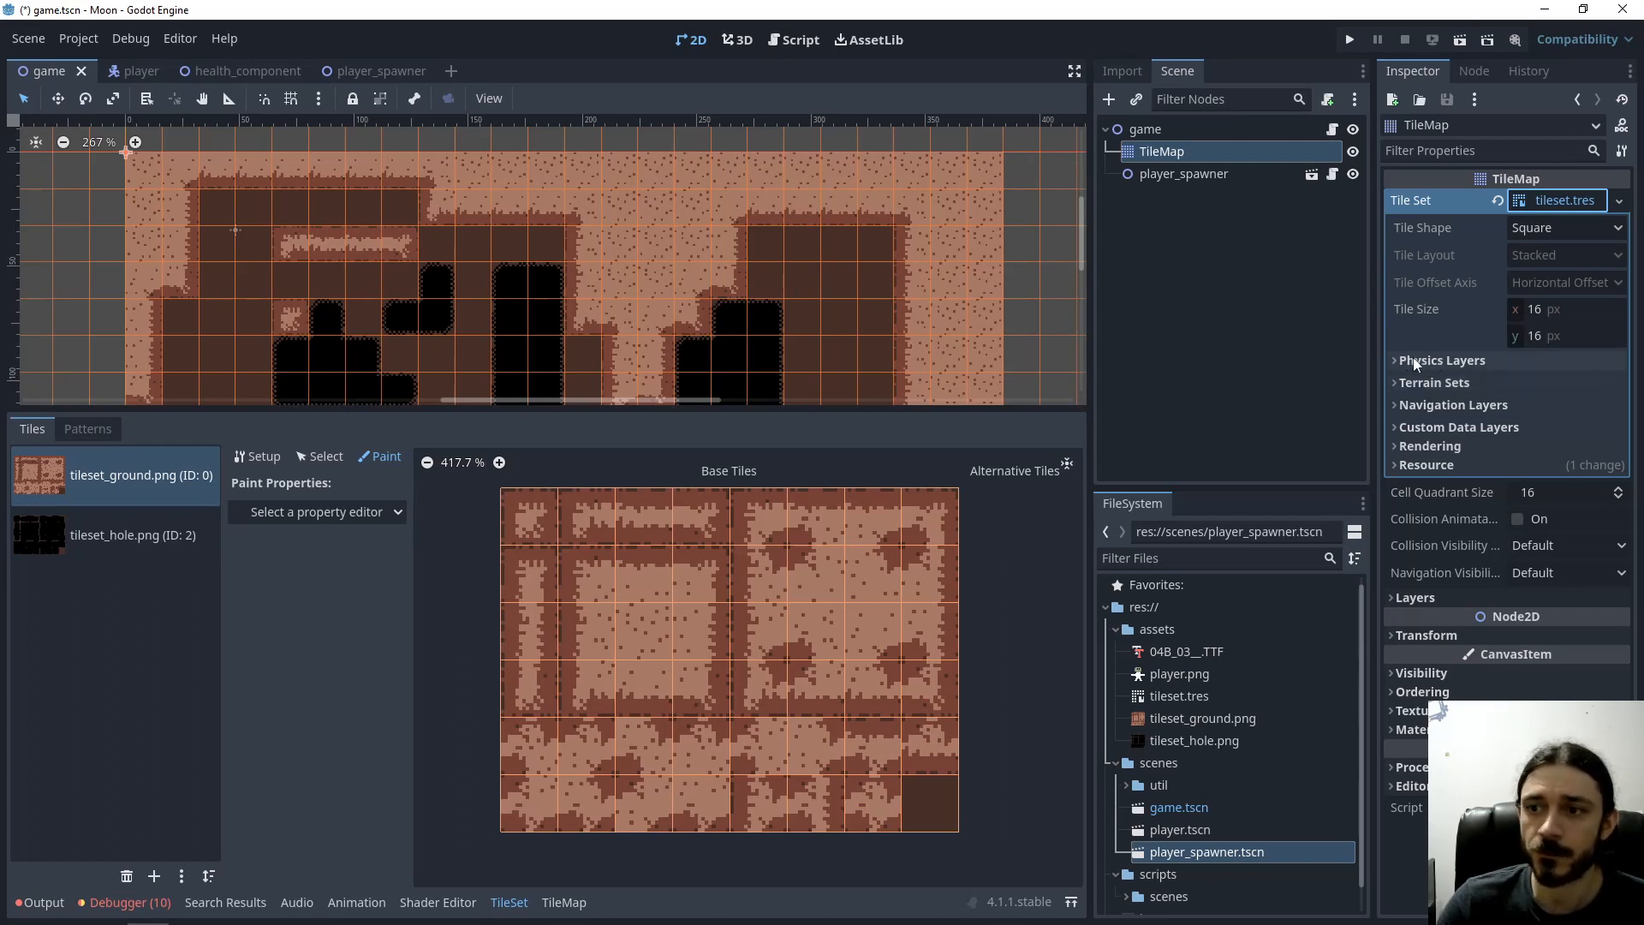
{"action": "left_click", "coordinate": [1441, 360]}
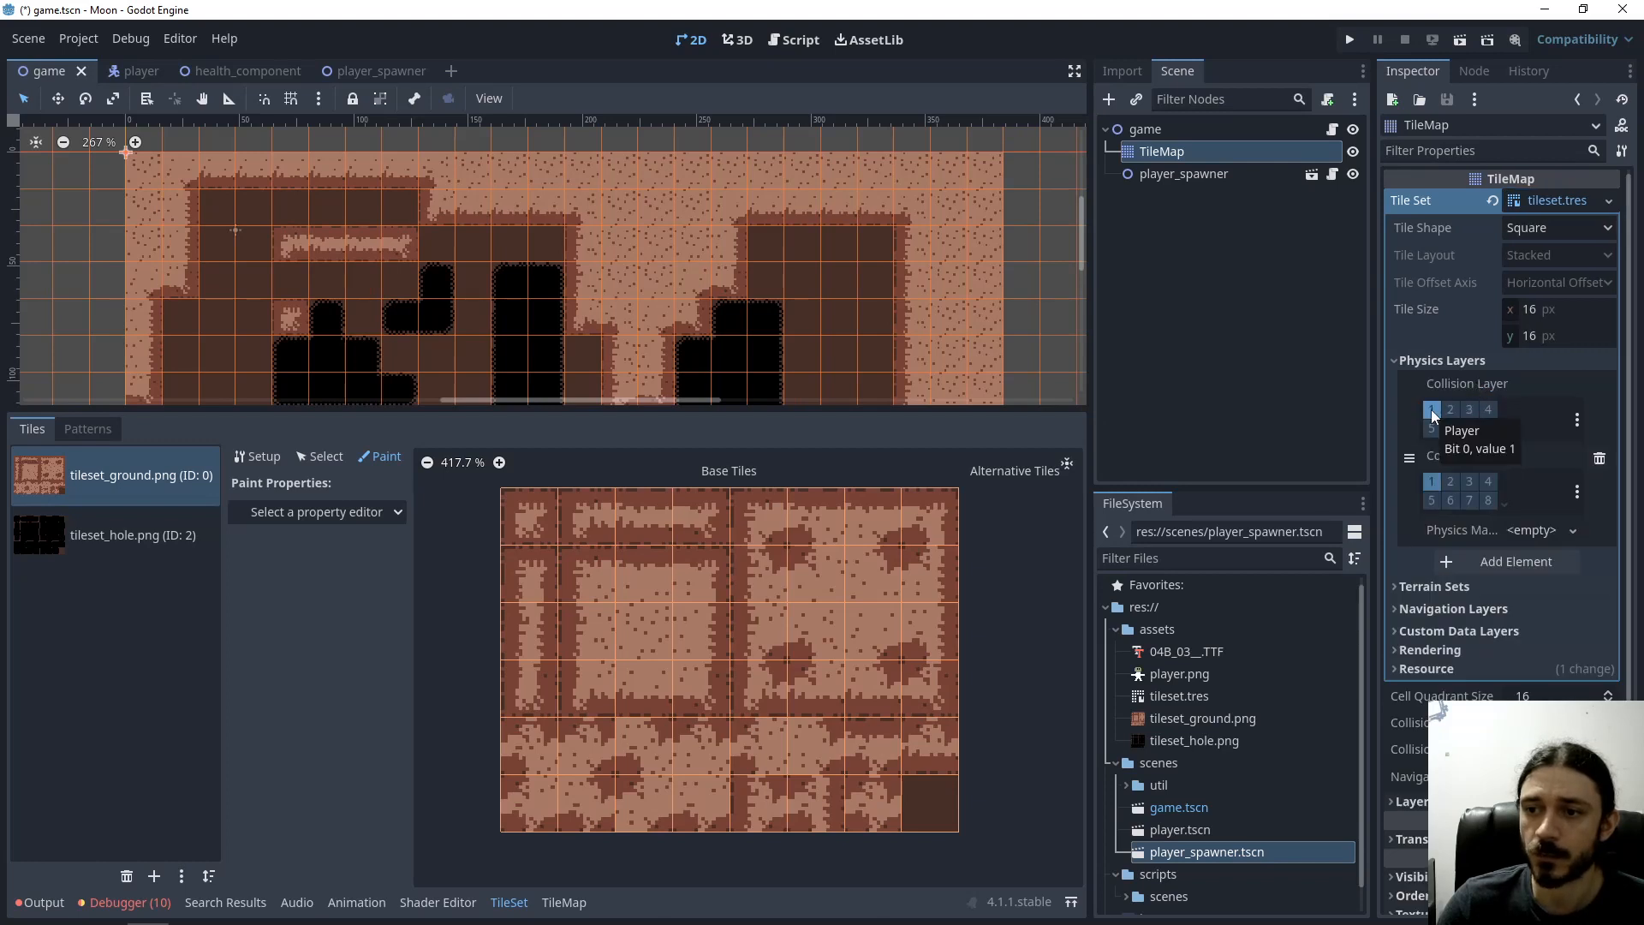
{"action": "mouse_move", "coordinate": [1450, 410]}
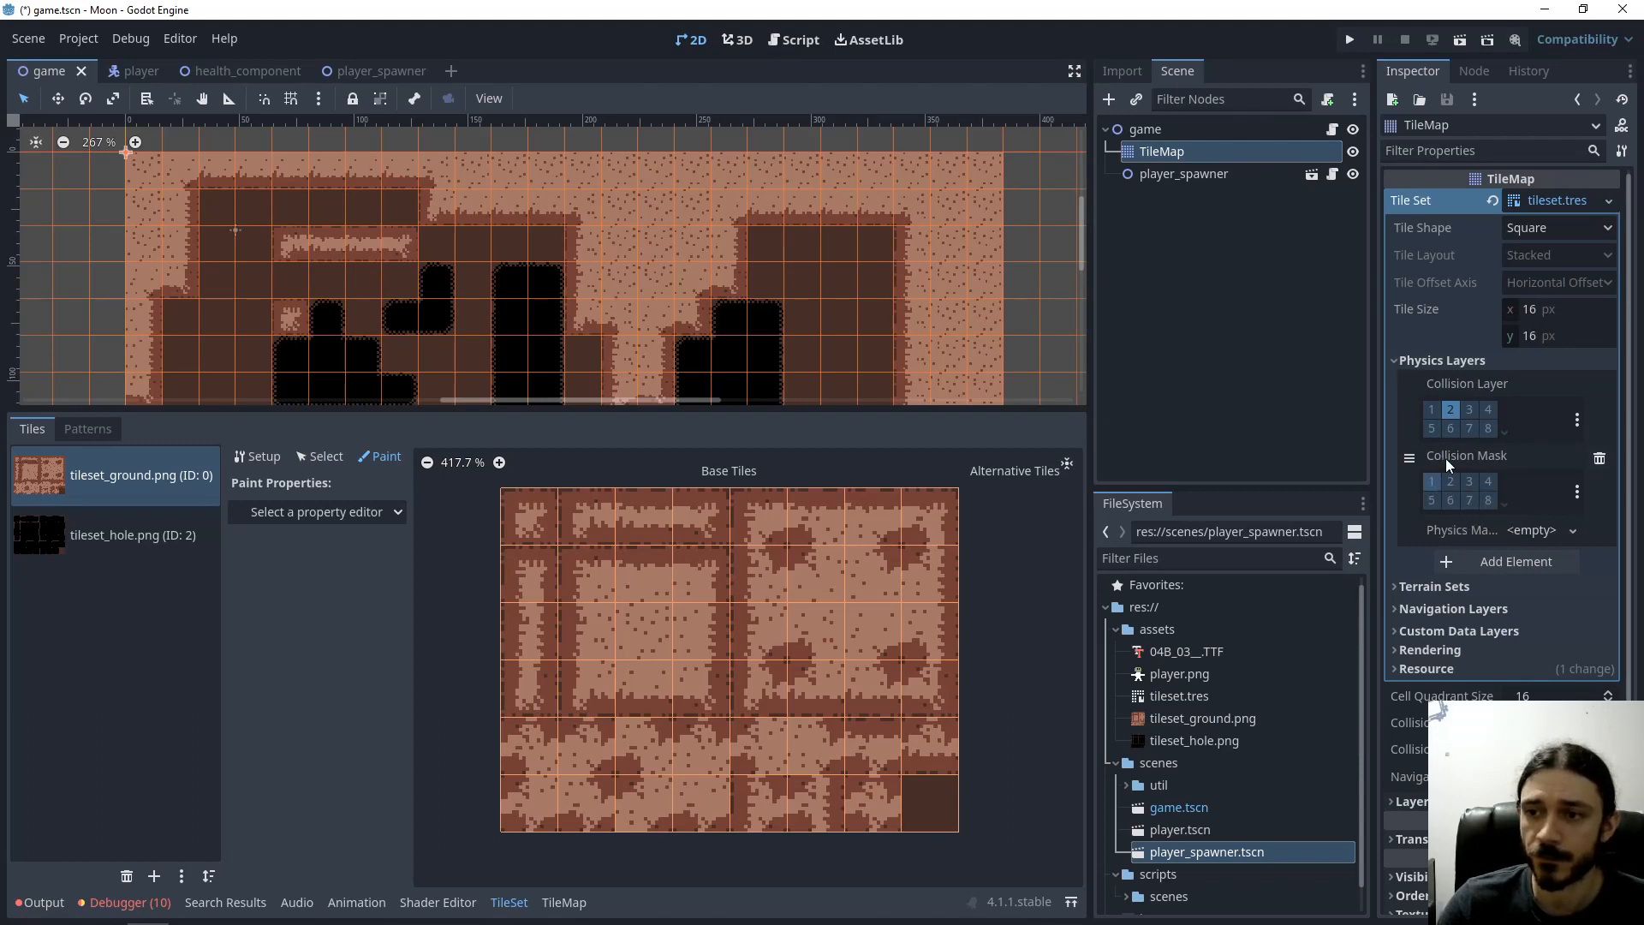
{"action": "mouse_move", "coordinate": [1449, 410]}
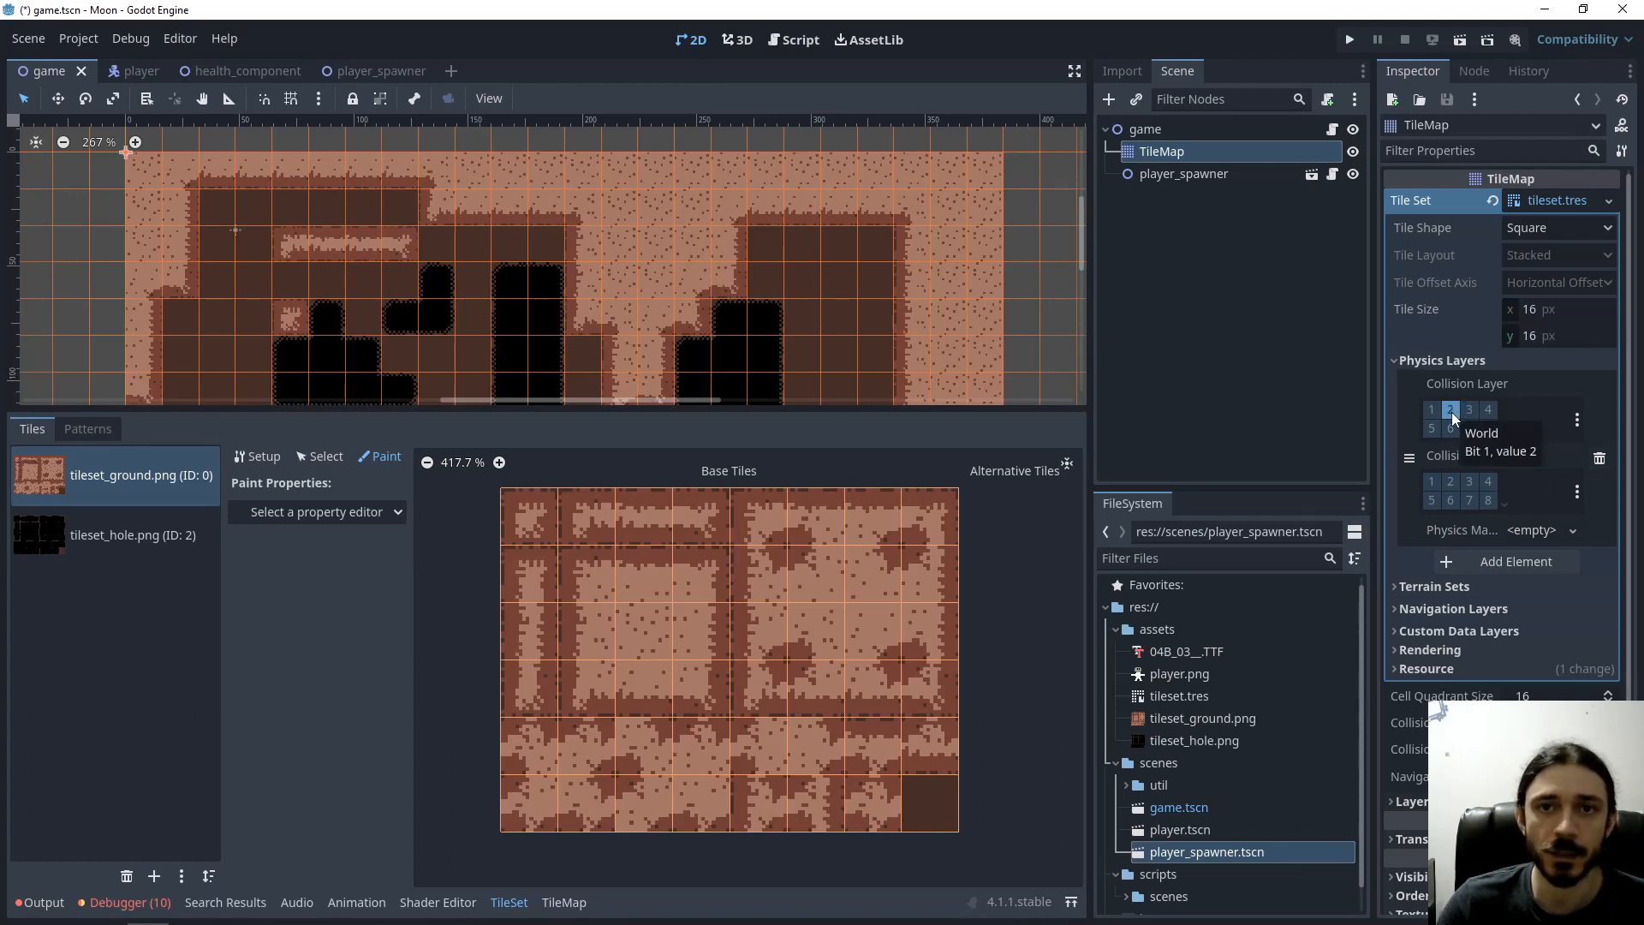
{"action": "mouse_move", "coordinate": [1265, 469]}
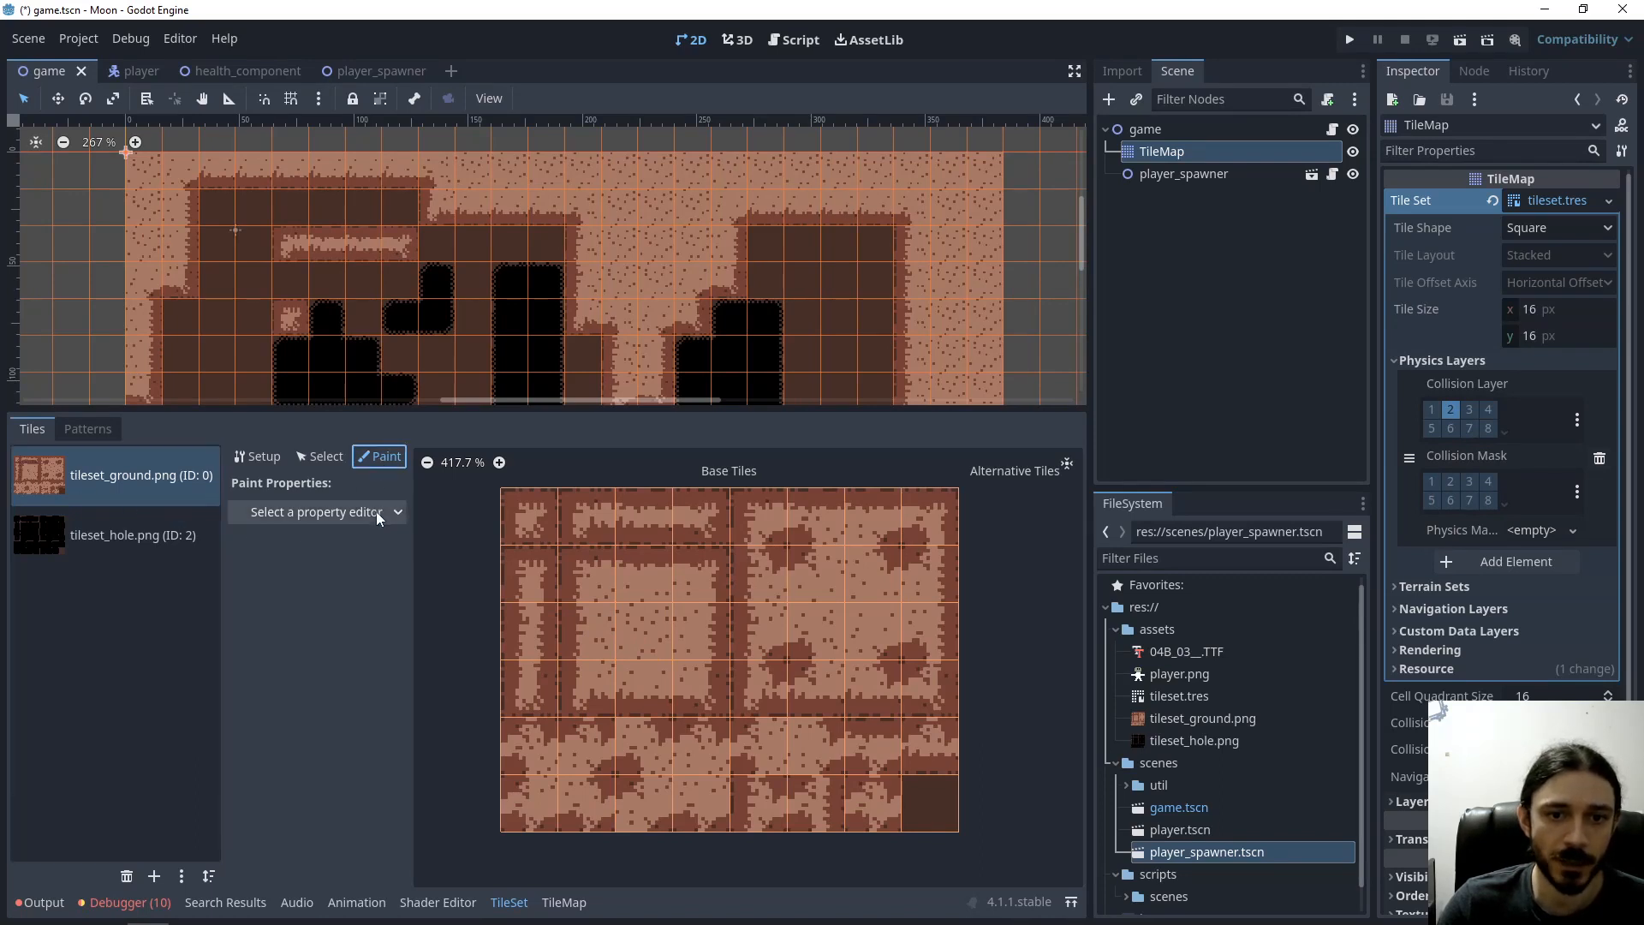
Paint Physics Layer 0 full-square collisions on the ground tiles, save and launch a test
{"action": "left_click", "coordinate": [315, 512]}
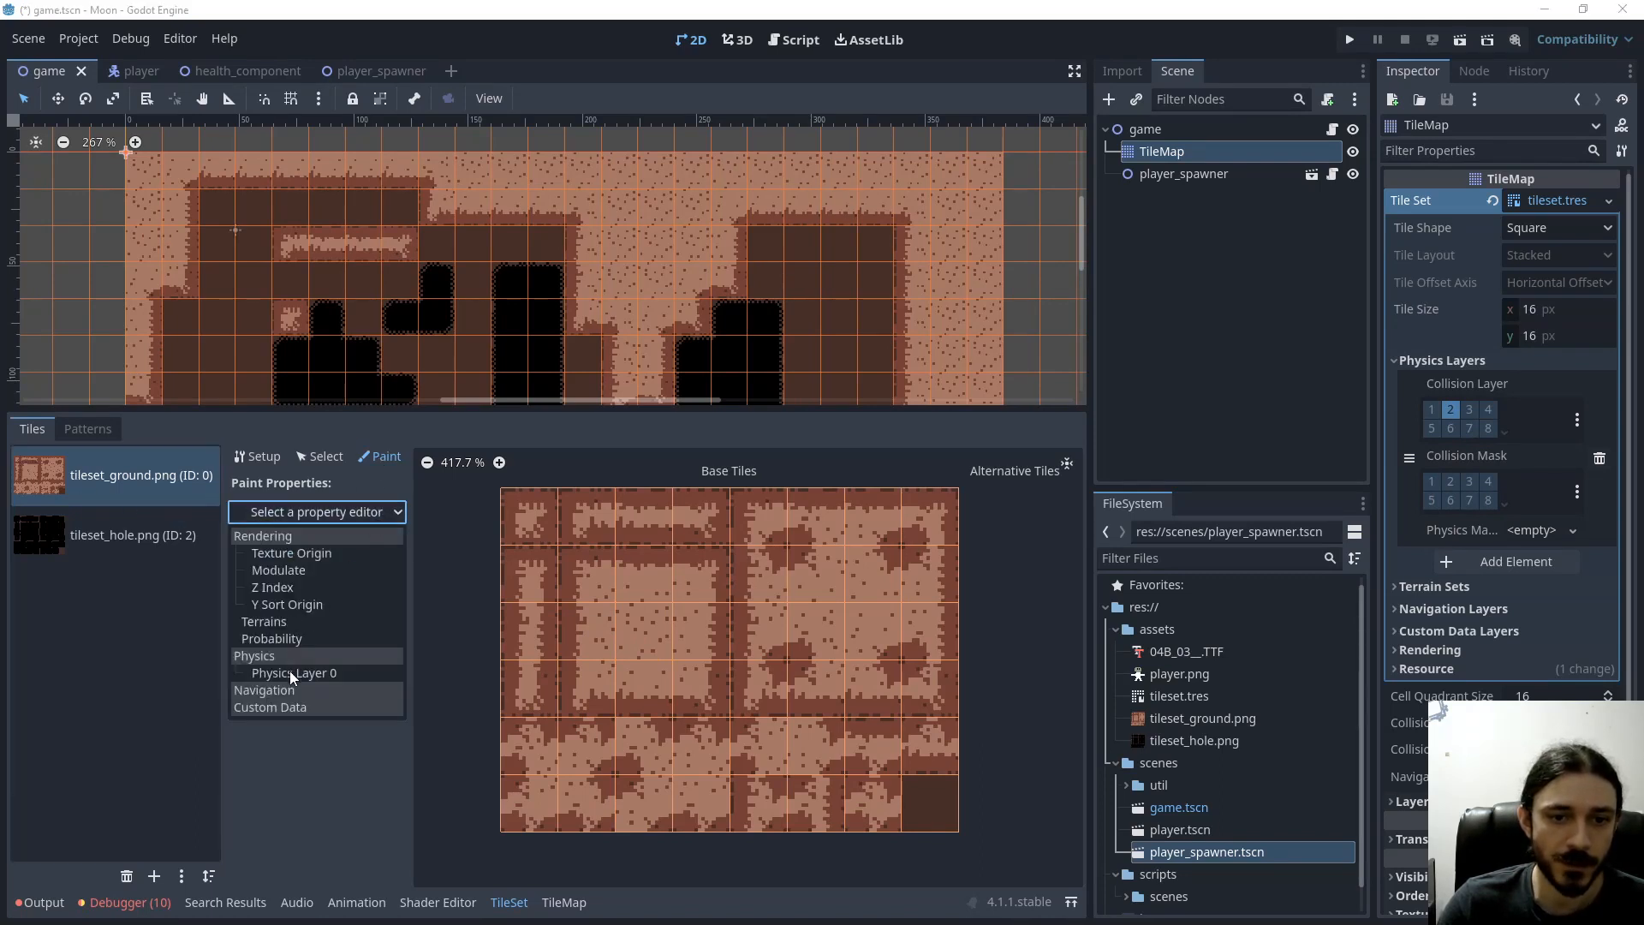
{"action": "left_click", "coordinate": [294, 671]}
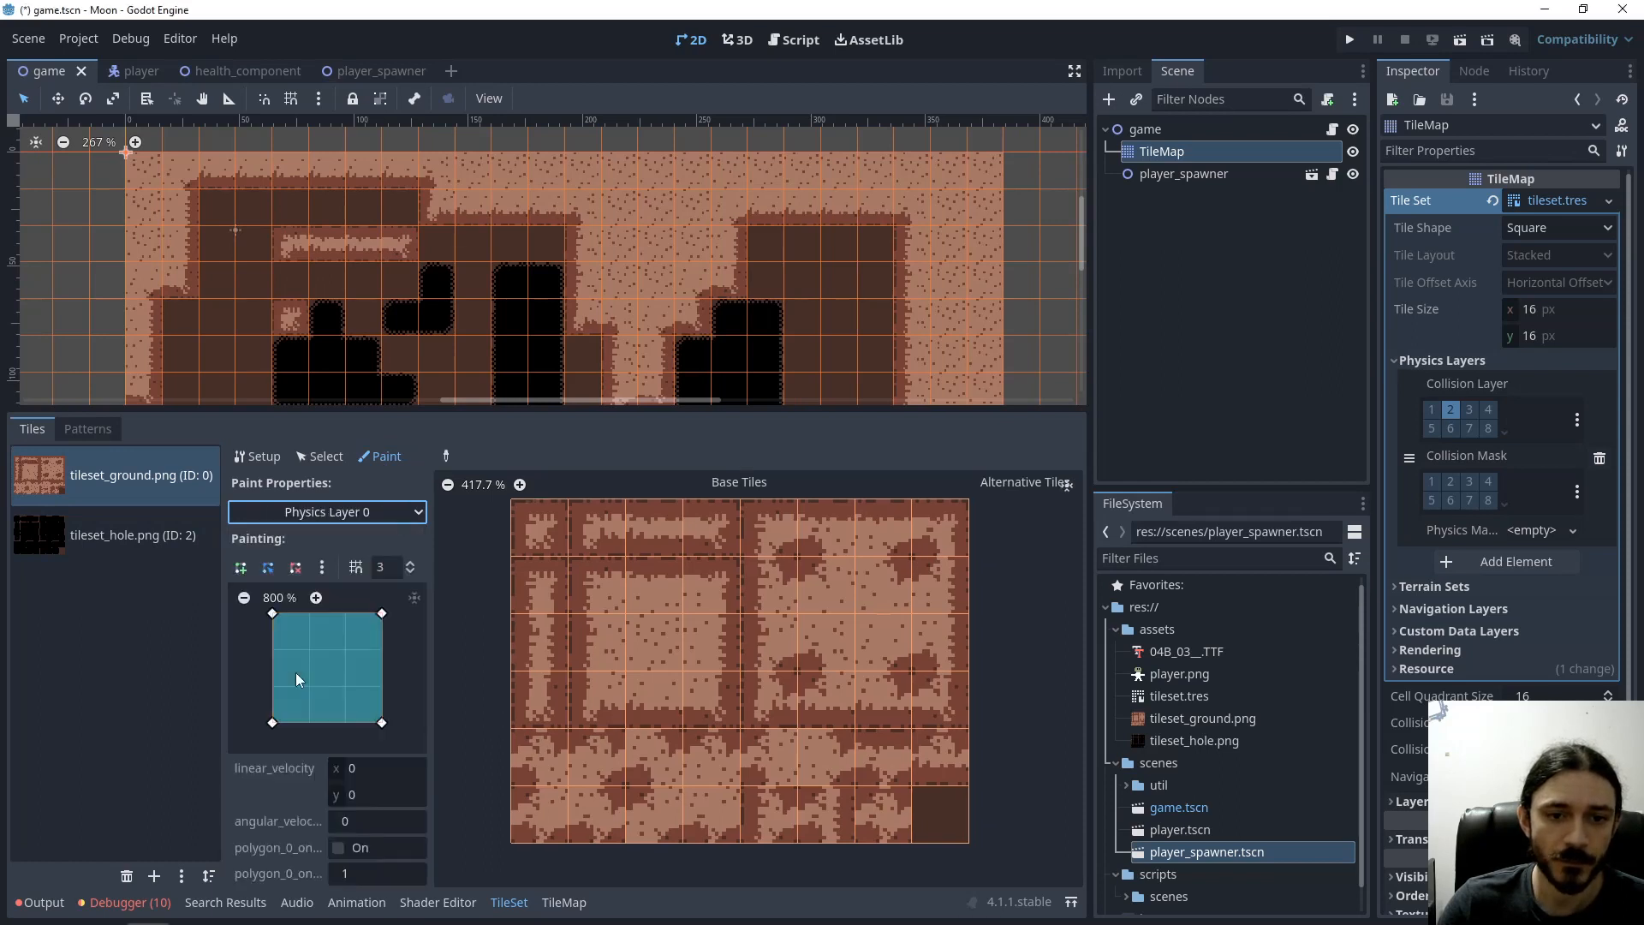
{"action": "mouse_move", "coordinate": [344, 627]}
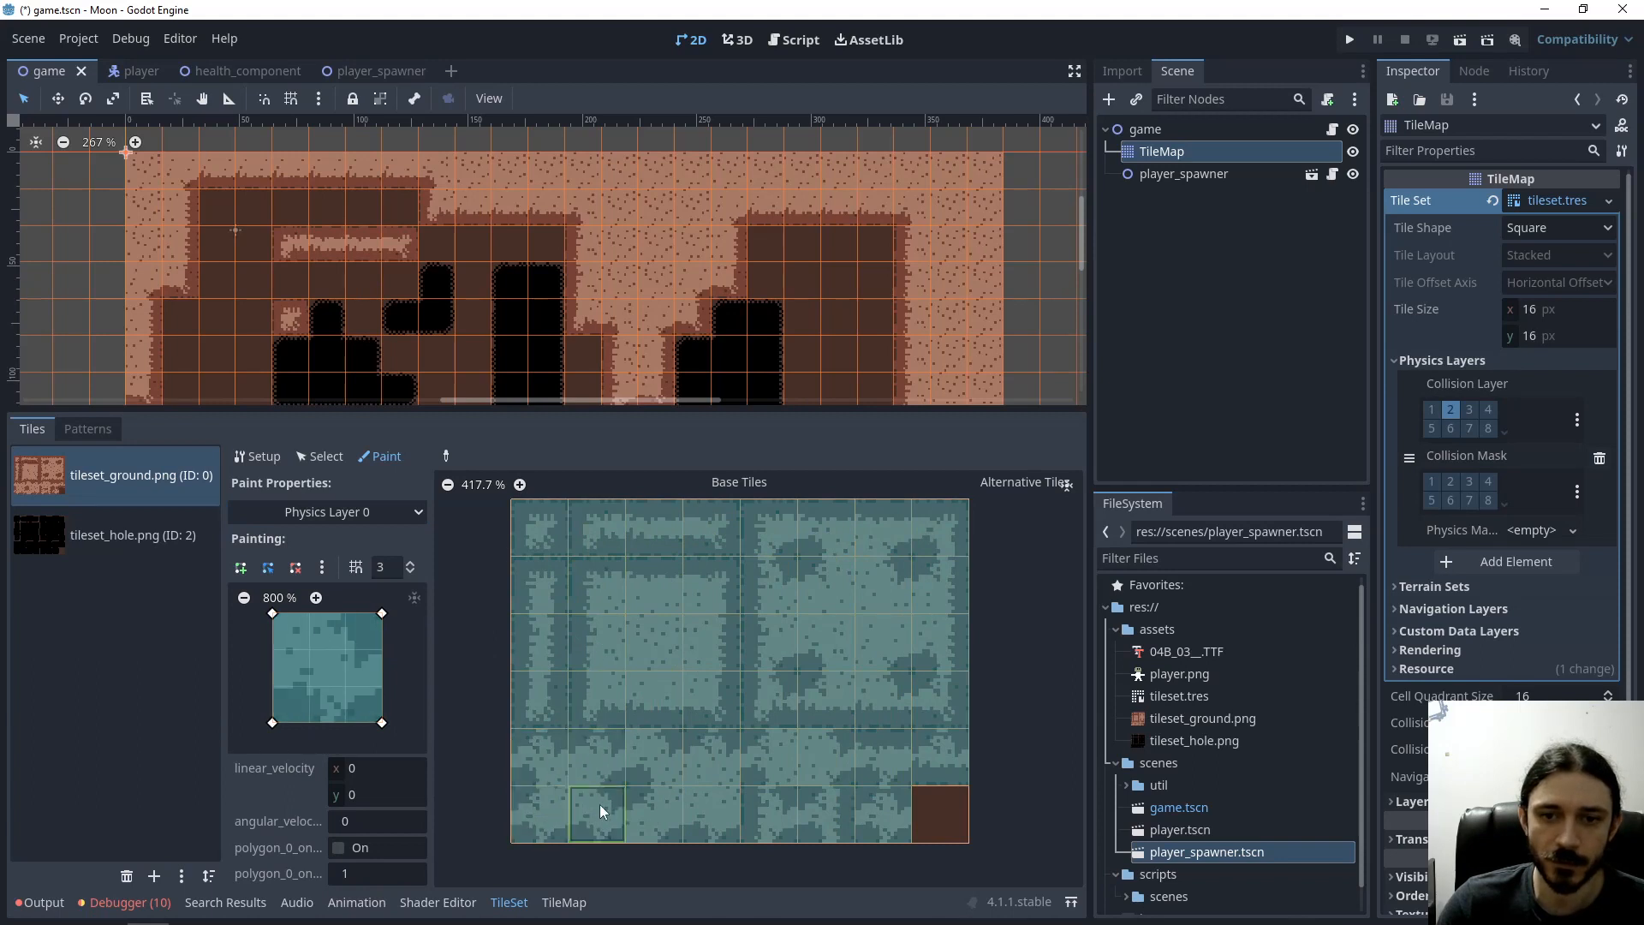
{"action": "mouse_move", "coordinate": [592, 633]}
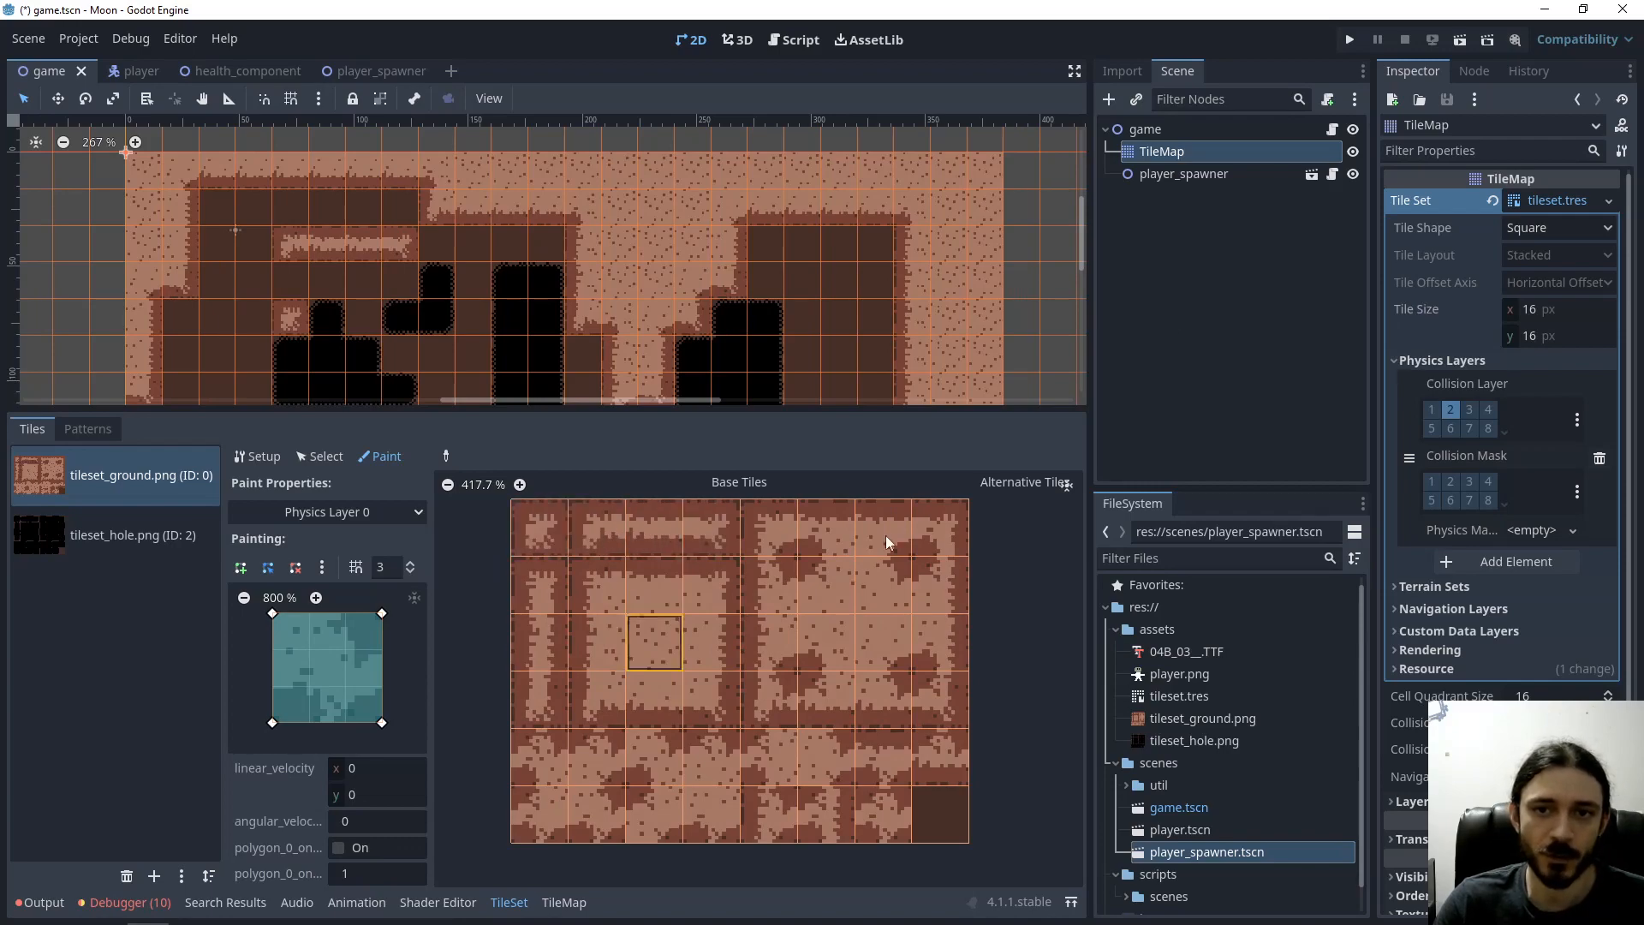
{"action": "left_click", "coordinate": [1350, 40]}
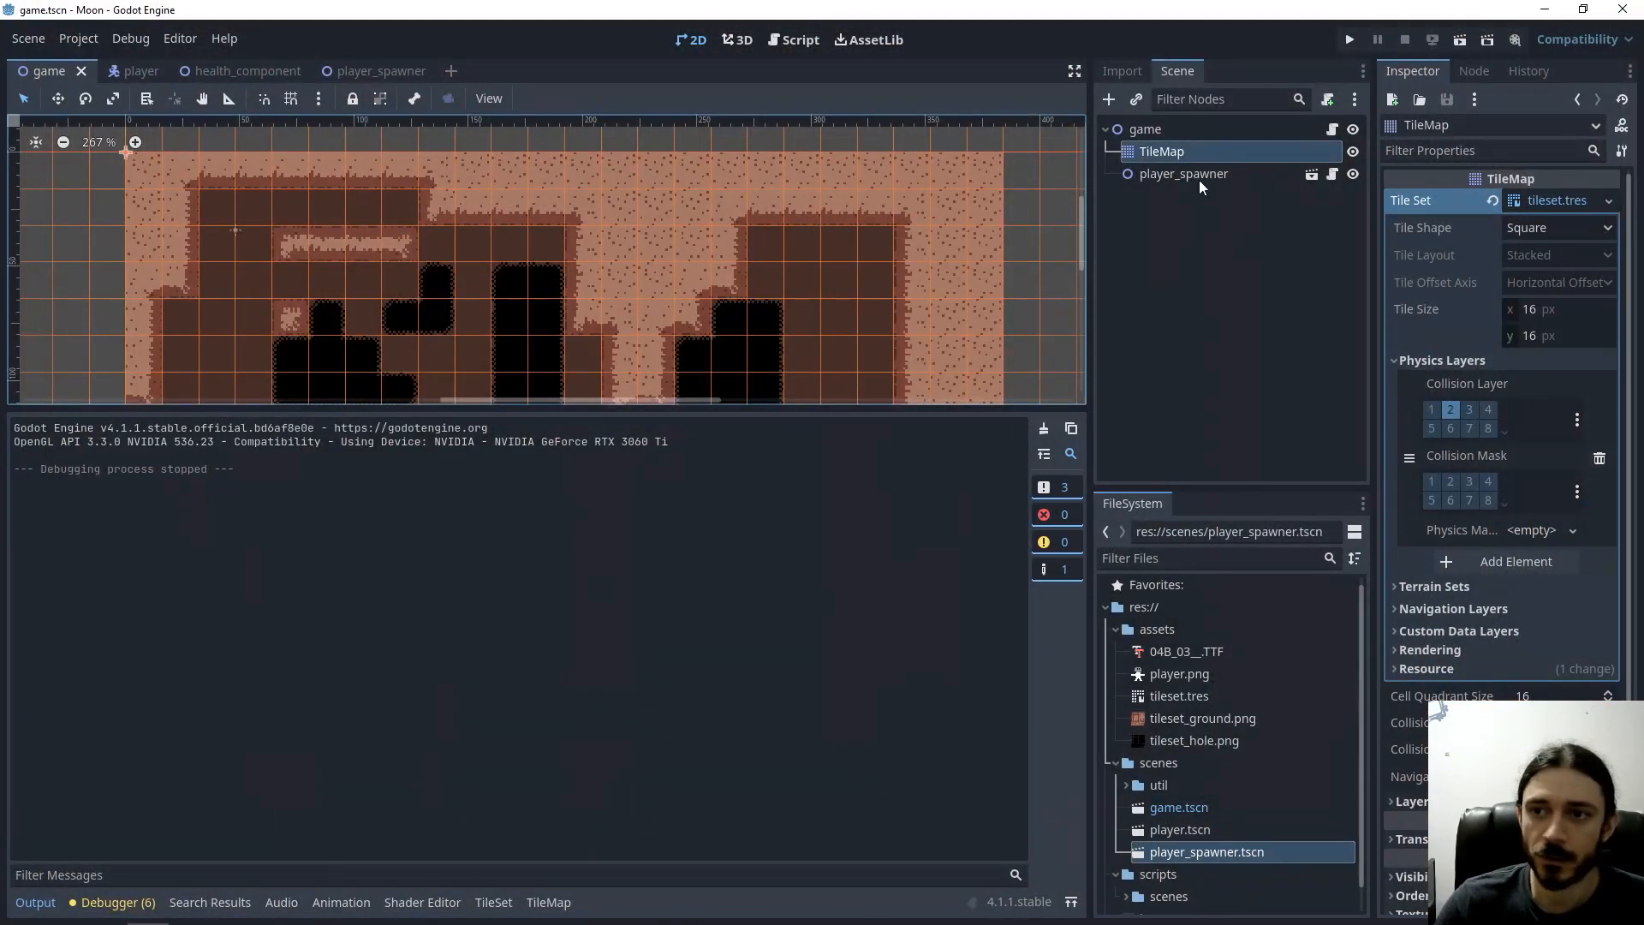
{"action": "left_click", "coordinate": [557, 903]}
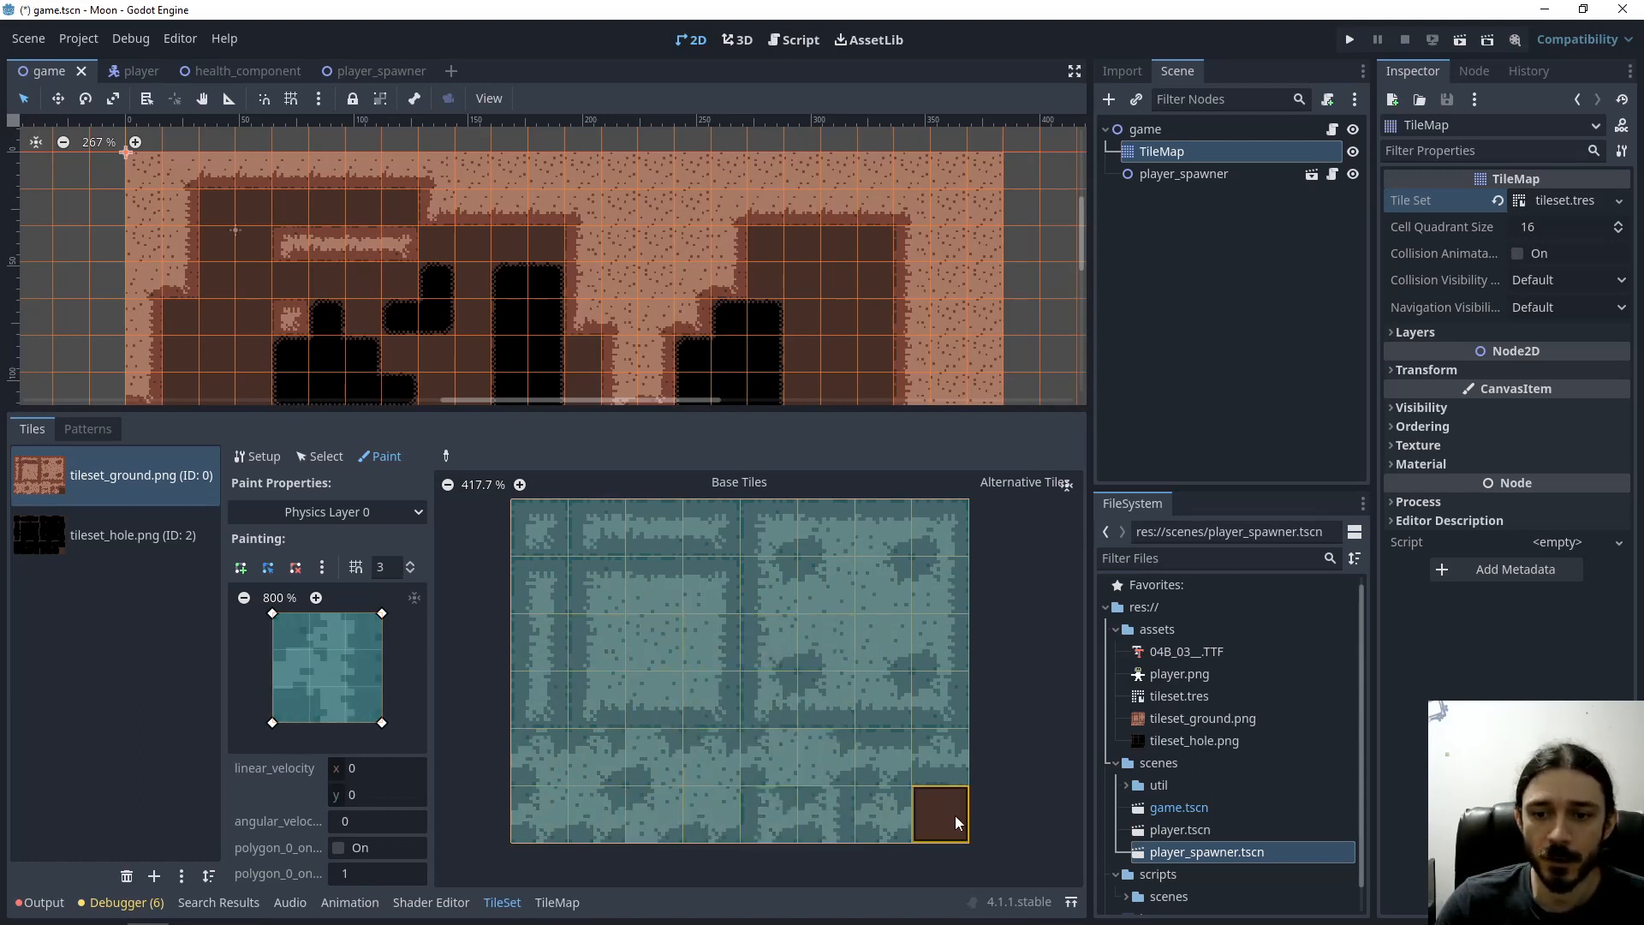
{"action": "mouse_move", "coordinate": [942, 844]}
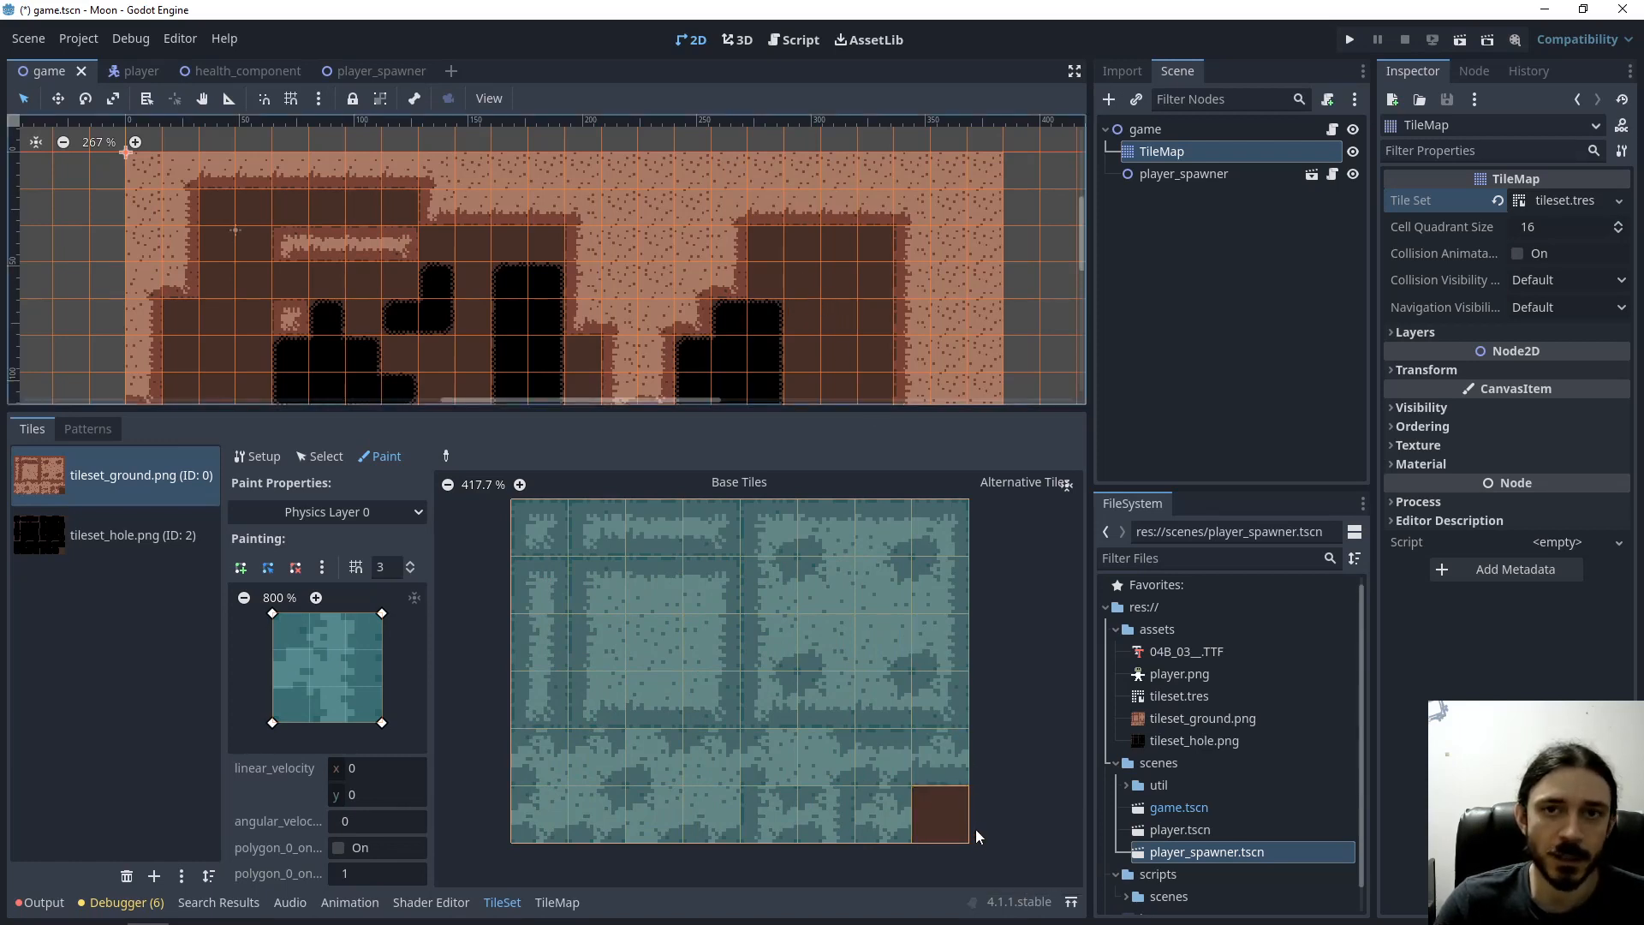
{"action": "left_click", "coordinate": [1349, 39]}
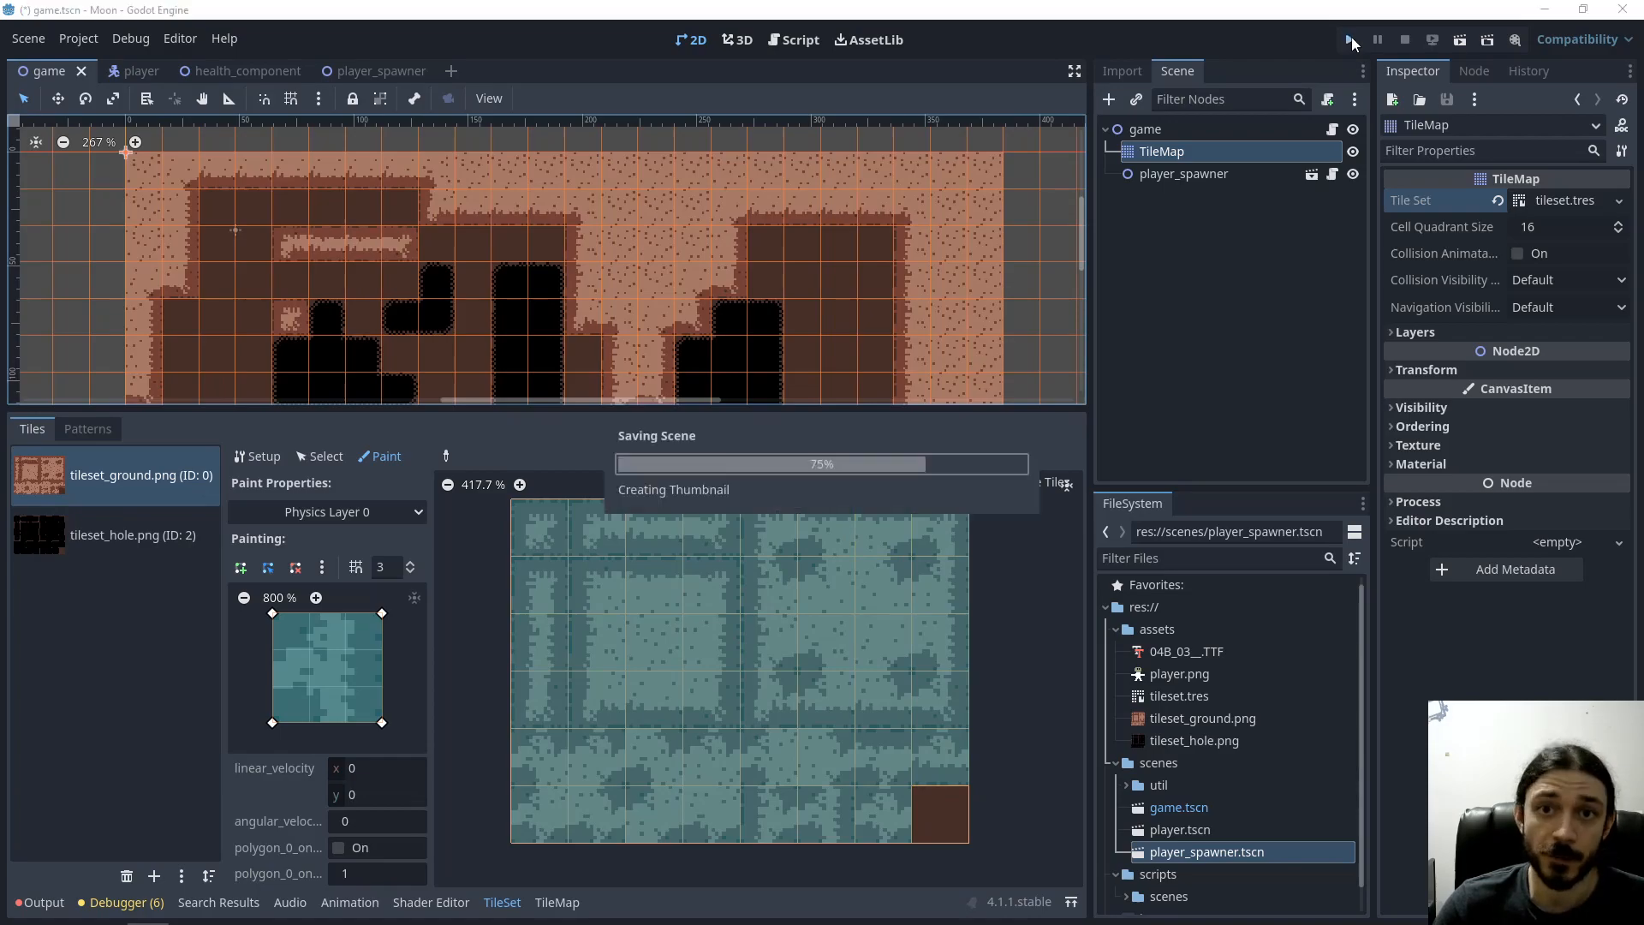
Run the saved scene, move the player against the walls, and stop the game
{"action": "left_click", "coordinate": [1351, 39]}
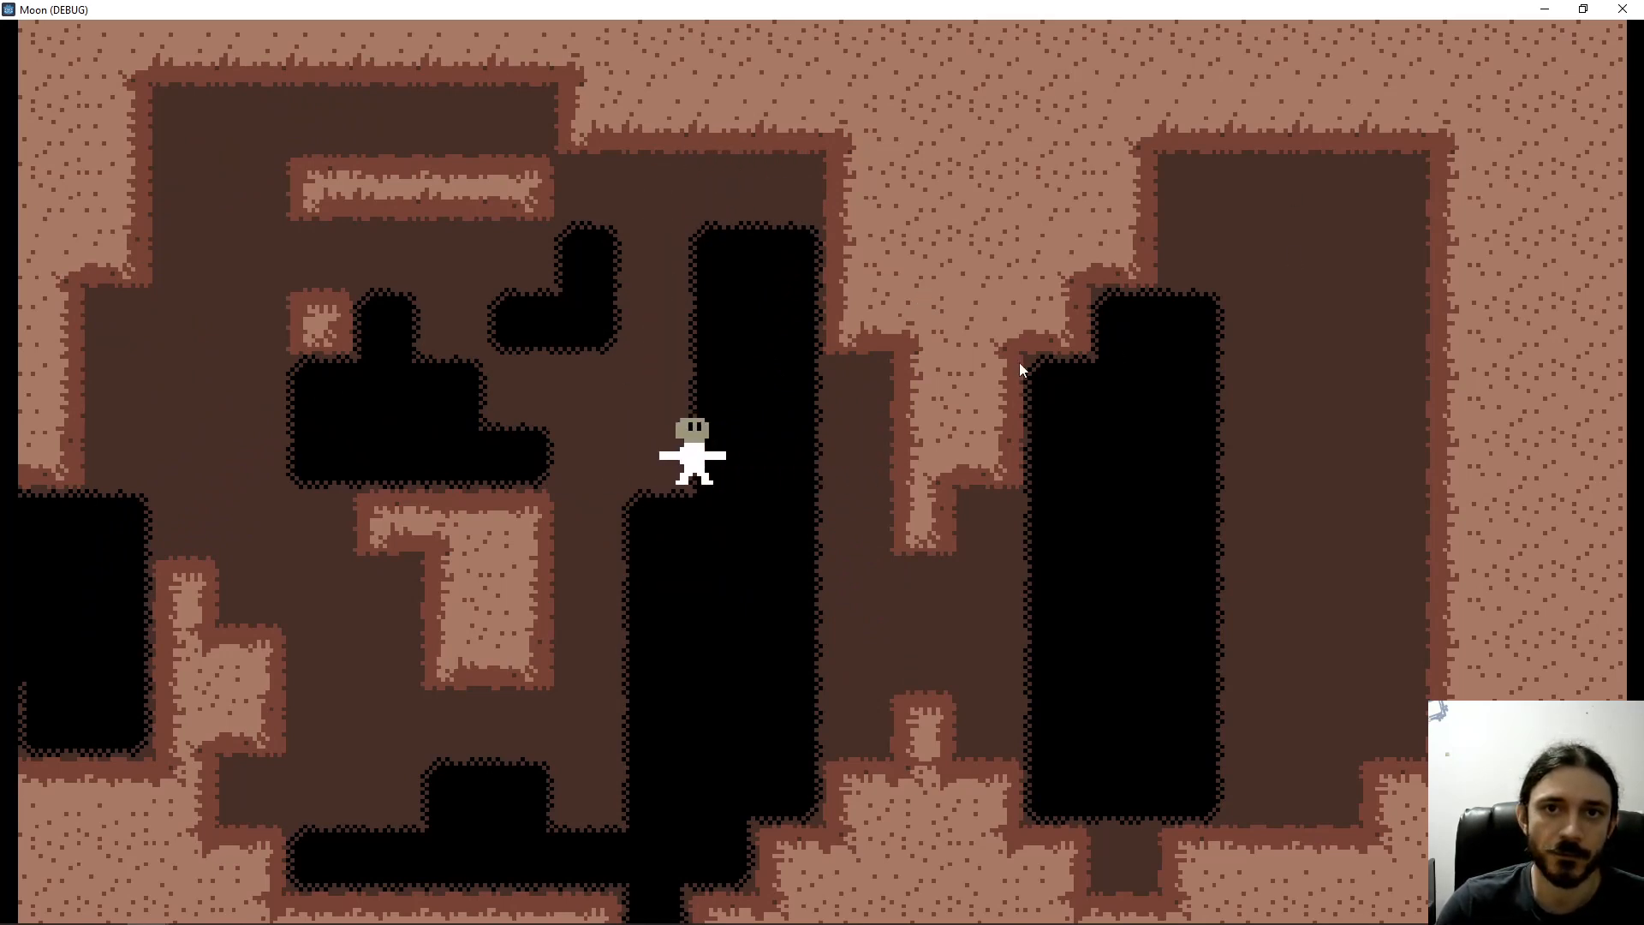
{"action": "key", "text": "Right"}
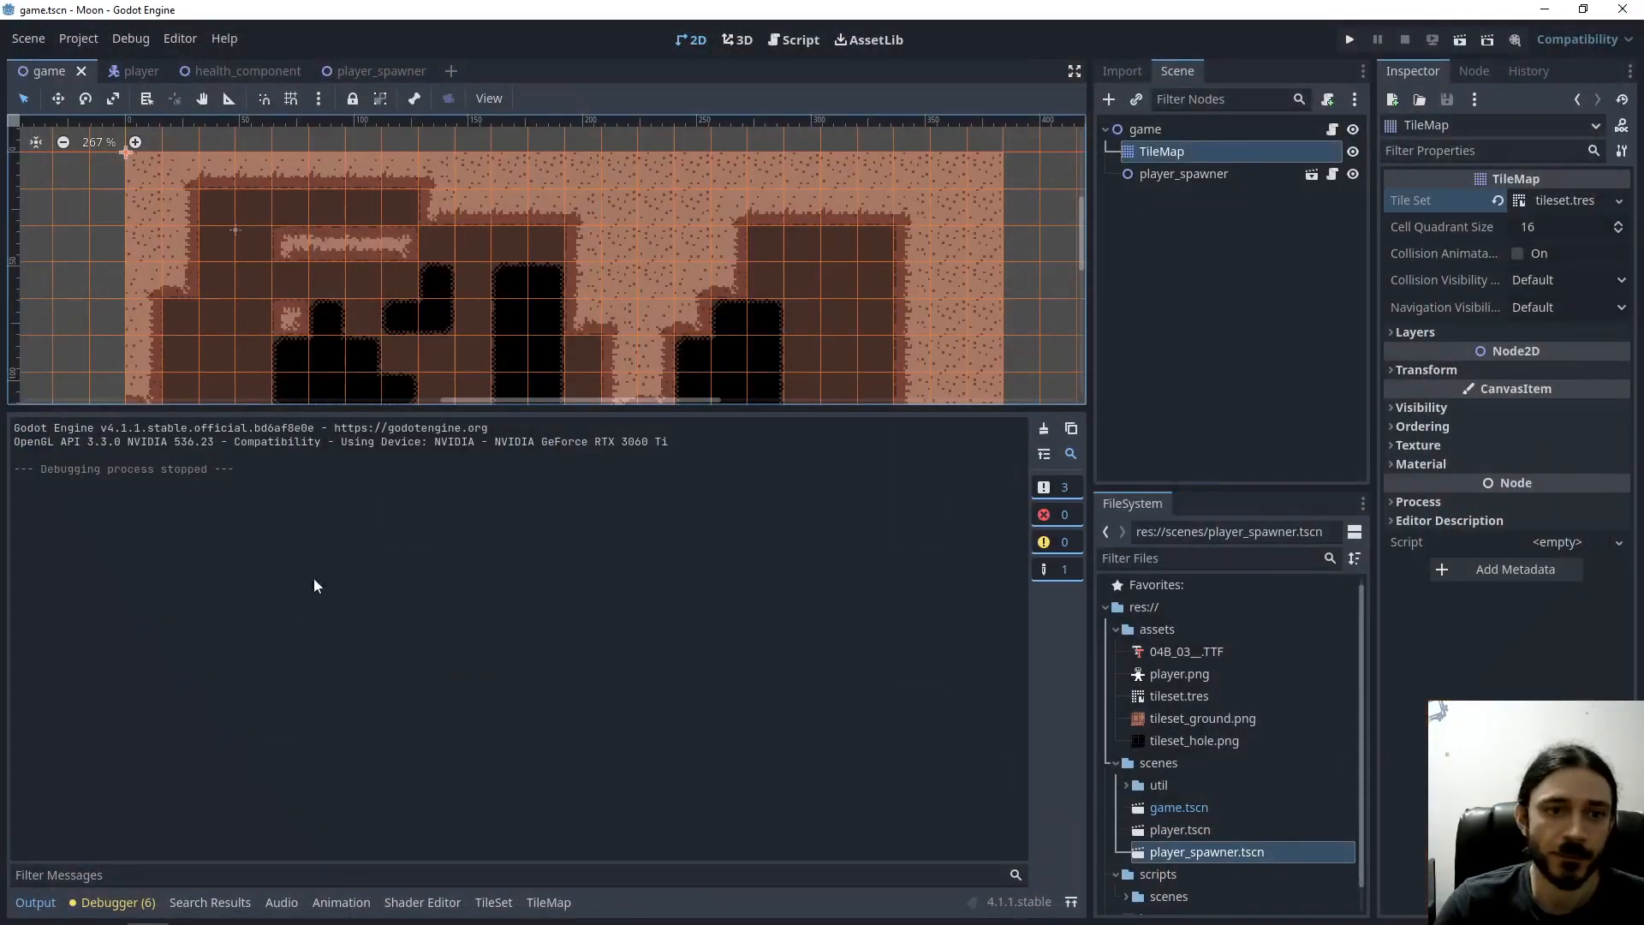
Set physics layer 1 to the Hole collision layer and paint it onto the hole atlas tiles
{"action": "left_click", "coordinate": [493, 902]}
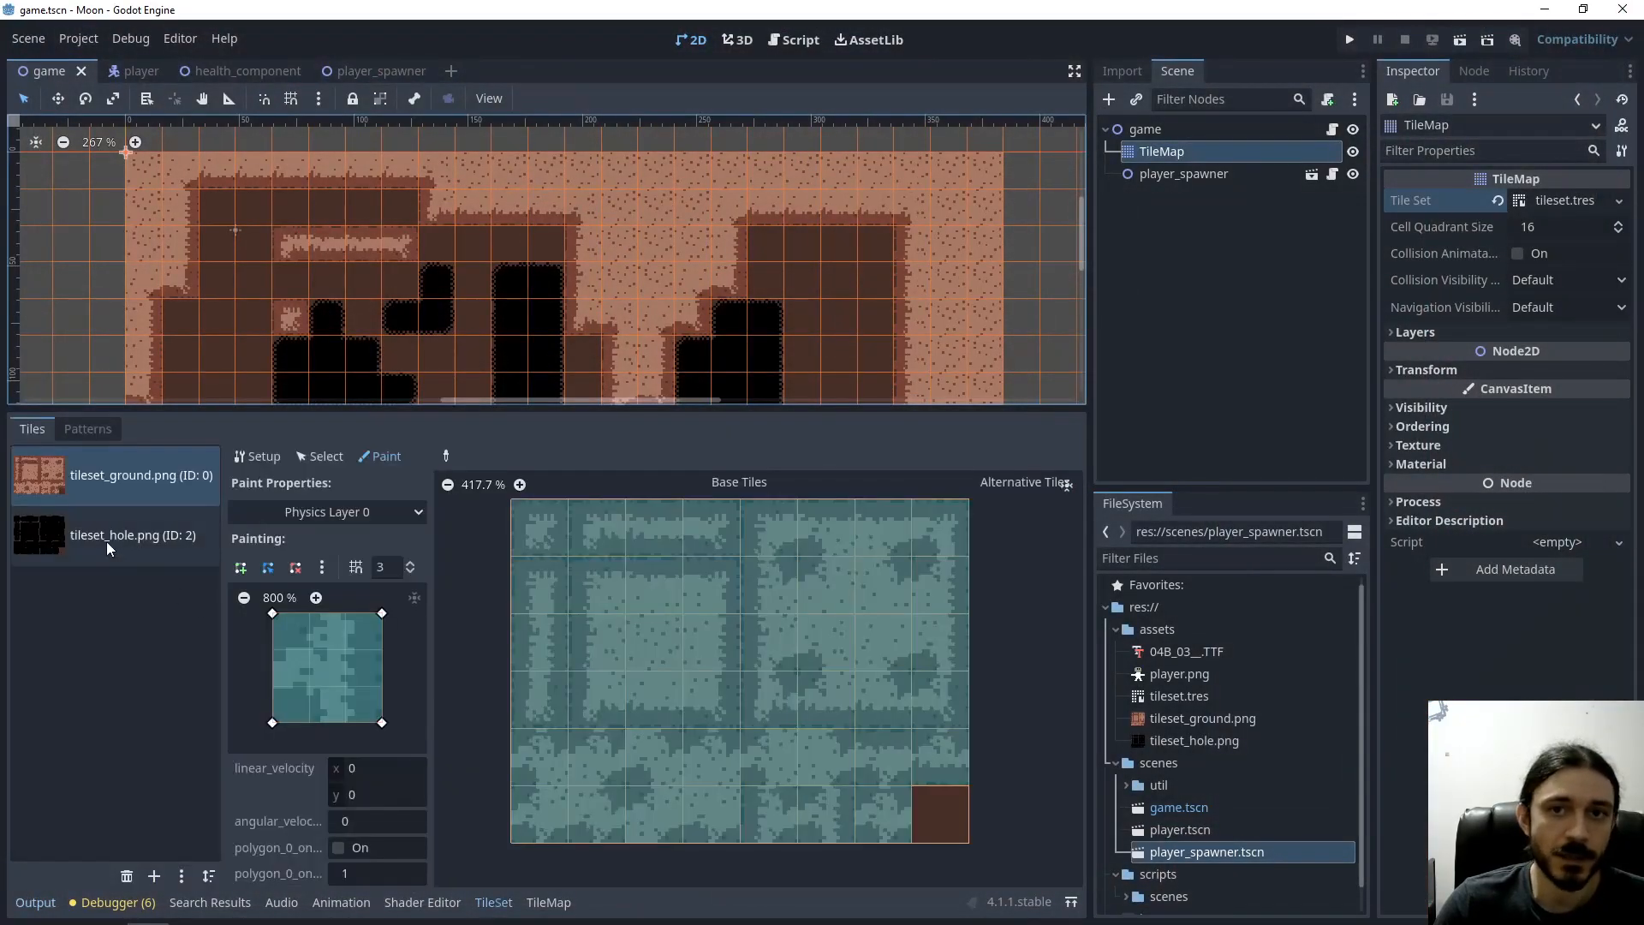
{"action": "left_click", "coordinate": [134, 534]}
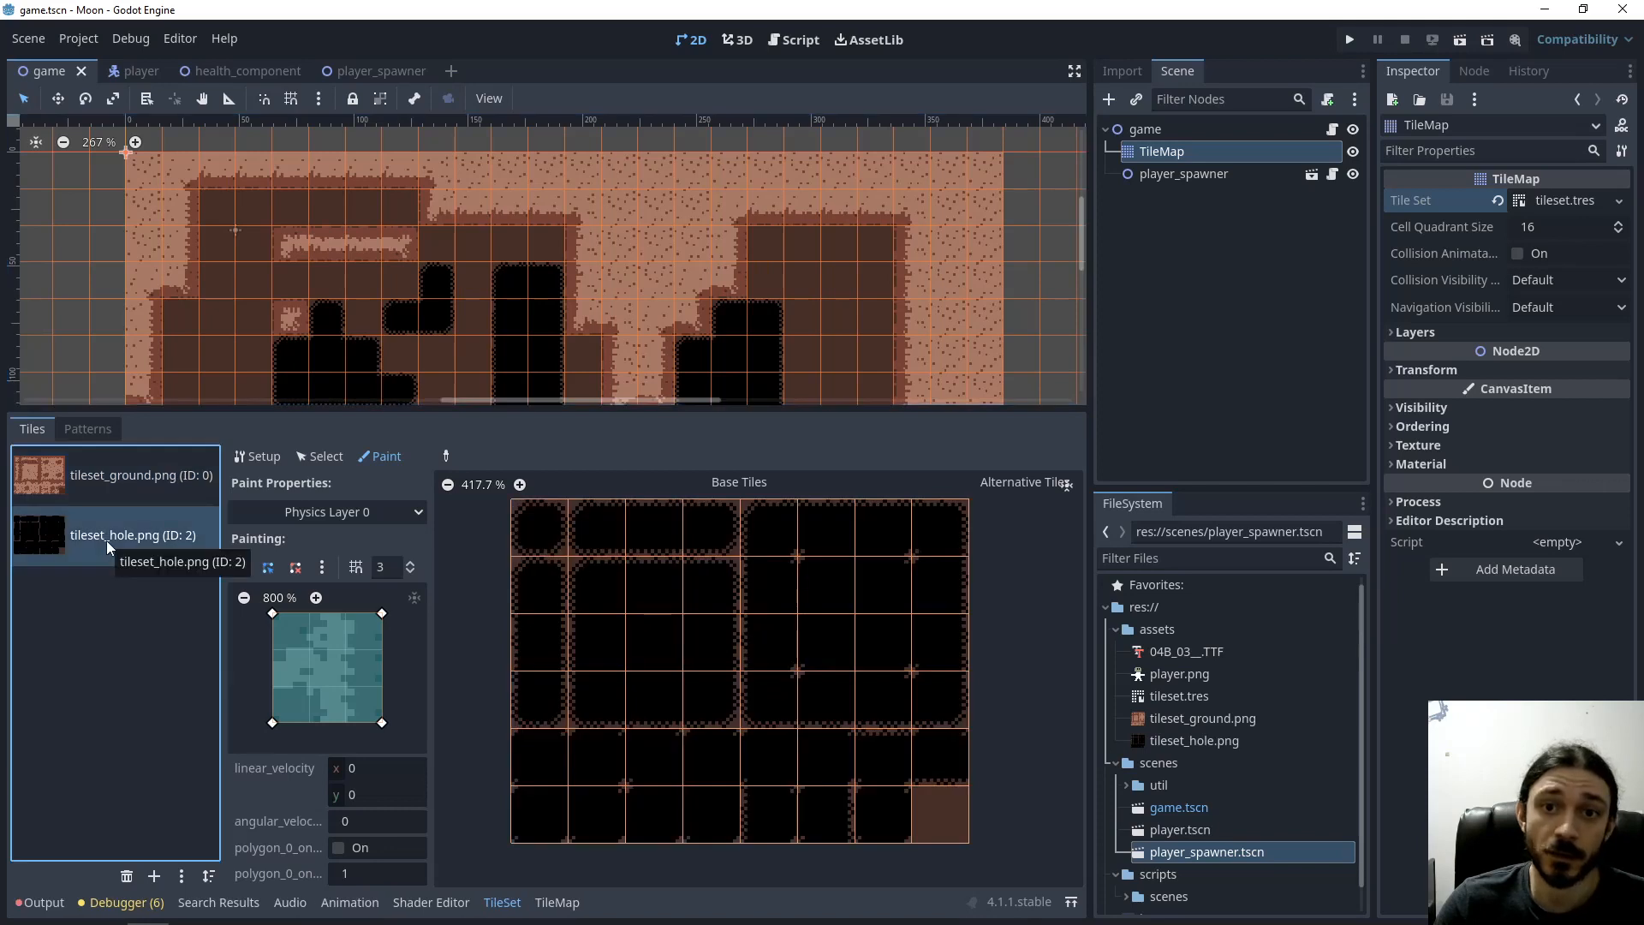
{"action": "mouse_move", "coordinate": [352, 665]}
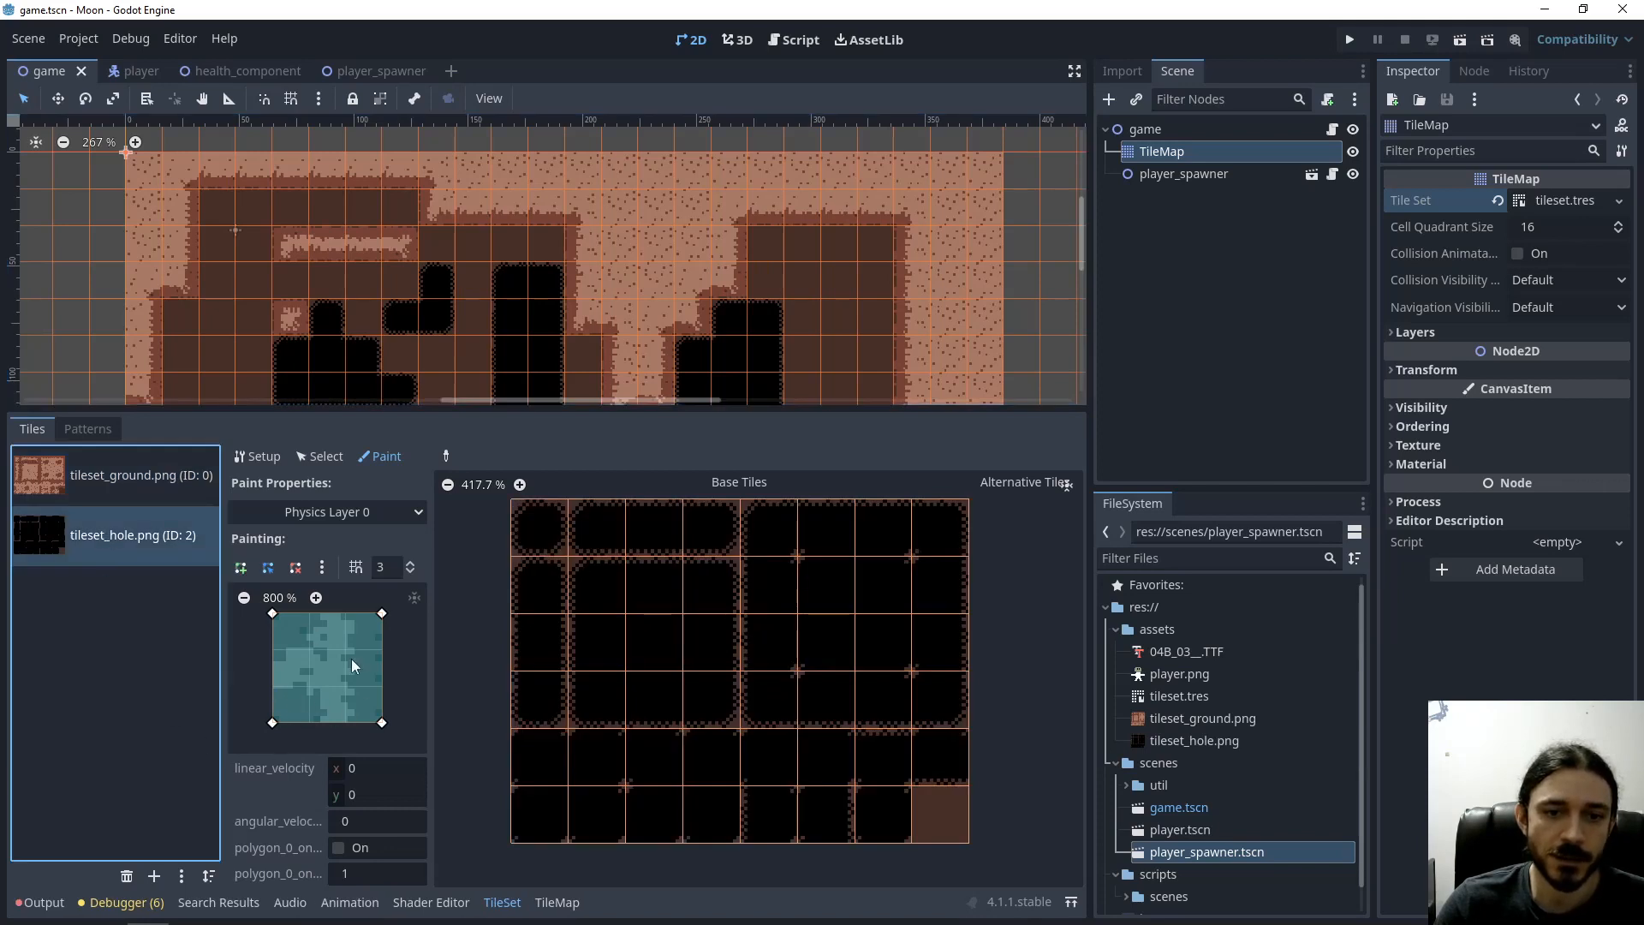
{"action": "mouse_move", "coordinate": [353, 637]}
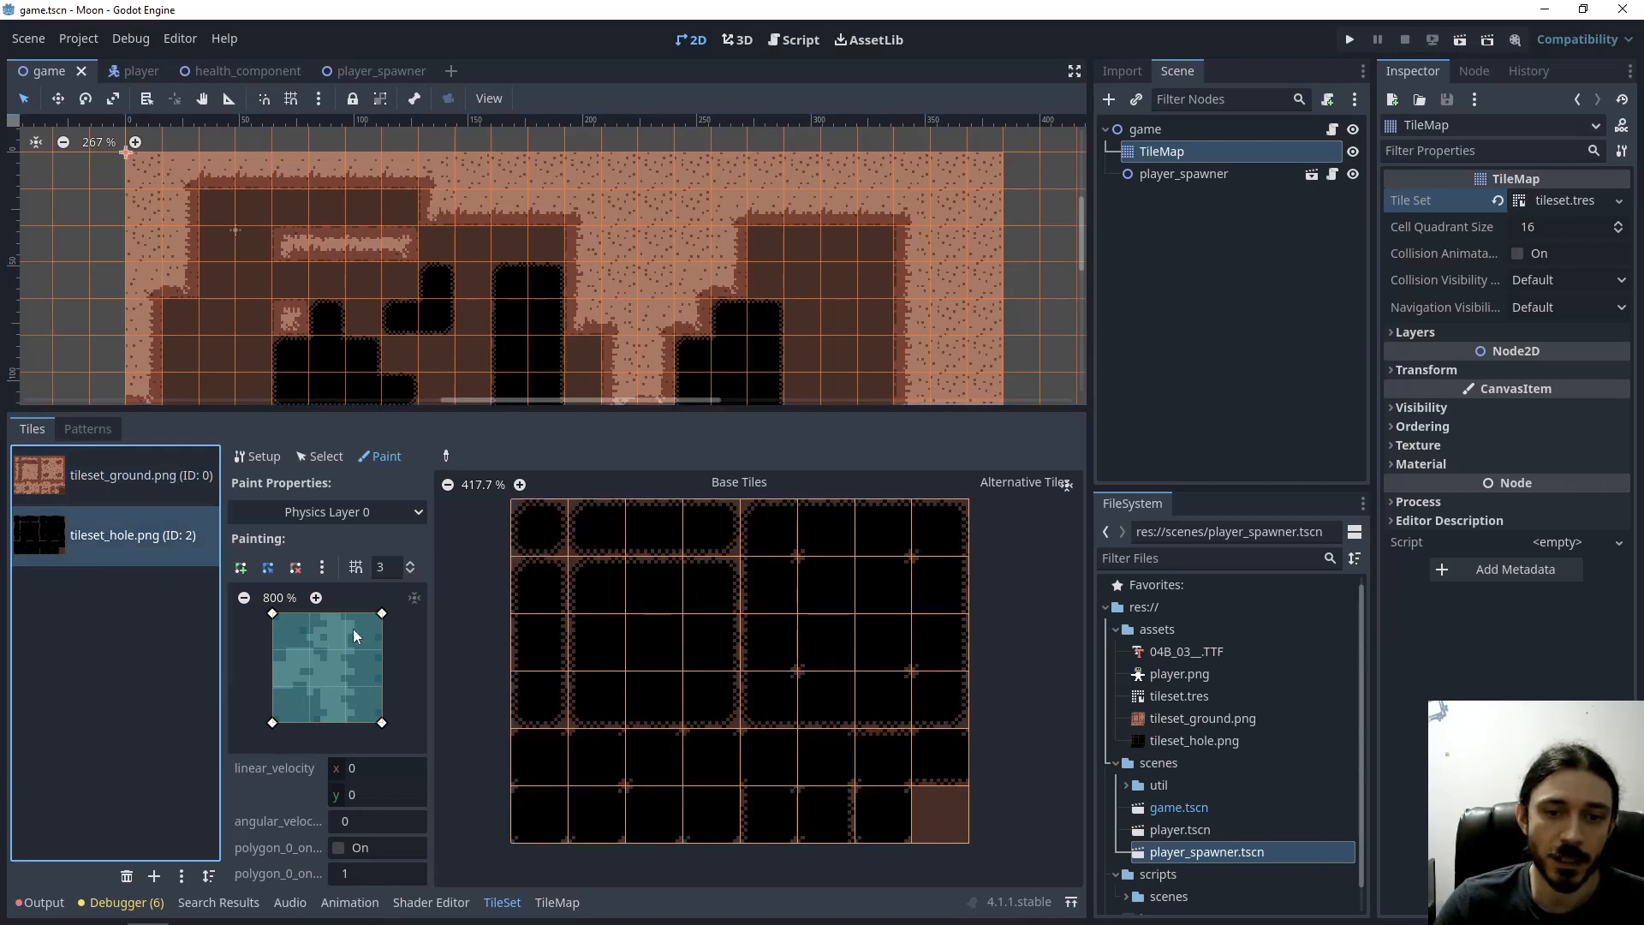
{"action": "mouse_move", "coordinate": [502, 605]}
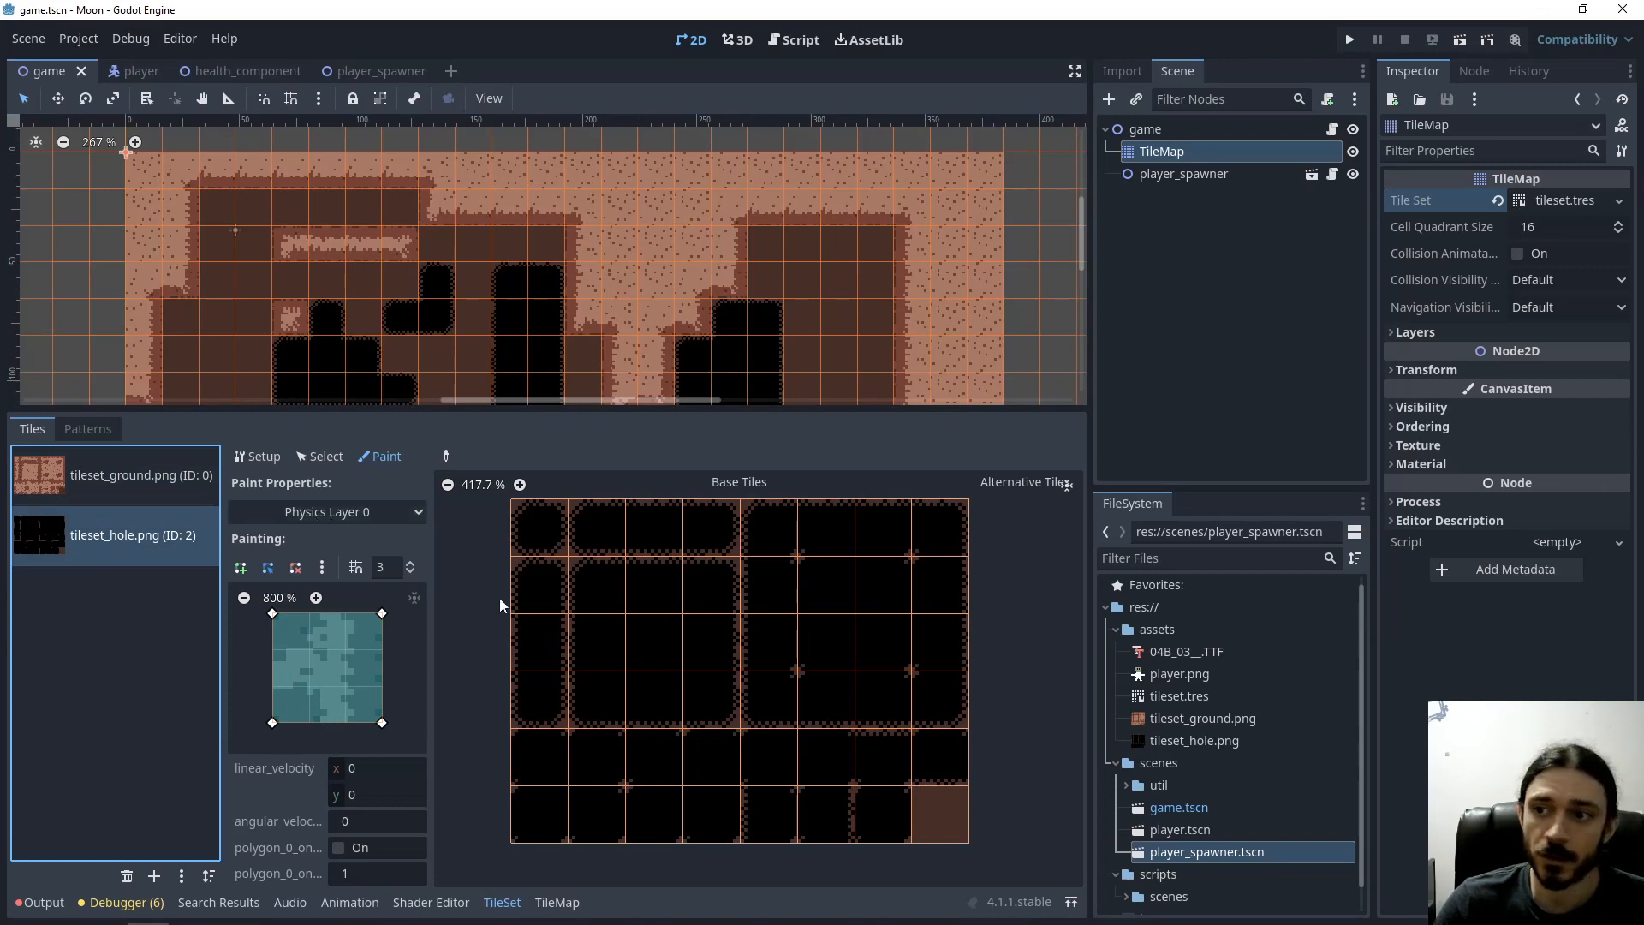
{"action": "left_click", "coordinate": [1551, 200]}
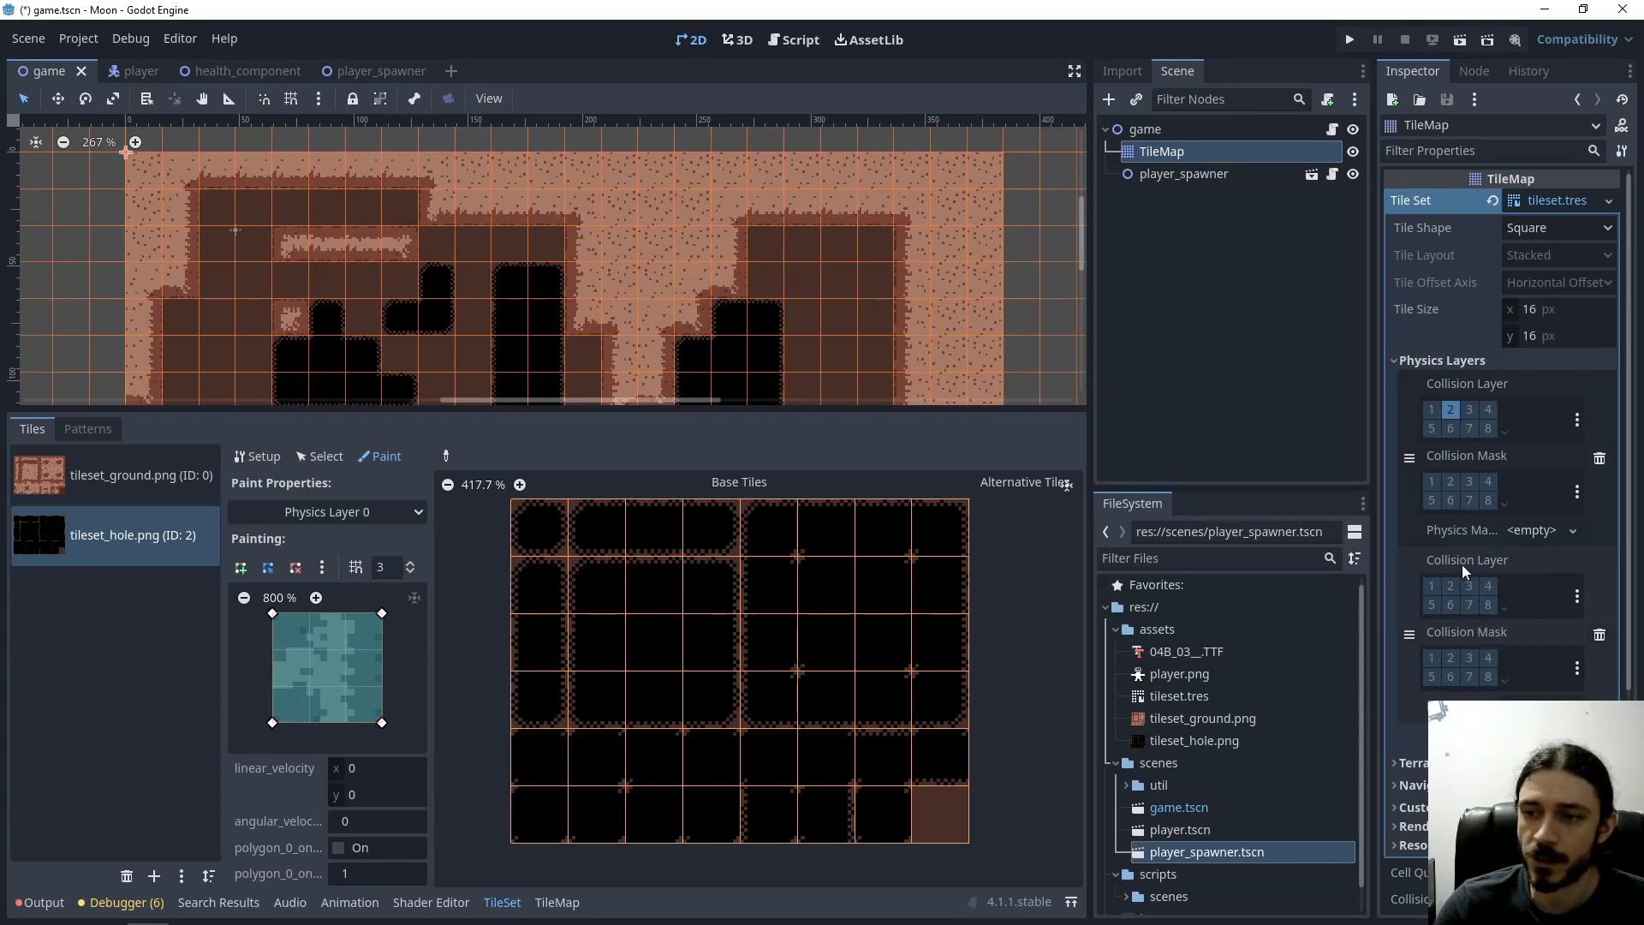
{"action": "mouse_move", "coordinate": [1467, 586]}
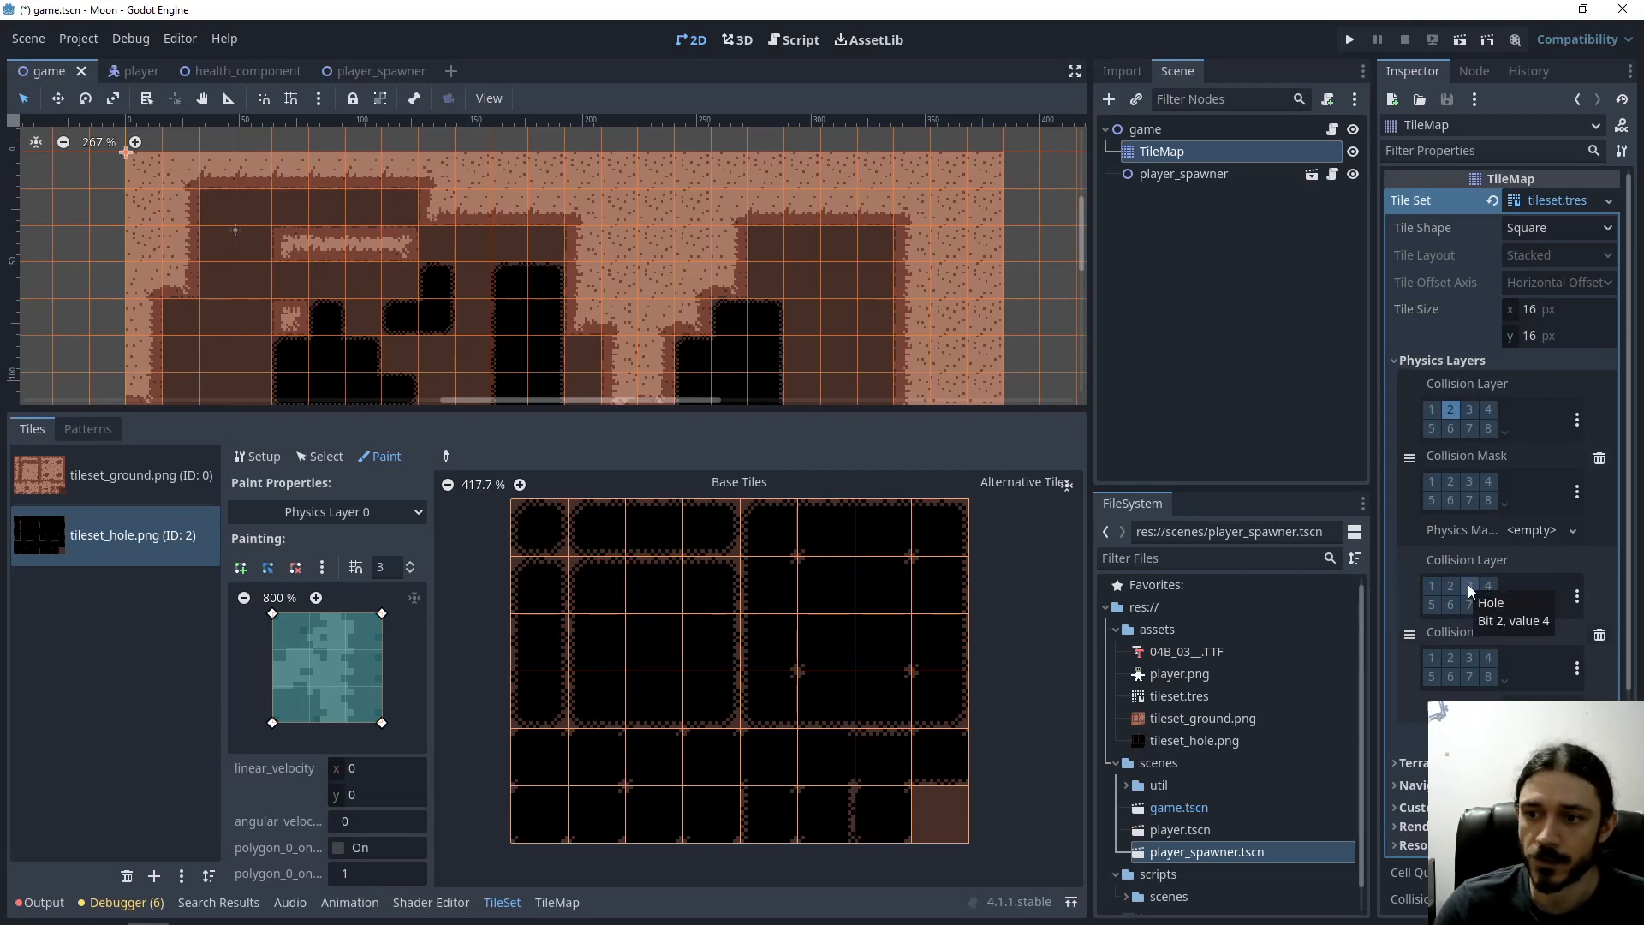
{"action": "left_click", "coordinate": [325, 512]}
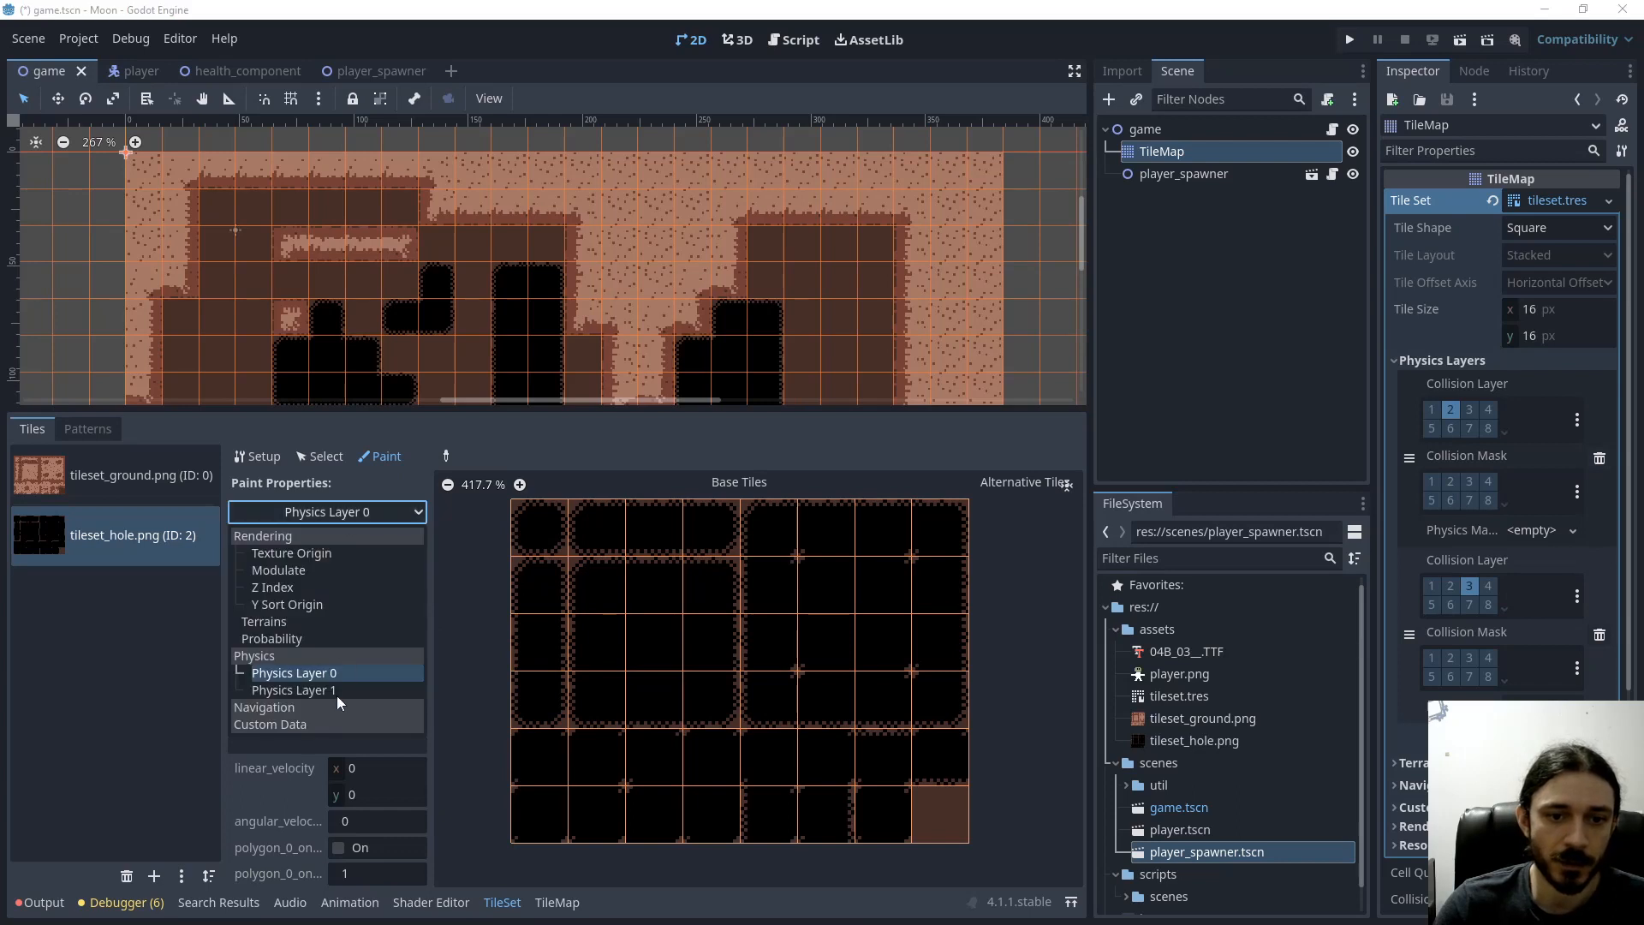
{"action": "mouse_move", "coordinate": [323, 697]}
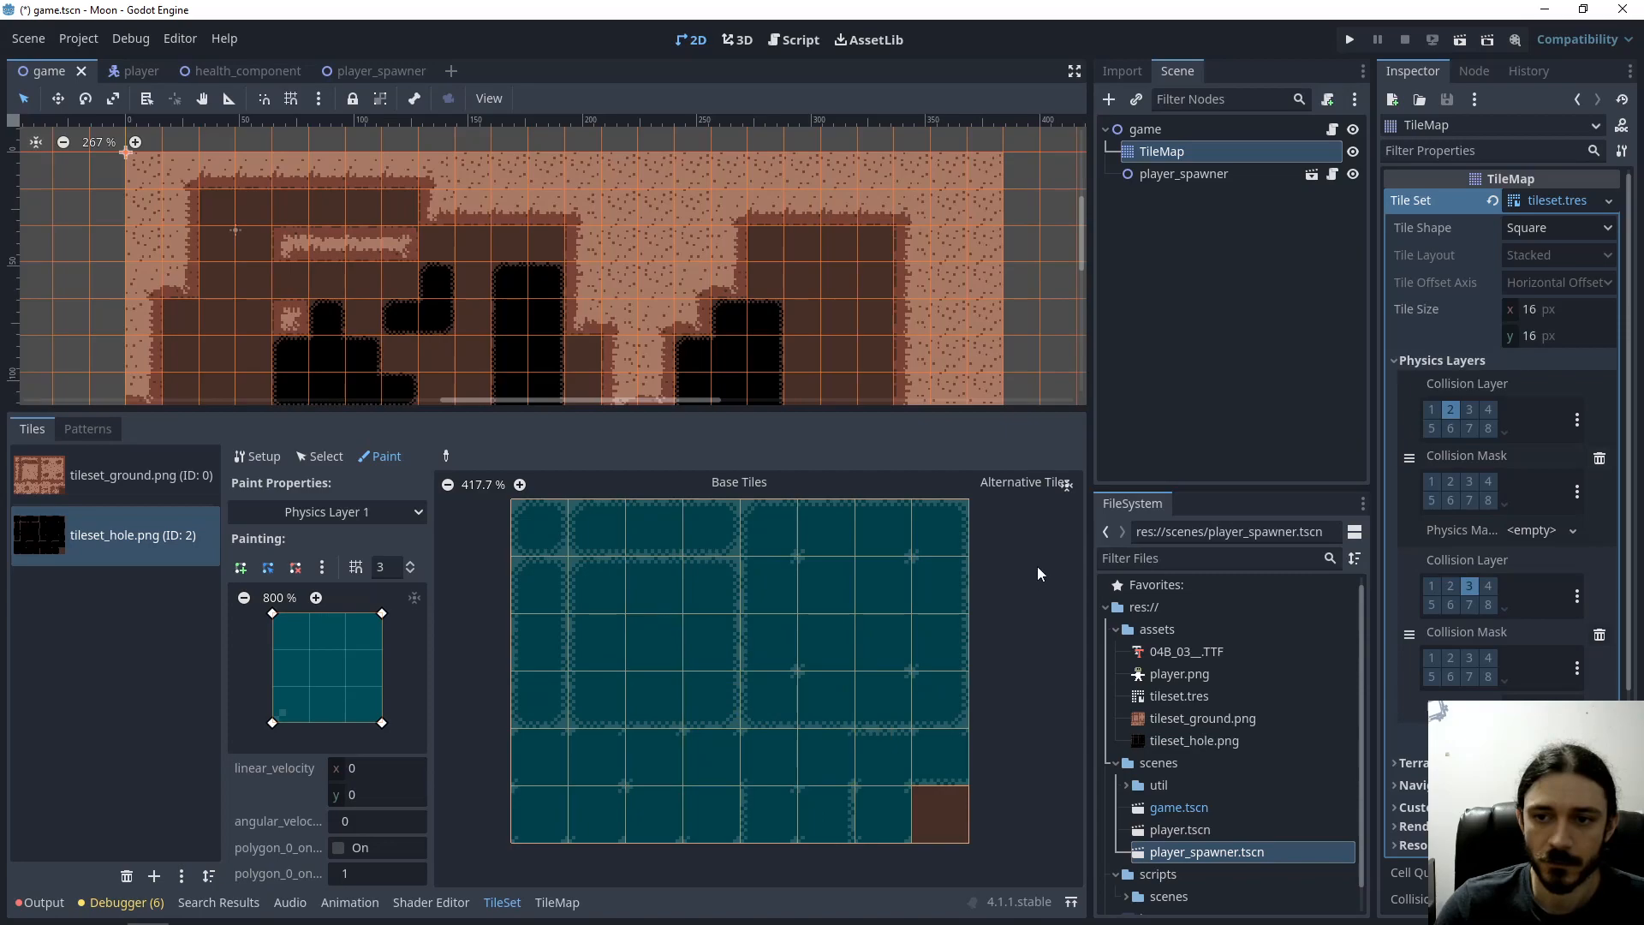
Test-run the game with the new tile collisions, then return to the player scene
{"action": "left_click", "coordinate": [1349, 40]}
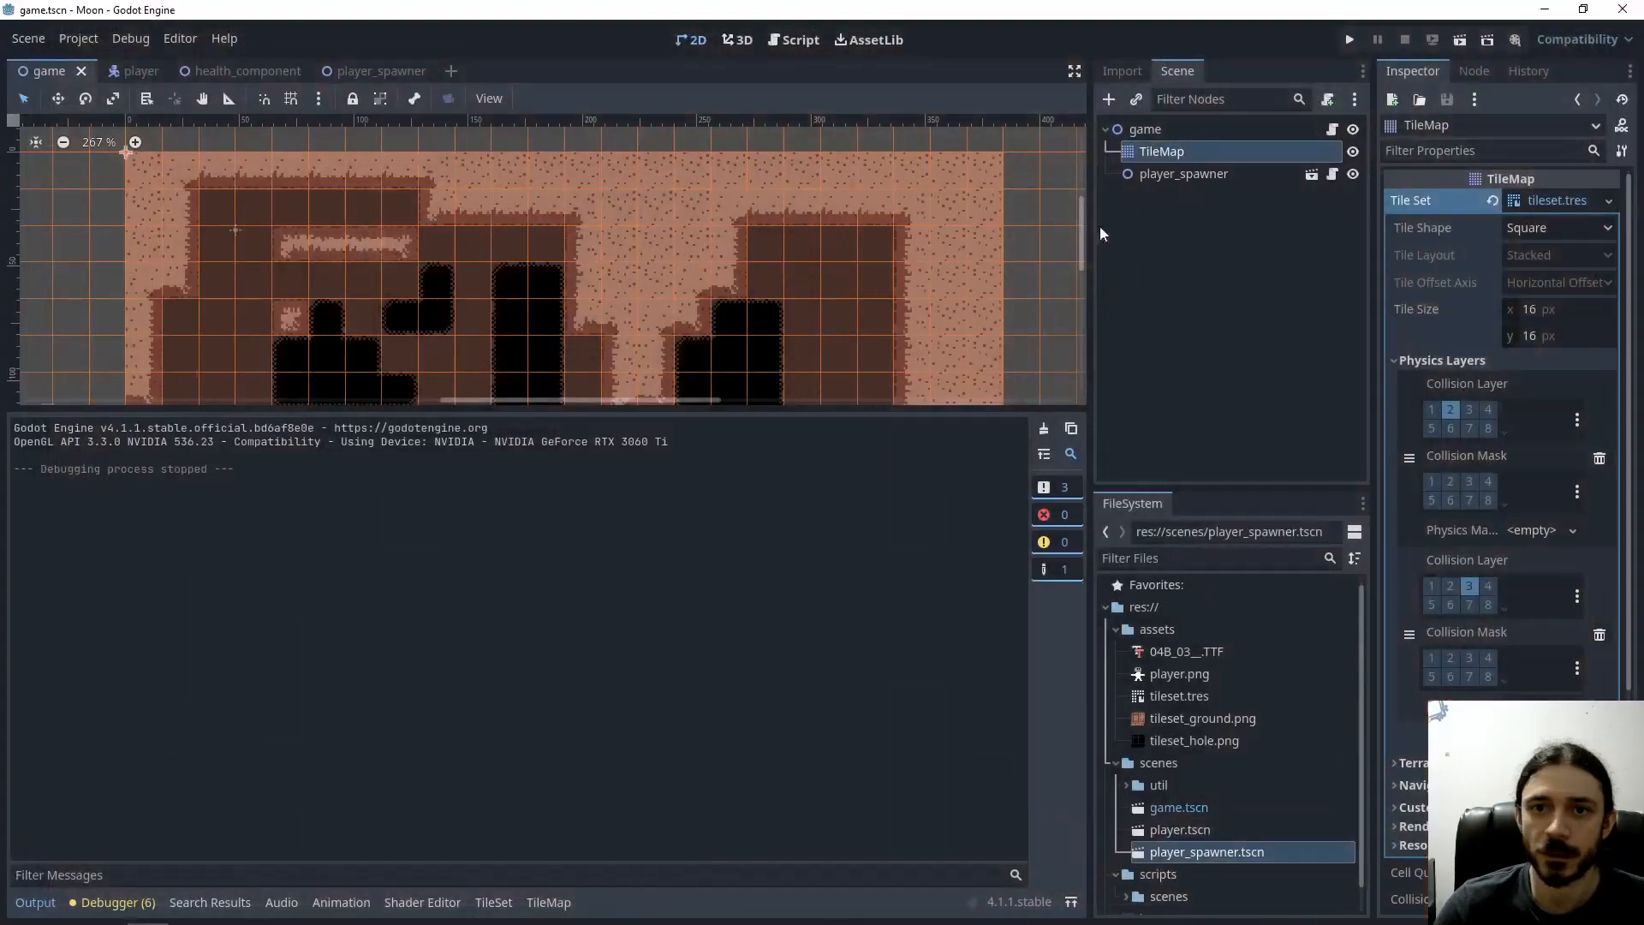
{"action": "left_click", "coordinate": [120, 70]}
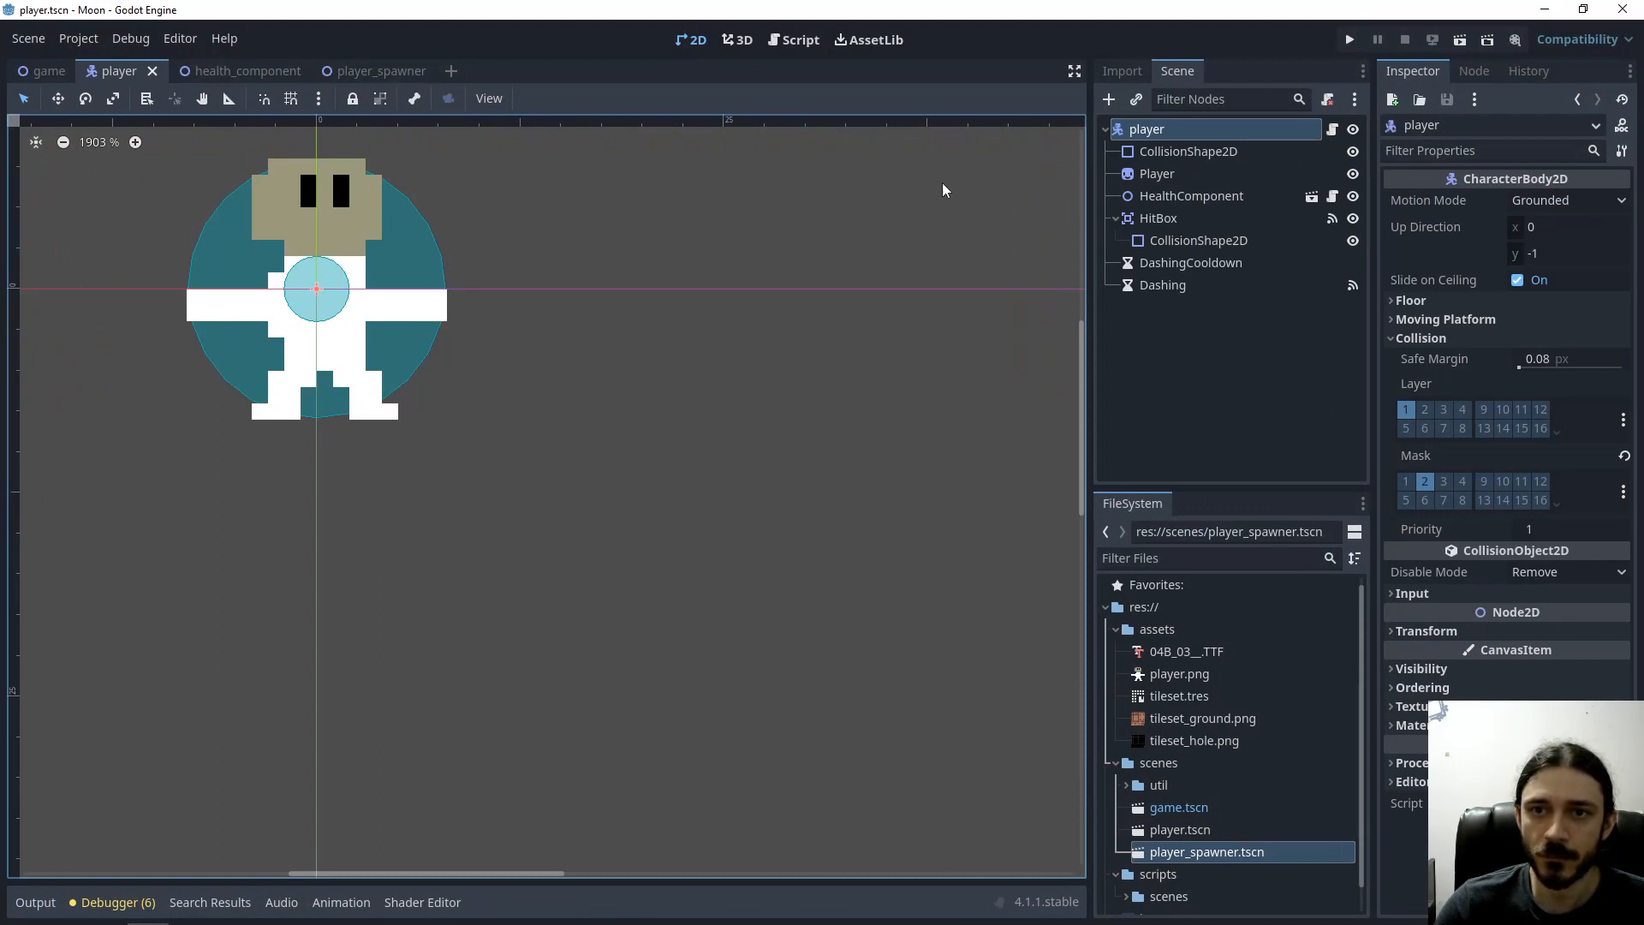
{"action": "mouse_move", "coordinate": [318, 264]}
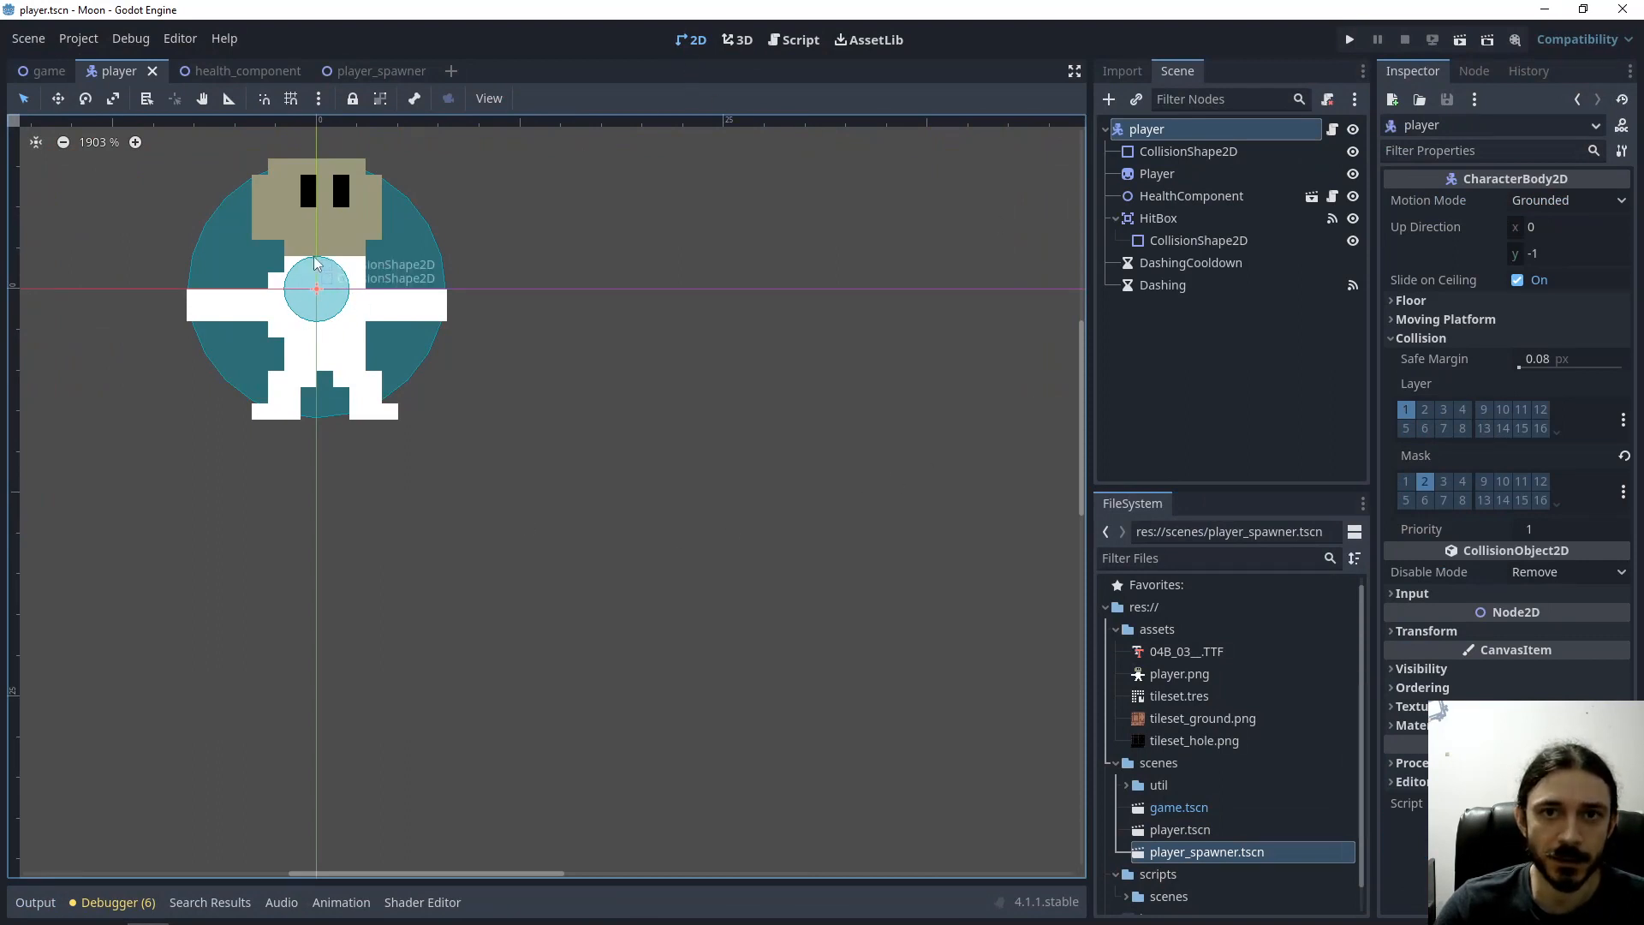
{"action": "mouse_move", "coordinate": [948, 382]}
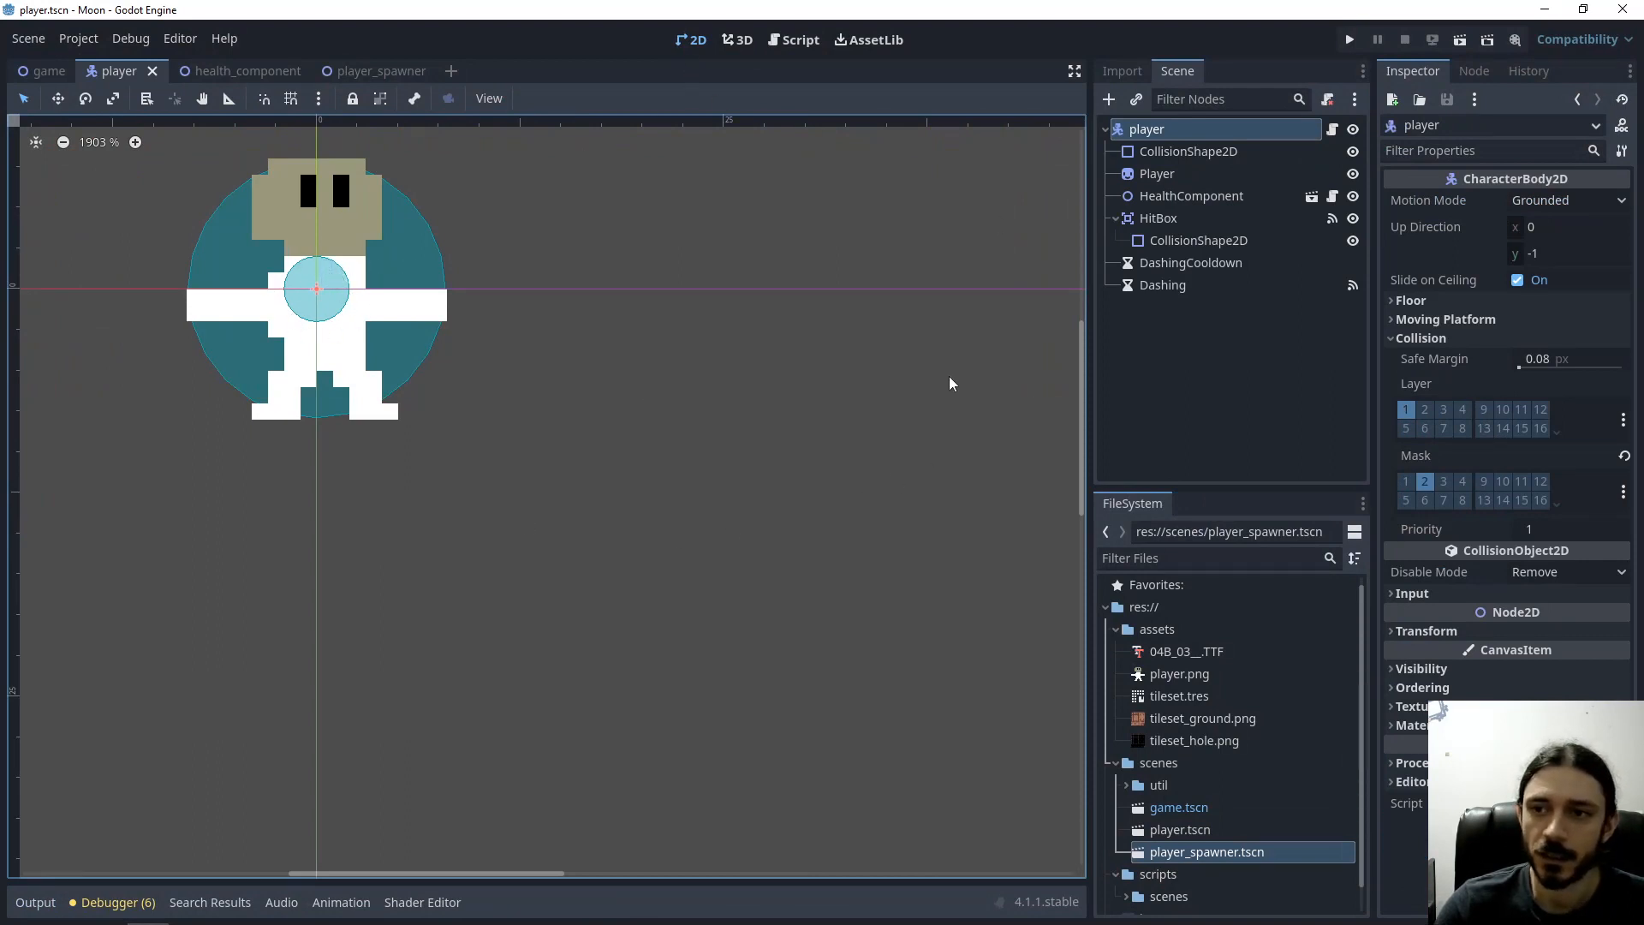
Enable the Hole bit in the HitBox collision mask and view its connected signals
{"action": "left_click", "coordinate": [1158, 218]}
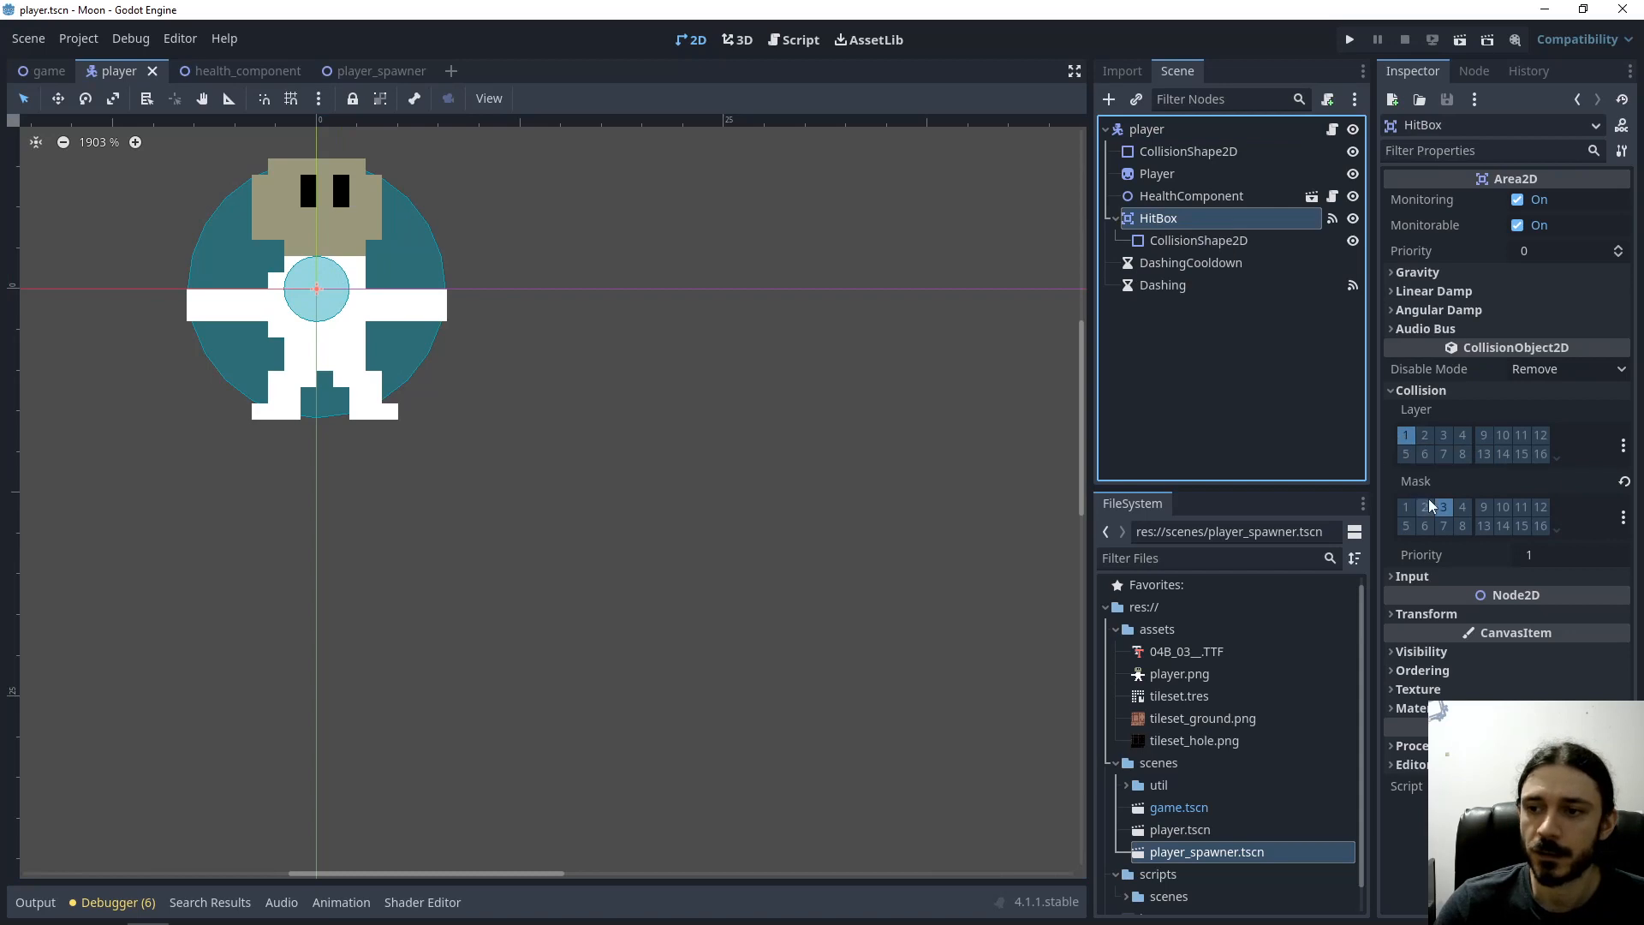
{"action": "mouse_move", "coordinate": [1442, 507]}
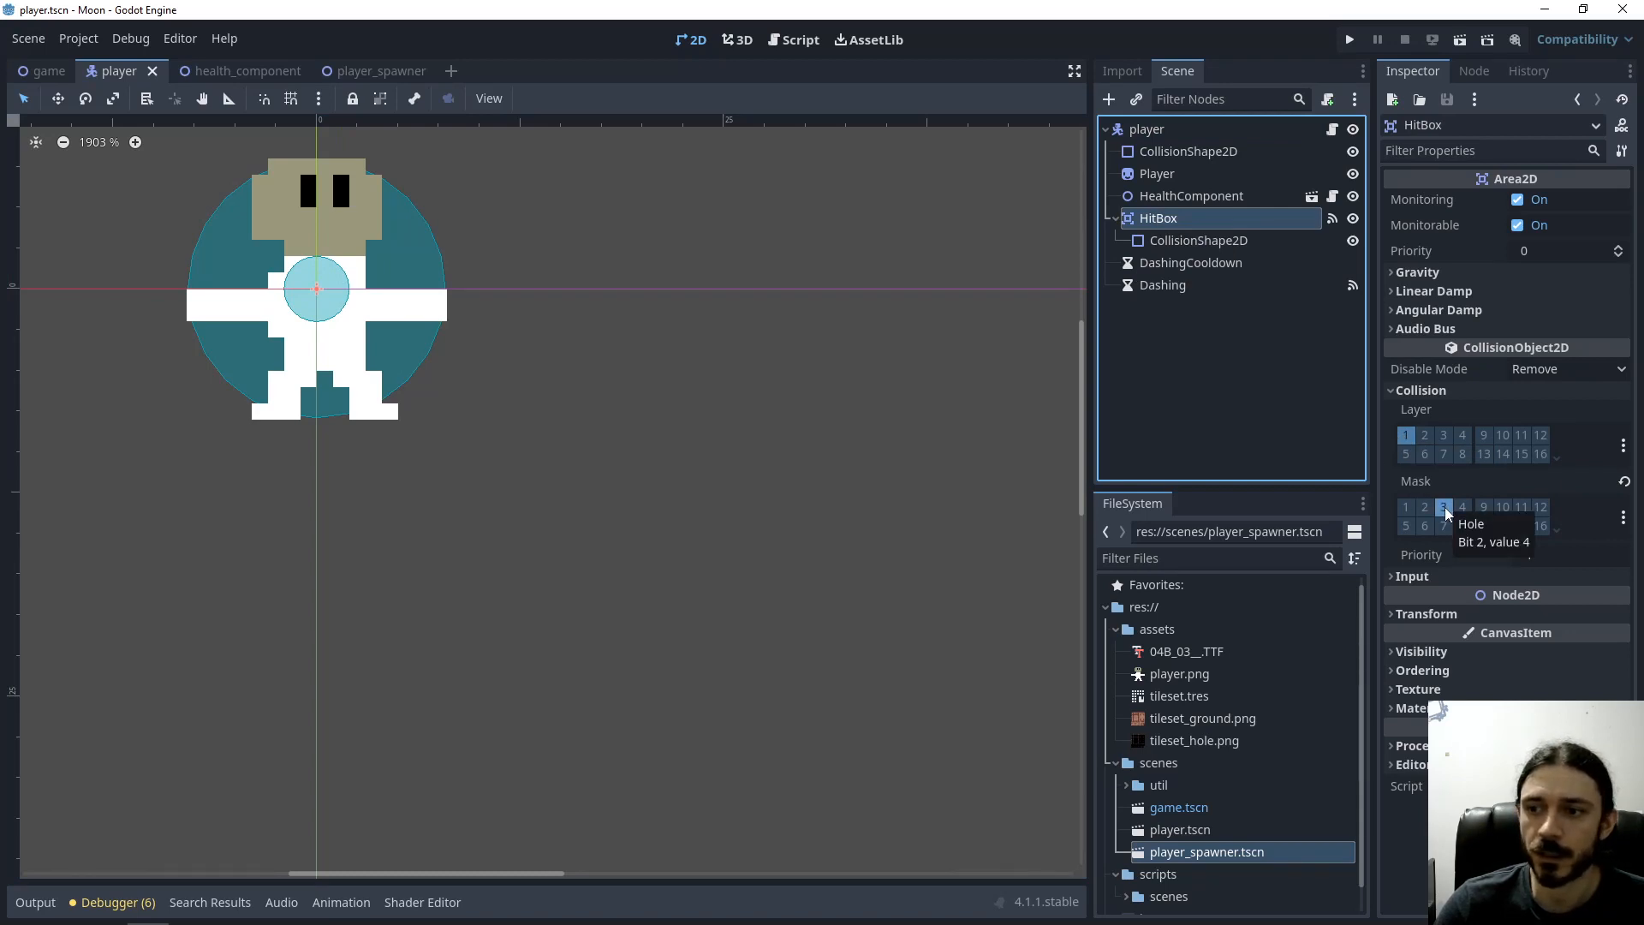
{"action": "left_click", "coordinate": [1441, 507]}
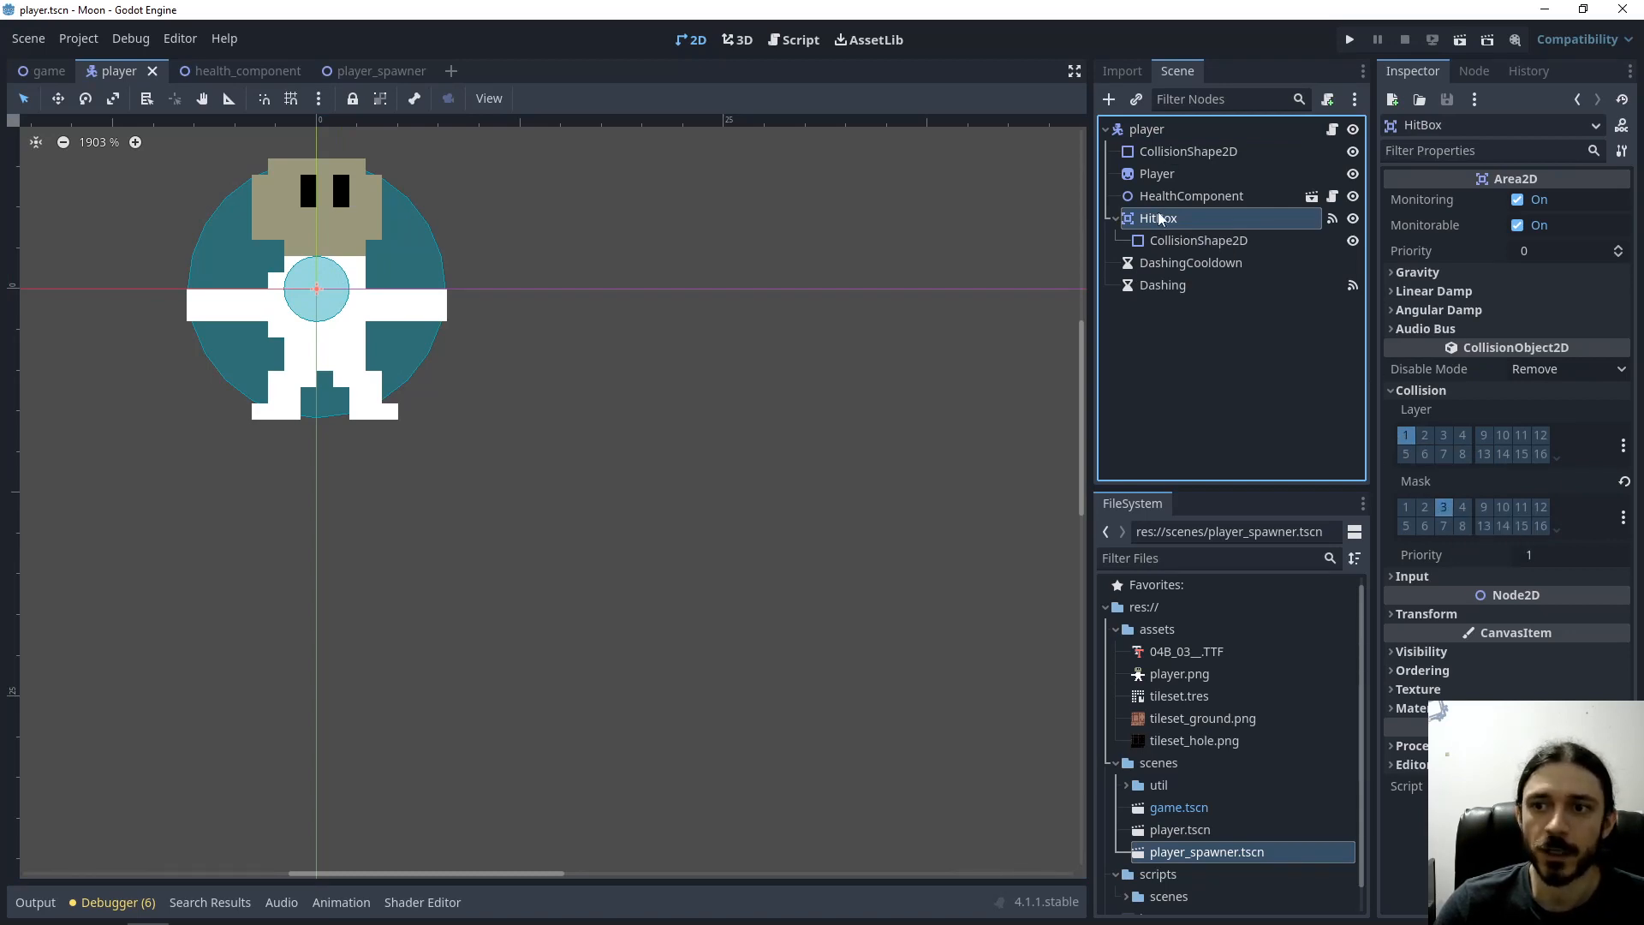
{"action": "mouse_move", "coordinate": [1159, 218]}
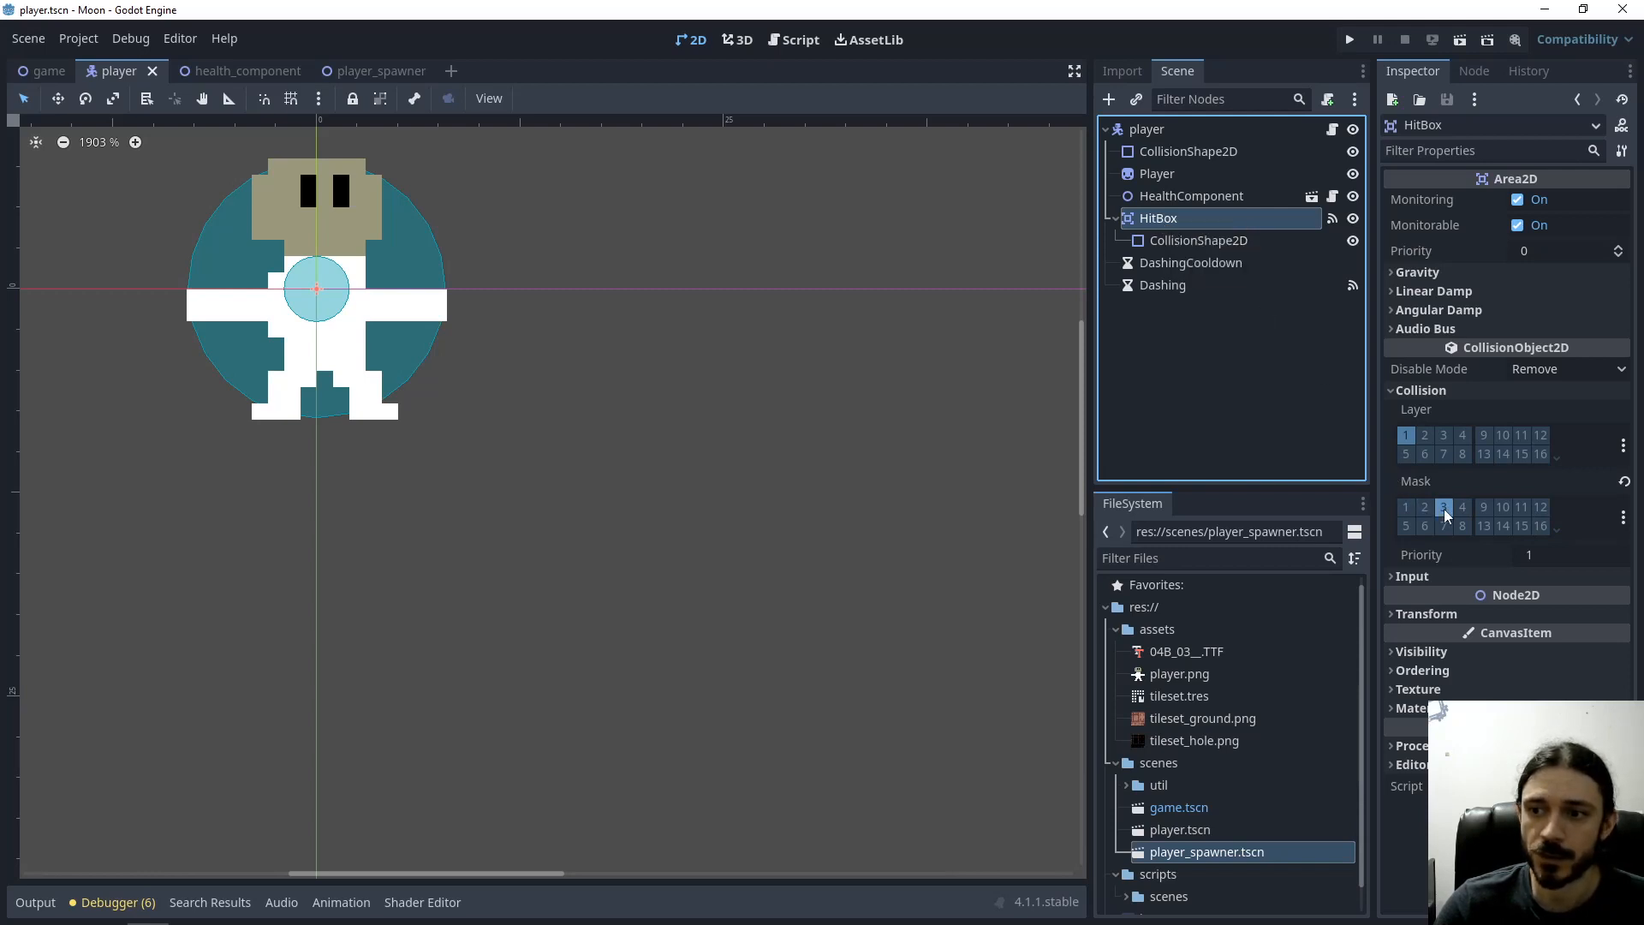
{"action": "mouse_move", "coordinate": [1443, 507]}
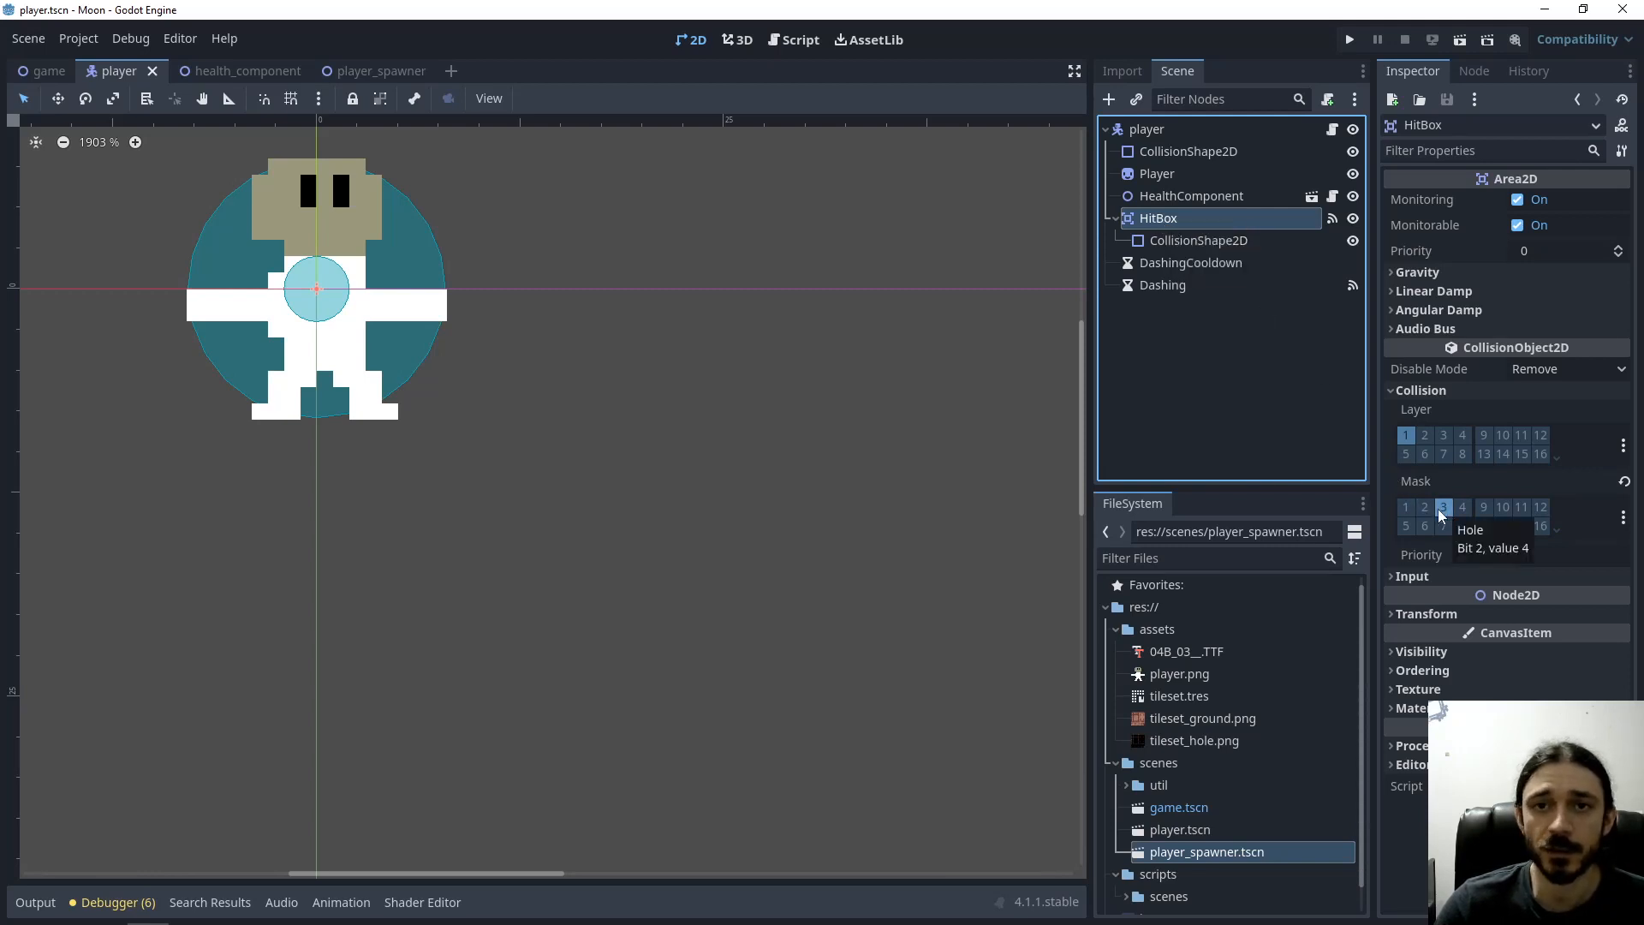
{"action": "left_click", "coordinate": [1473, 70]}
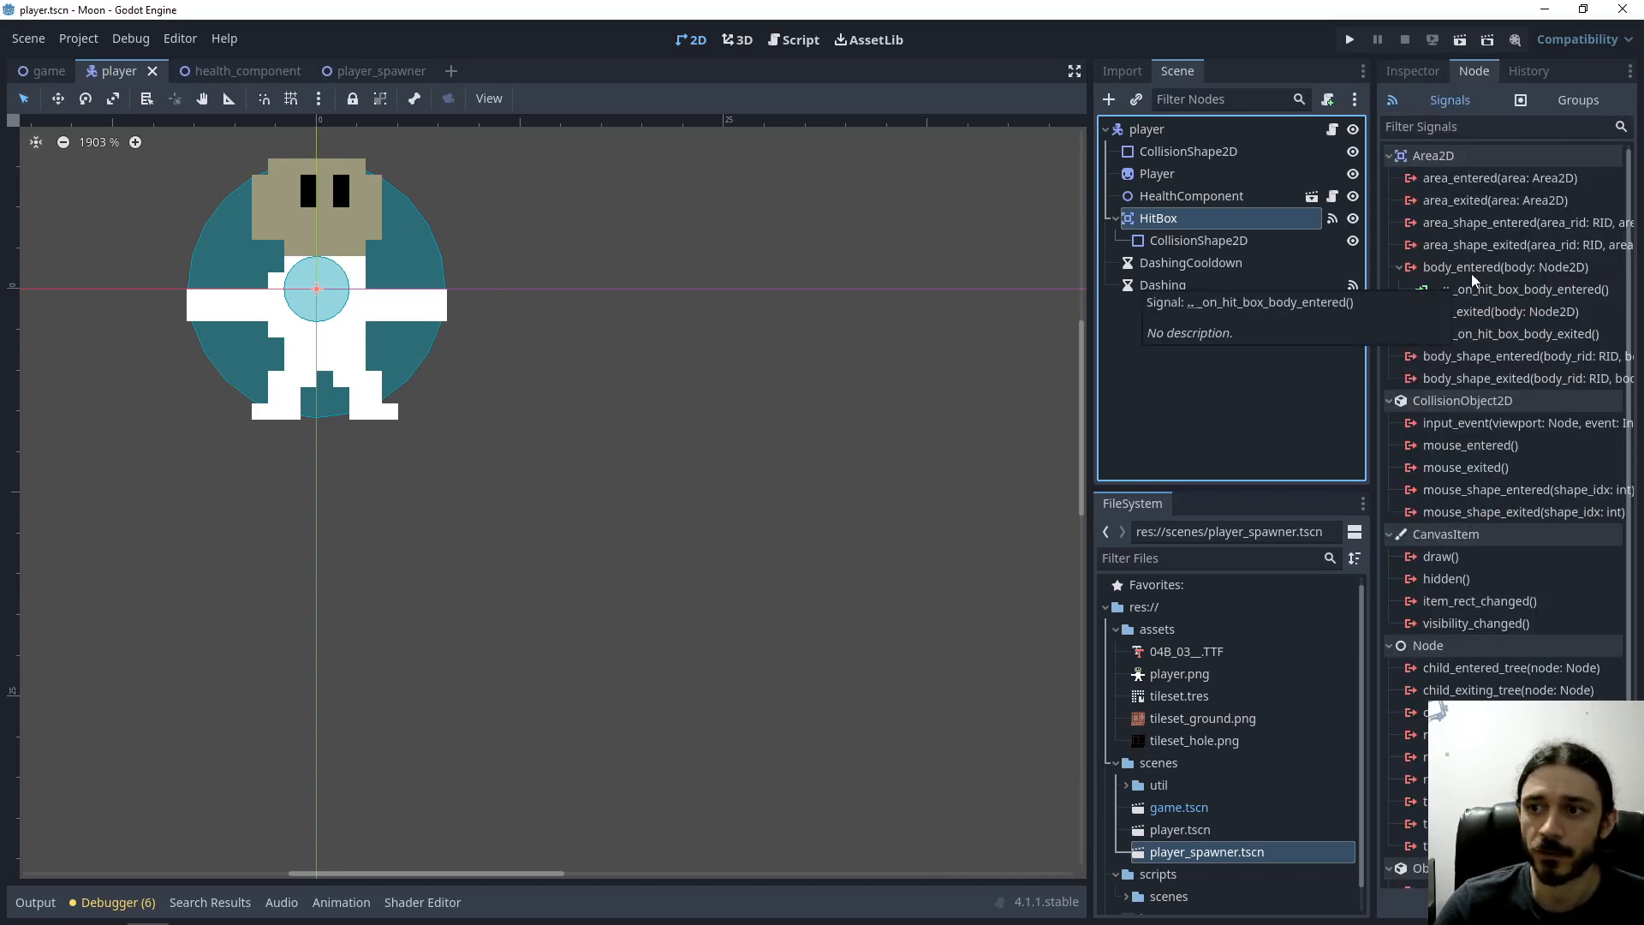
Jump from body_entered to _on_hit_box_body_entered and highlight the inside_hole lines in player.gd
{"action": "left_click", "coordinate": [1505, 267]}
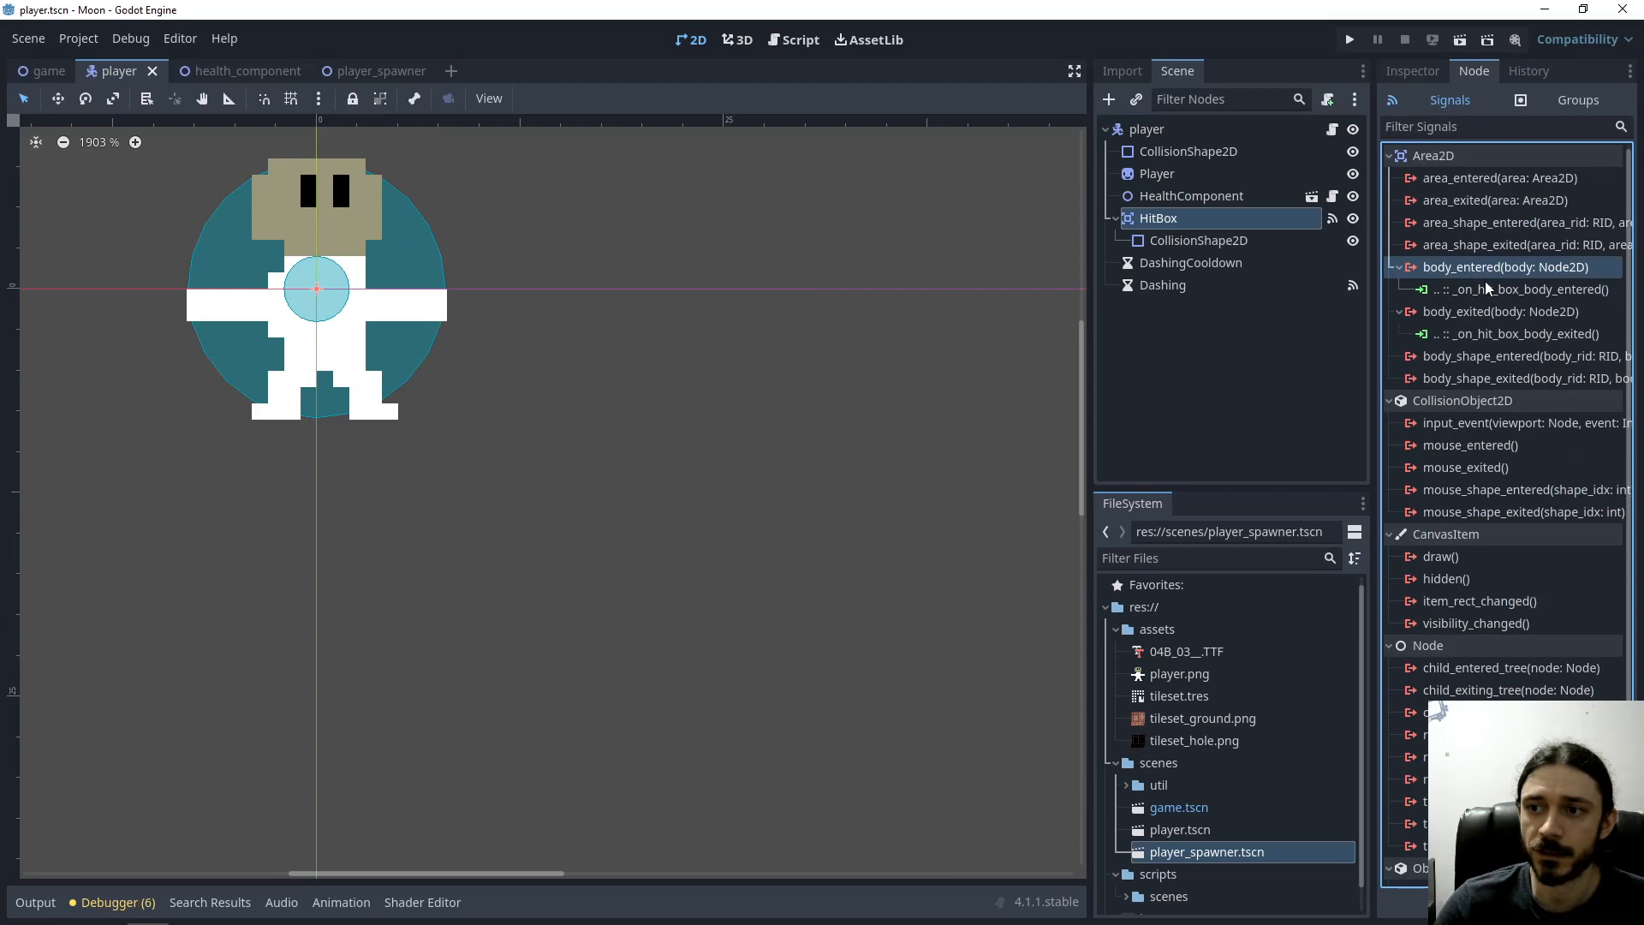
{"action": "double_click", "coordinate": [1515, 288]}
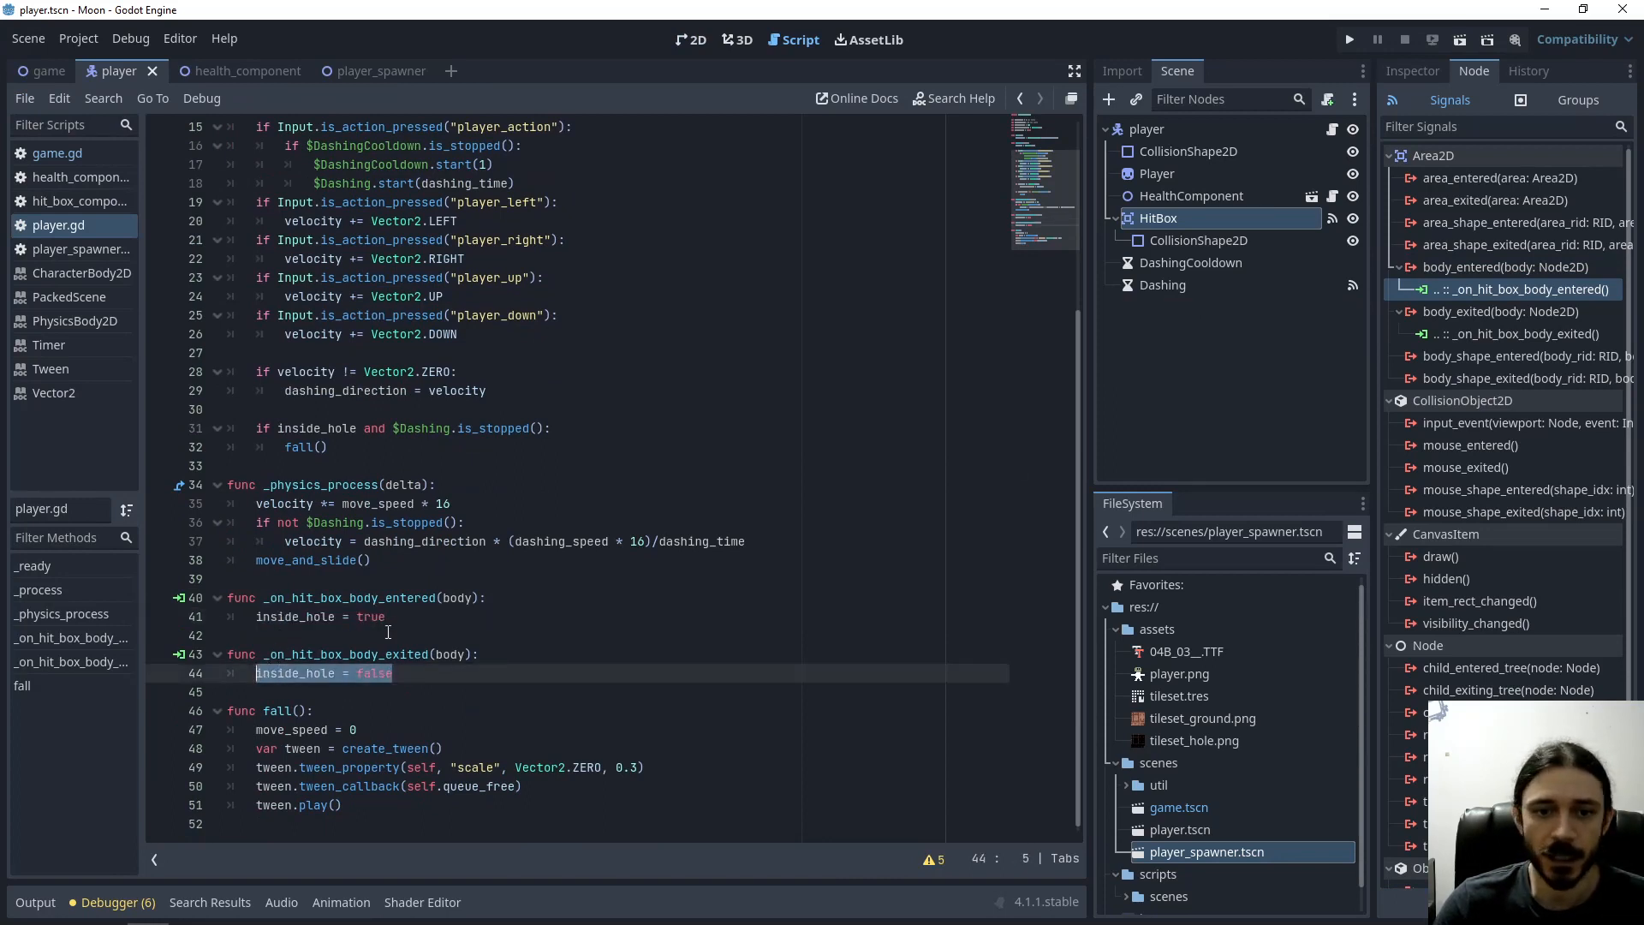
{"action": "double_click", "coordinate": [295, 617]}
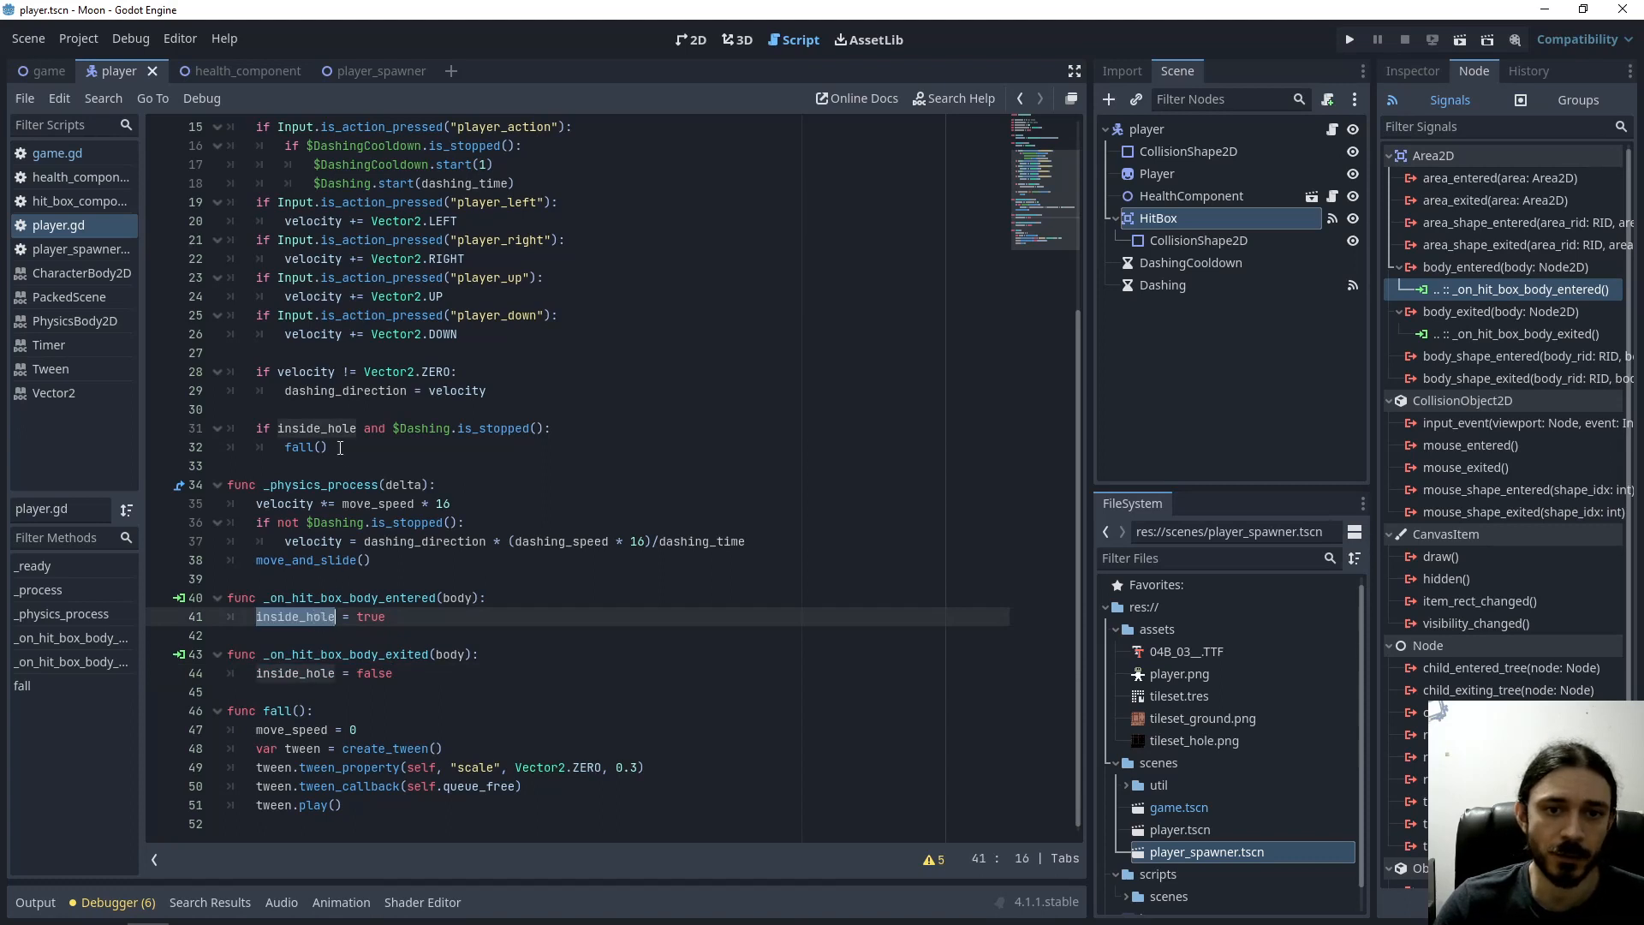
{"action": "double_click", "coordinate": [305, 447]}
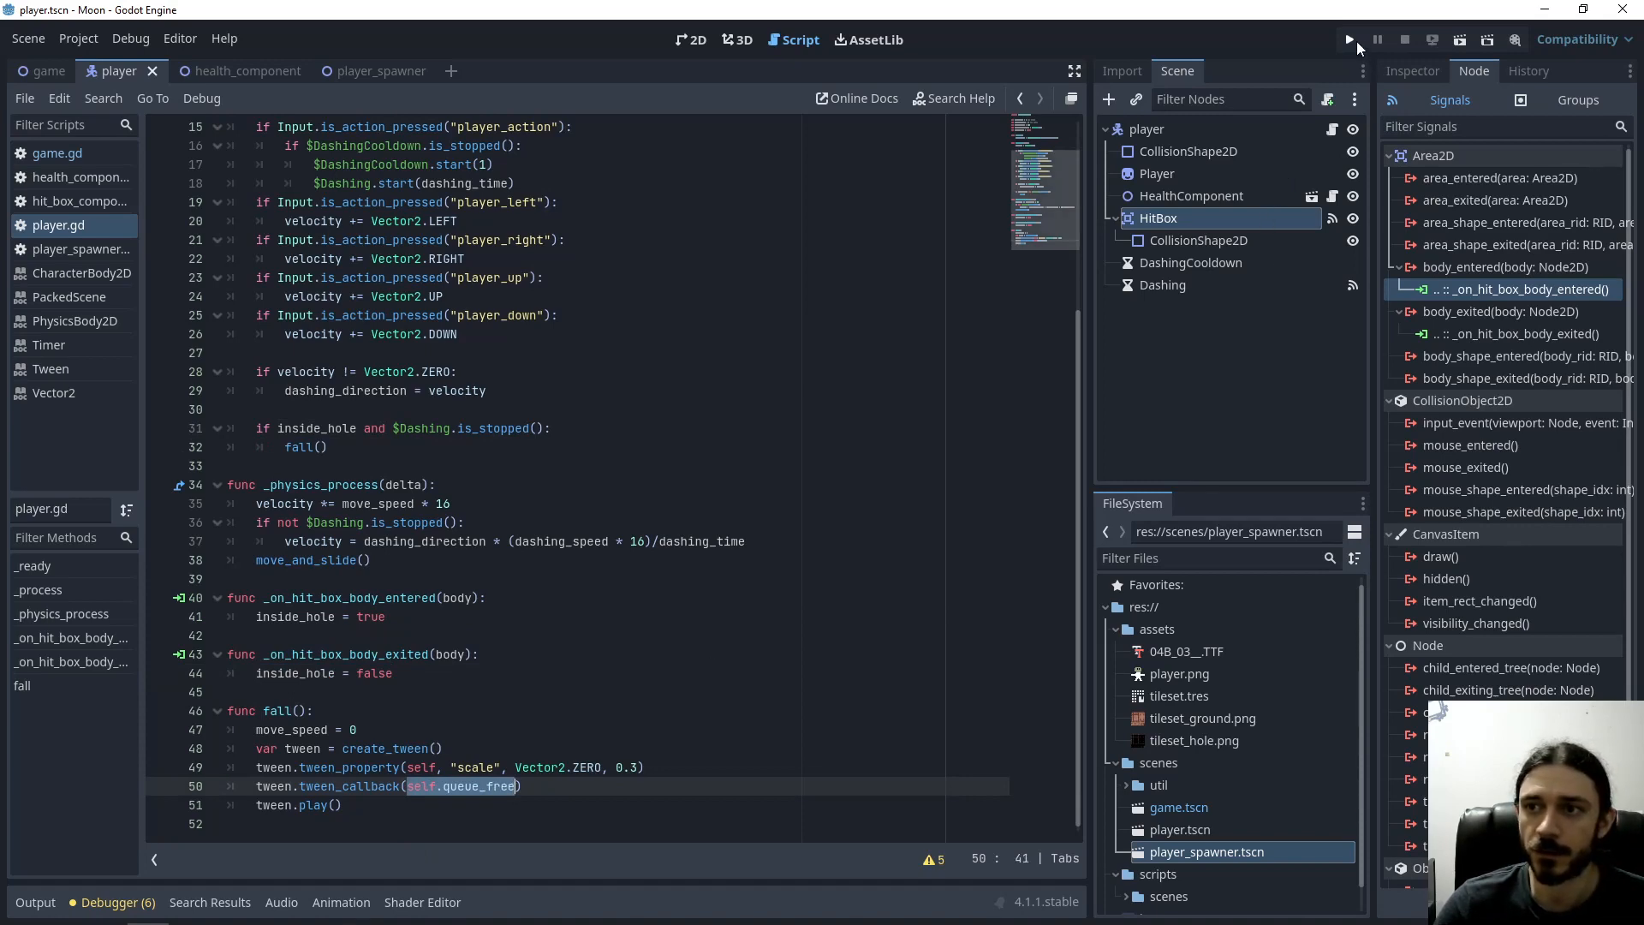
Run the game to test falling into the holes, then close it
{"action": "left_click", "coordinate": [1349, 39]}
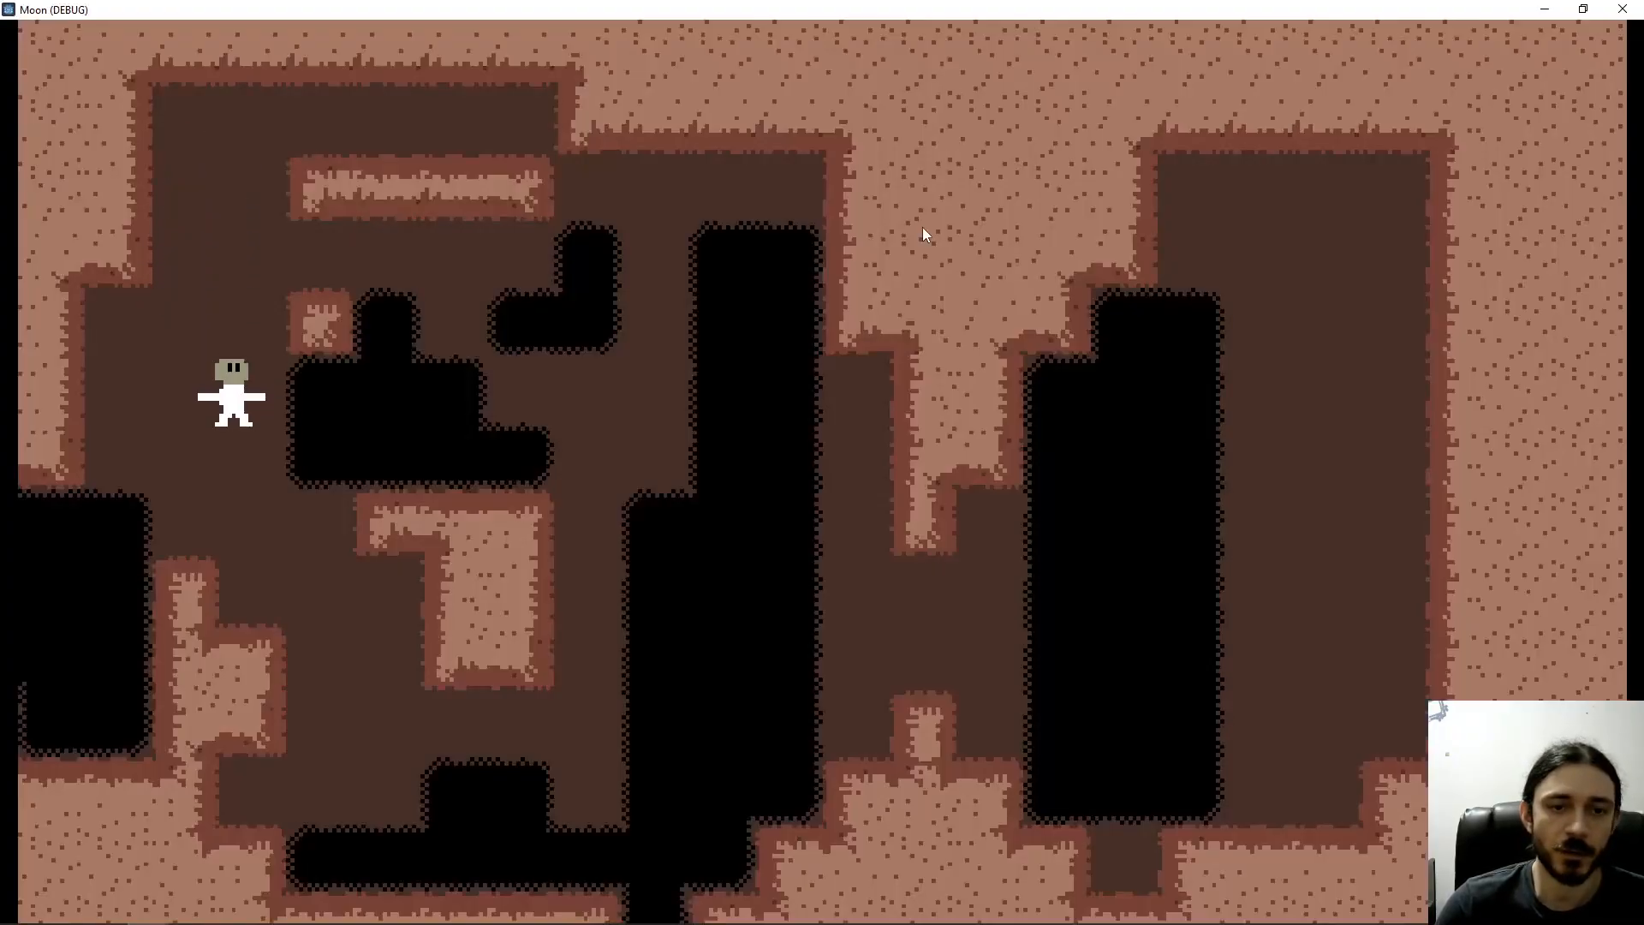
{"action": "mouse_move", "coordinate": [1623, 10]}
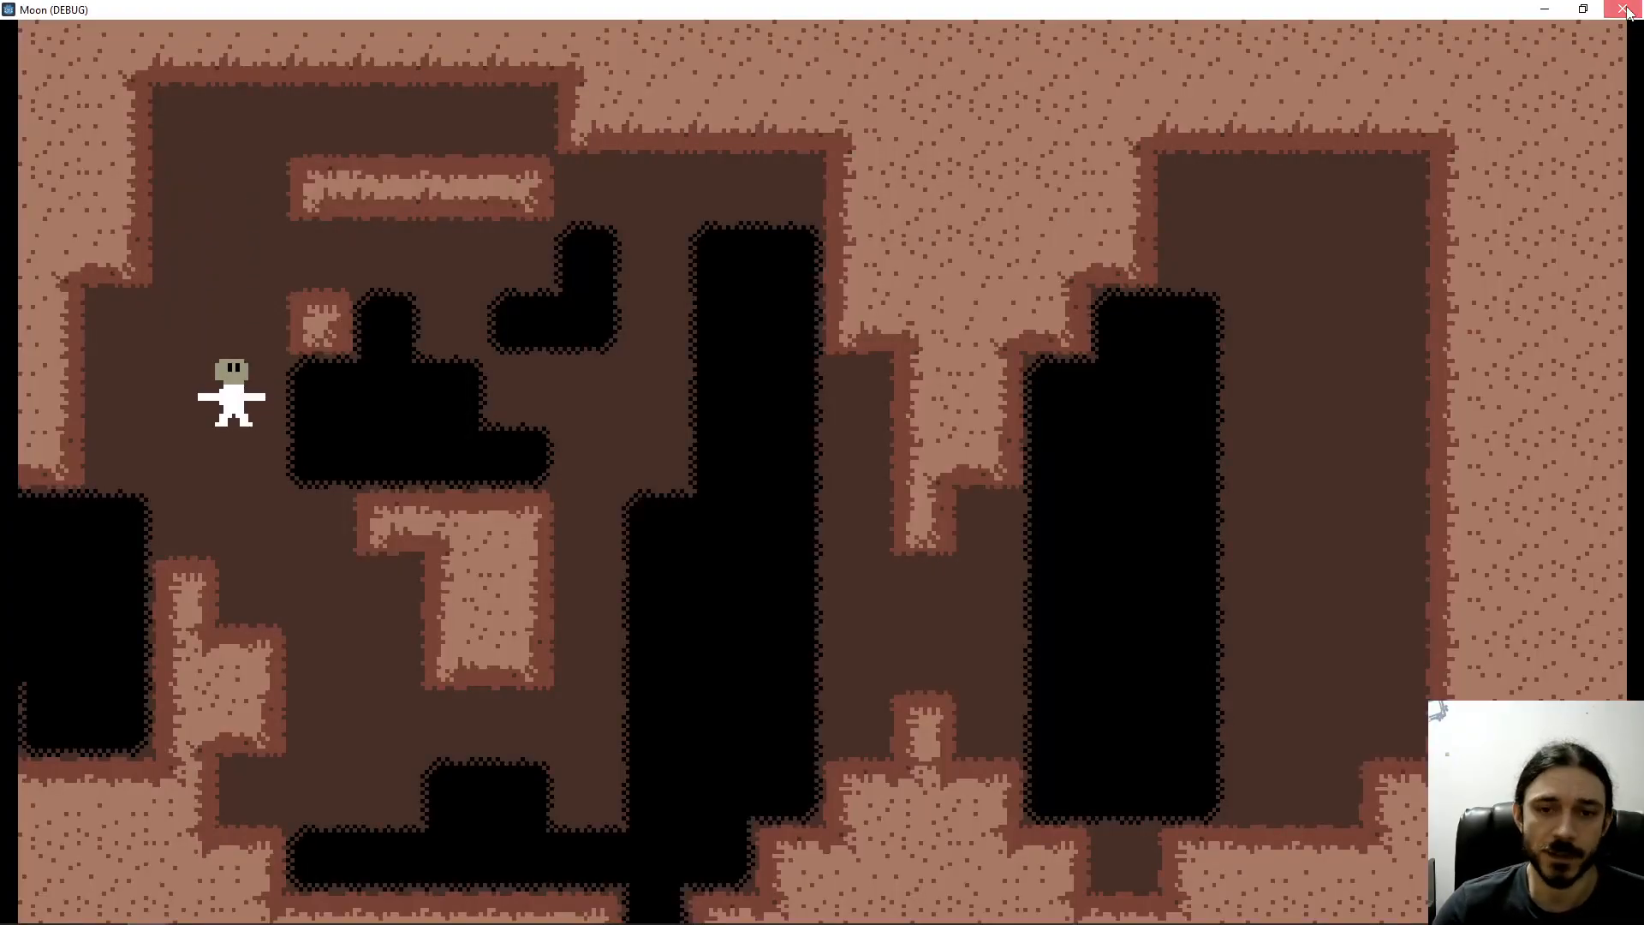
{"action": "left_click", "coordinate": [1627, 10]}
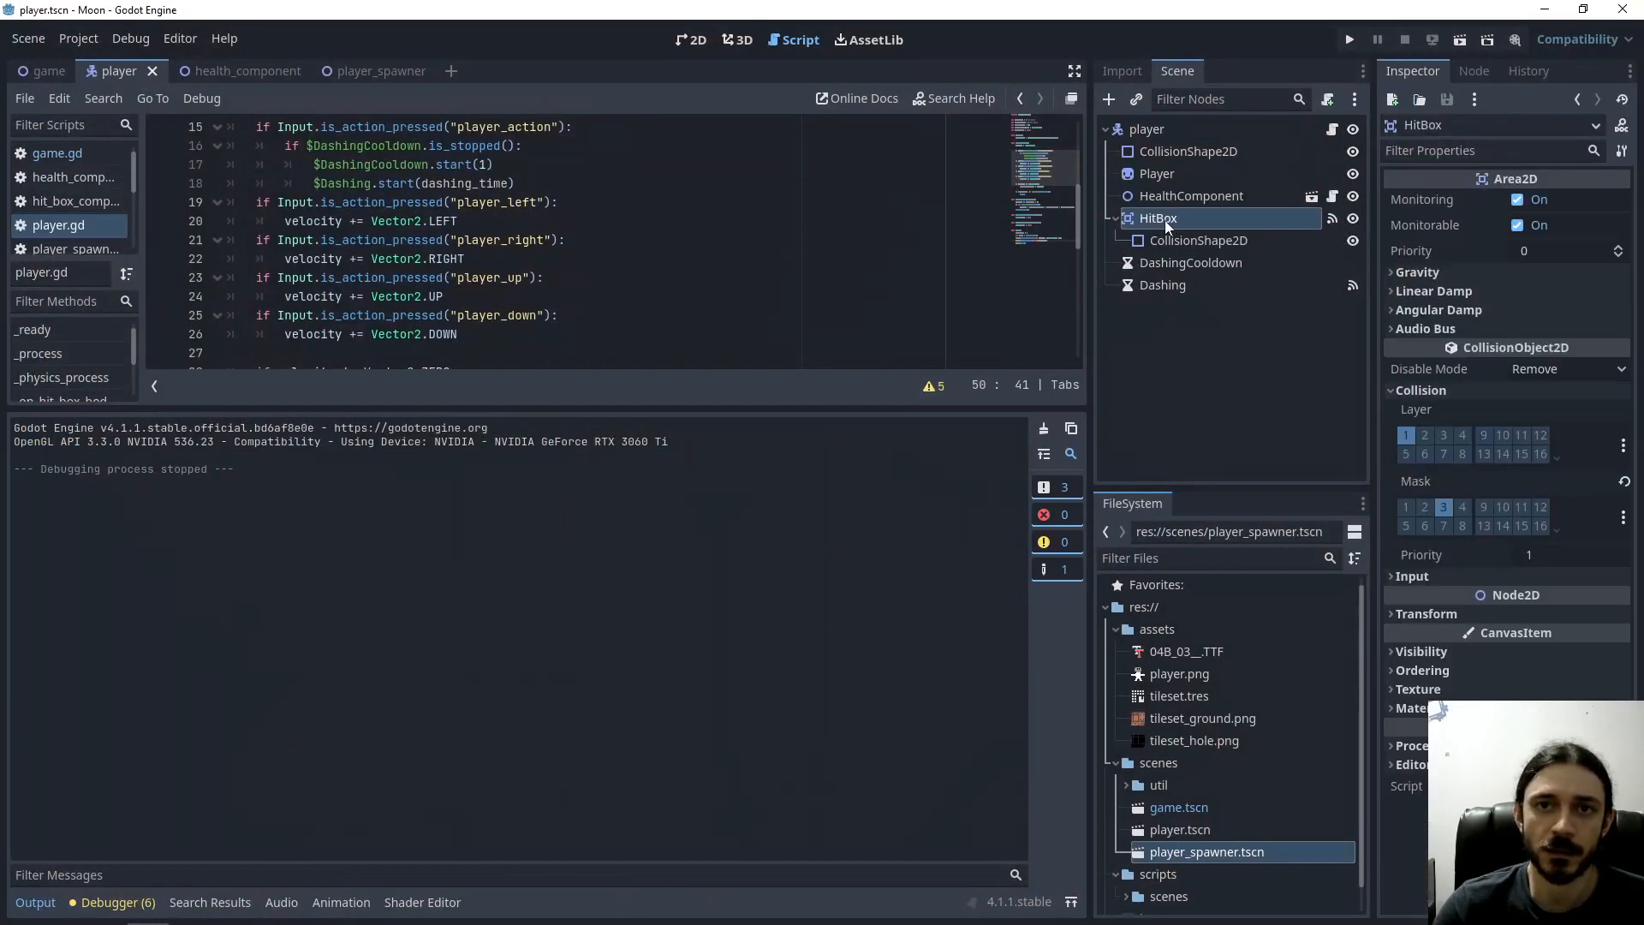
{"action": "mouse_move", "coordinate": [1158, 217]}
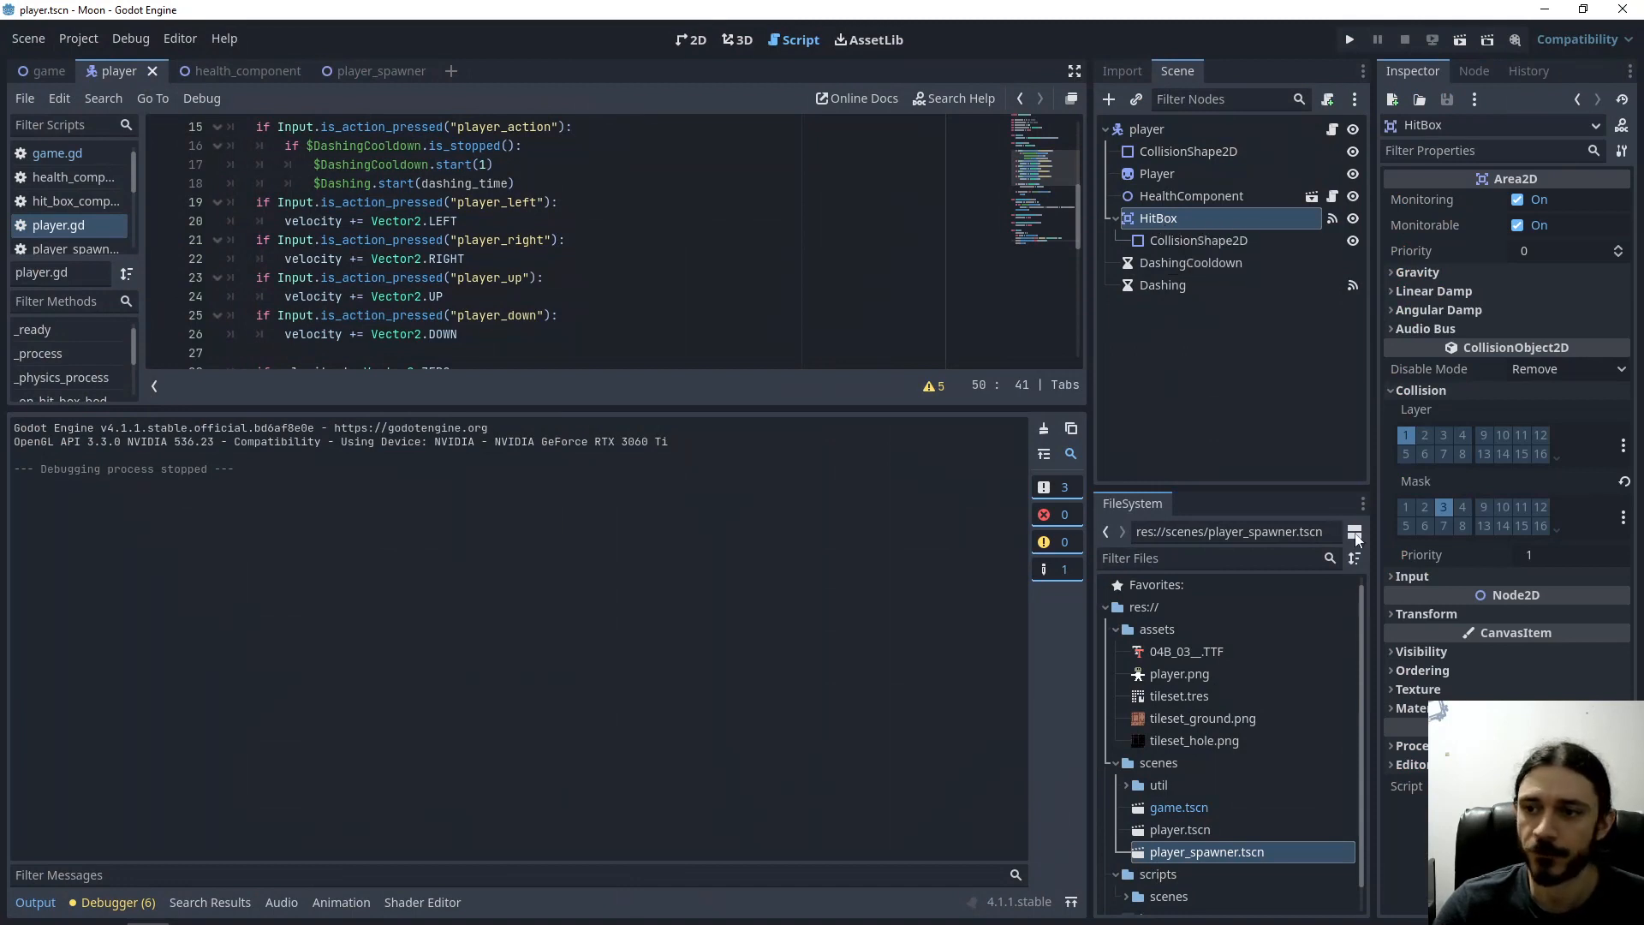
{"action": "mouse_move", "coordinate": [1460, 507]}
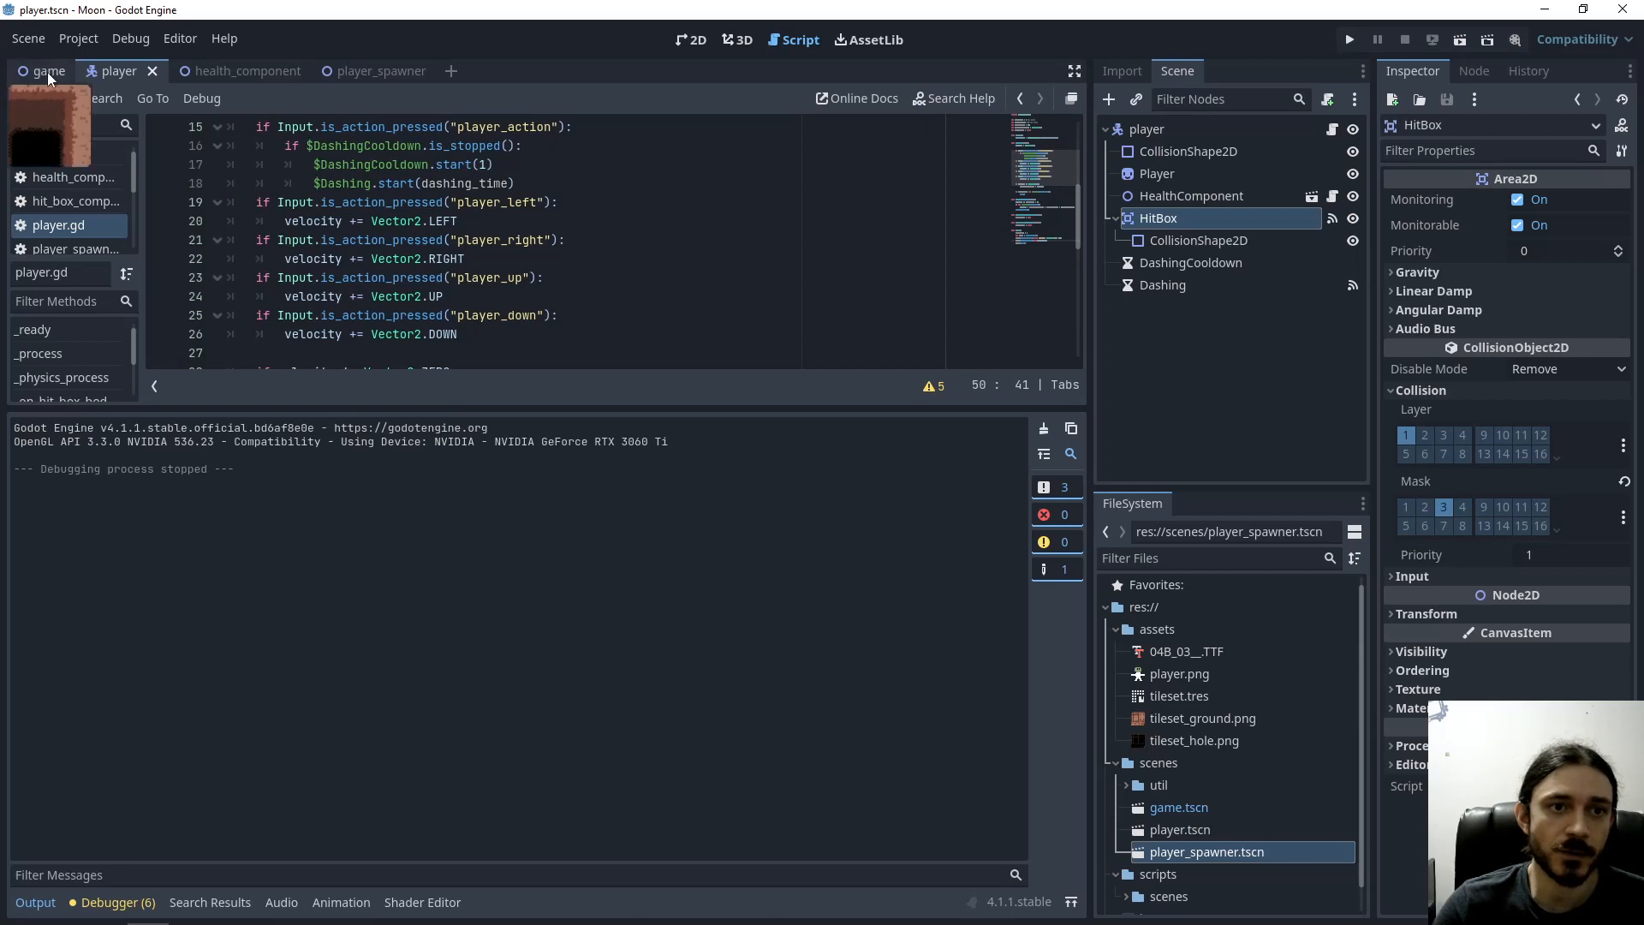
Switch to the game scene and list the hole tileset's paintable properties for physics layer 1
{"action": "left_click", "coordinate": [46, 70]}
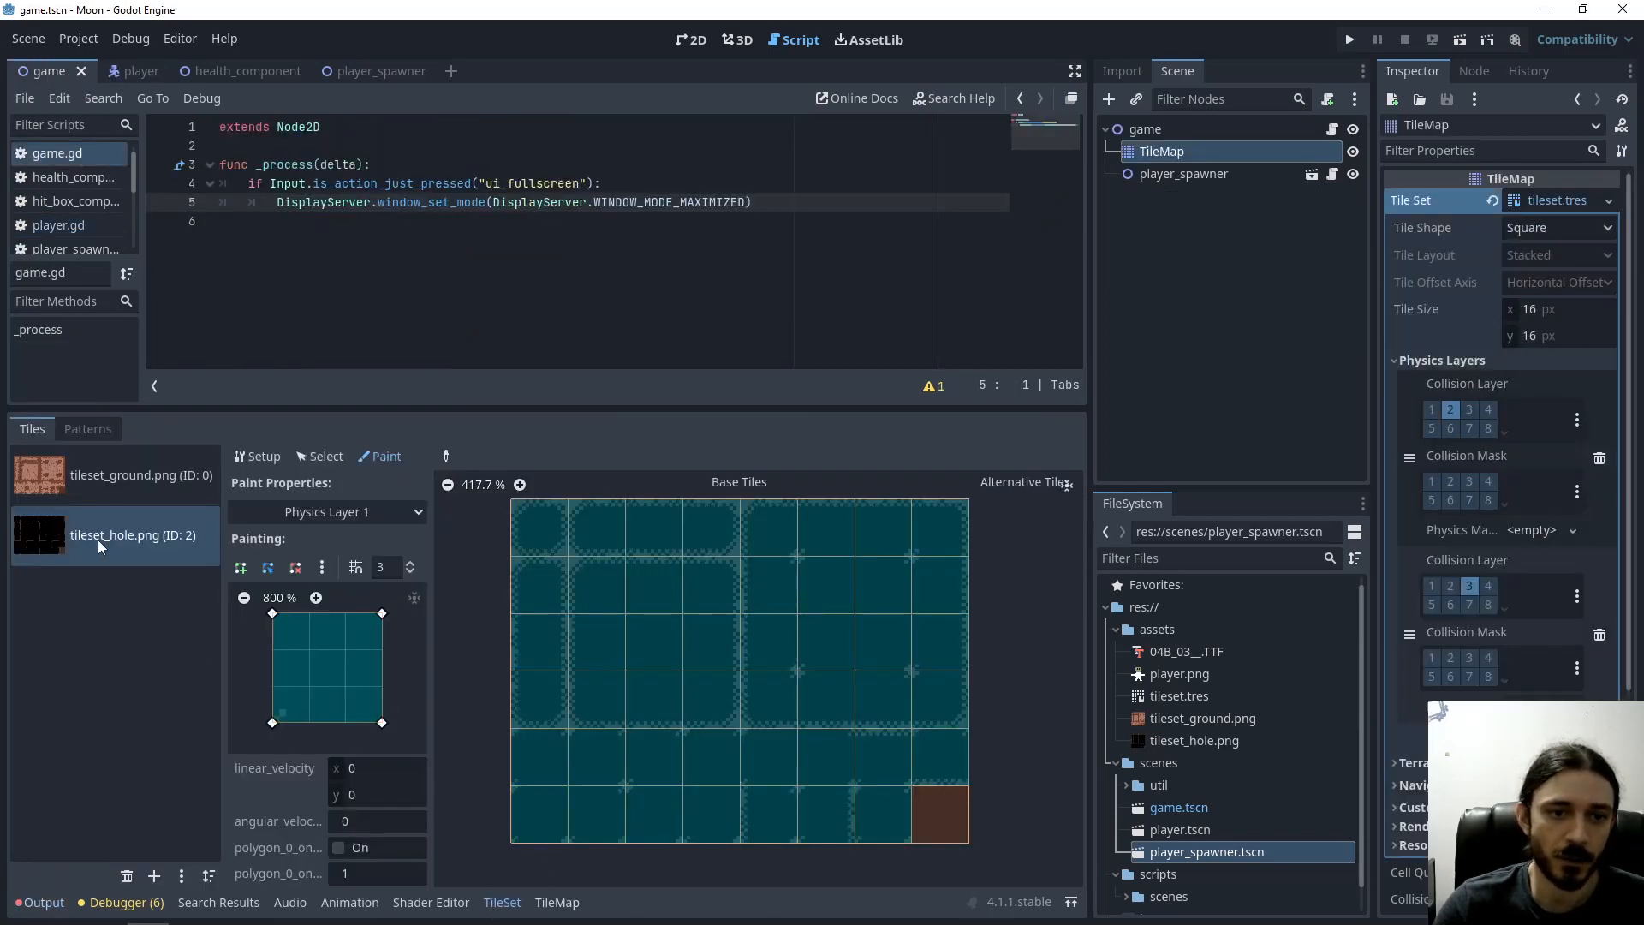
{"action": "left_click", "coordinate": [326, 512]}
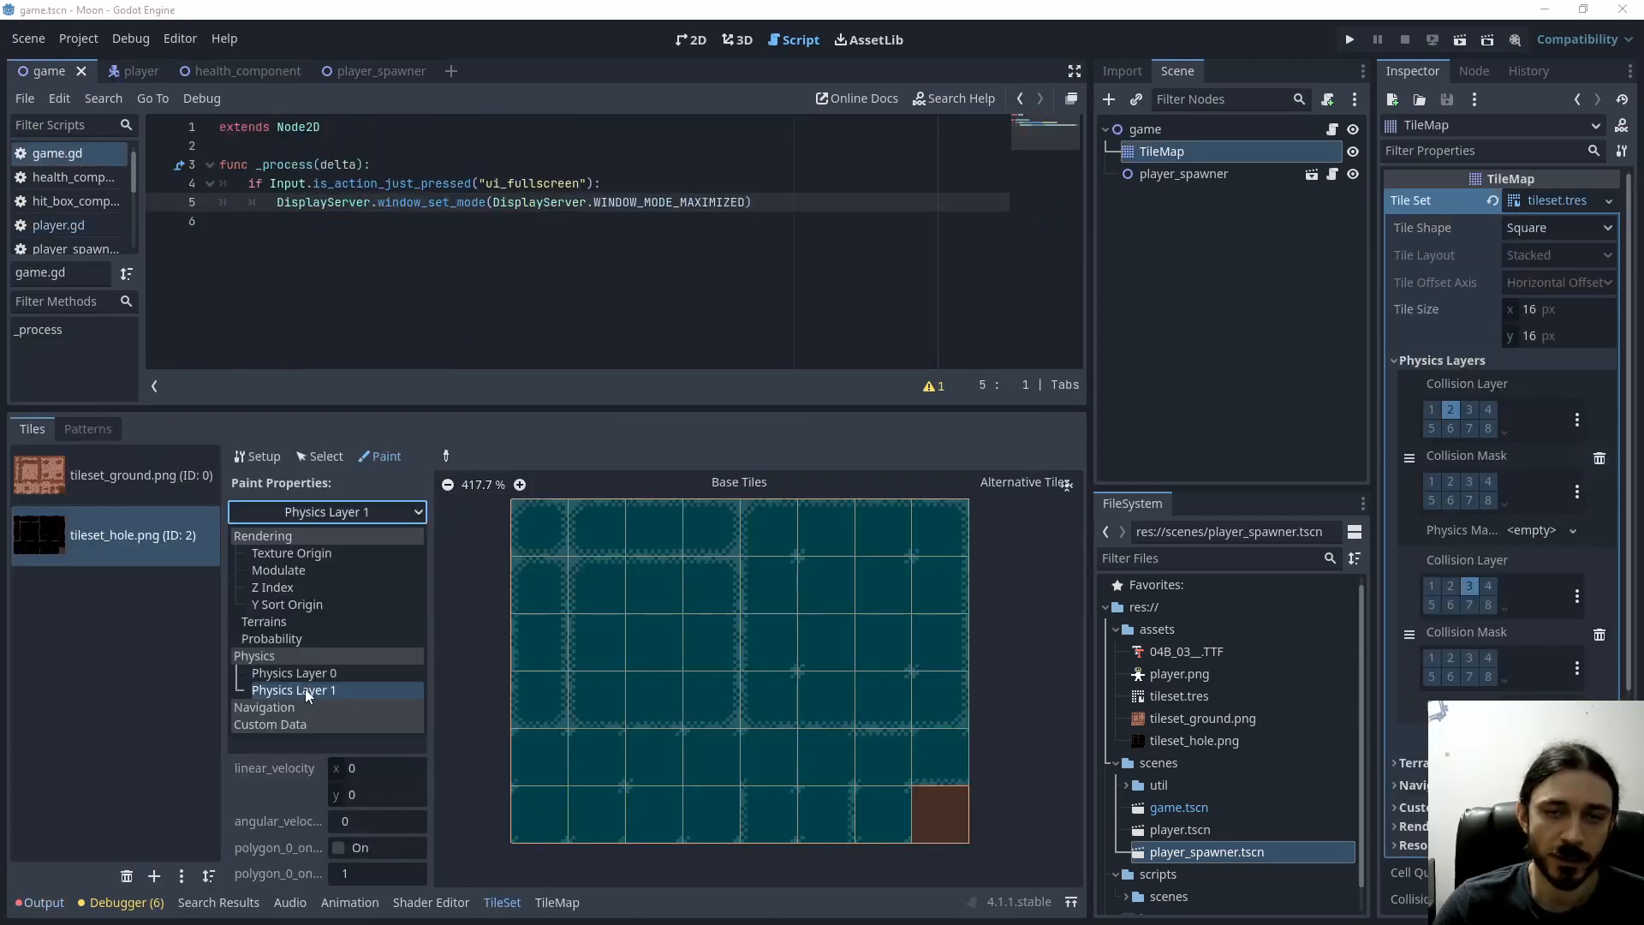
{"action": "mouse_move", "coordinate": [396, 334]}
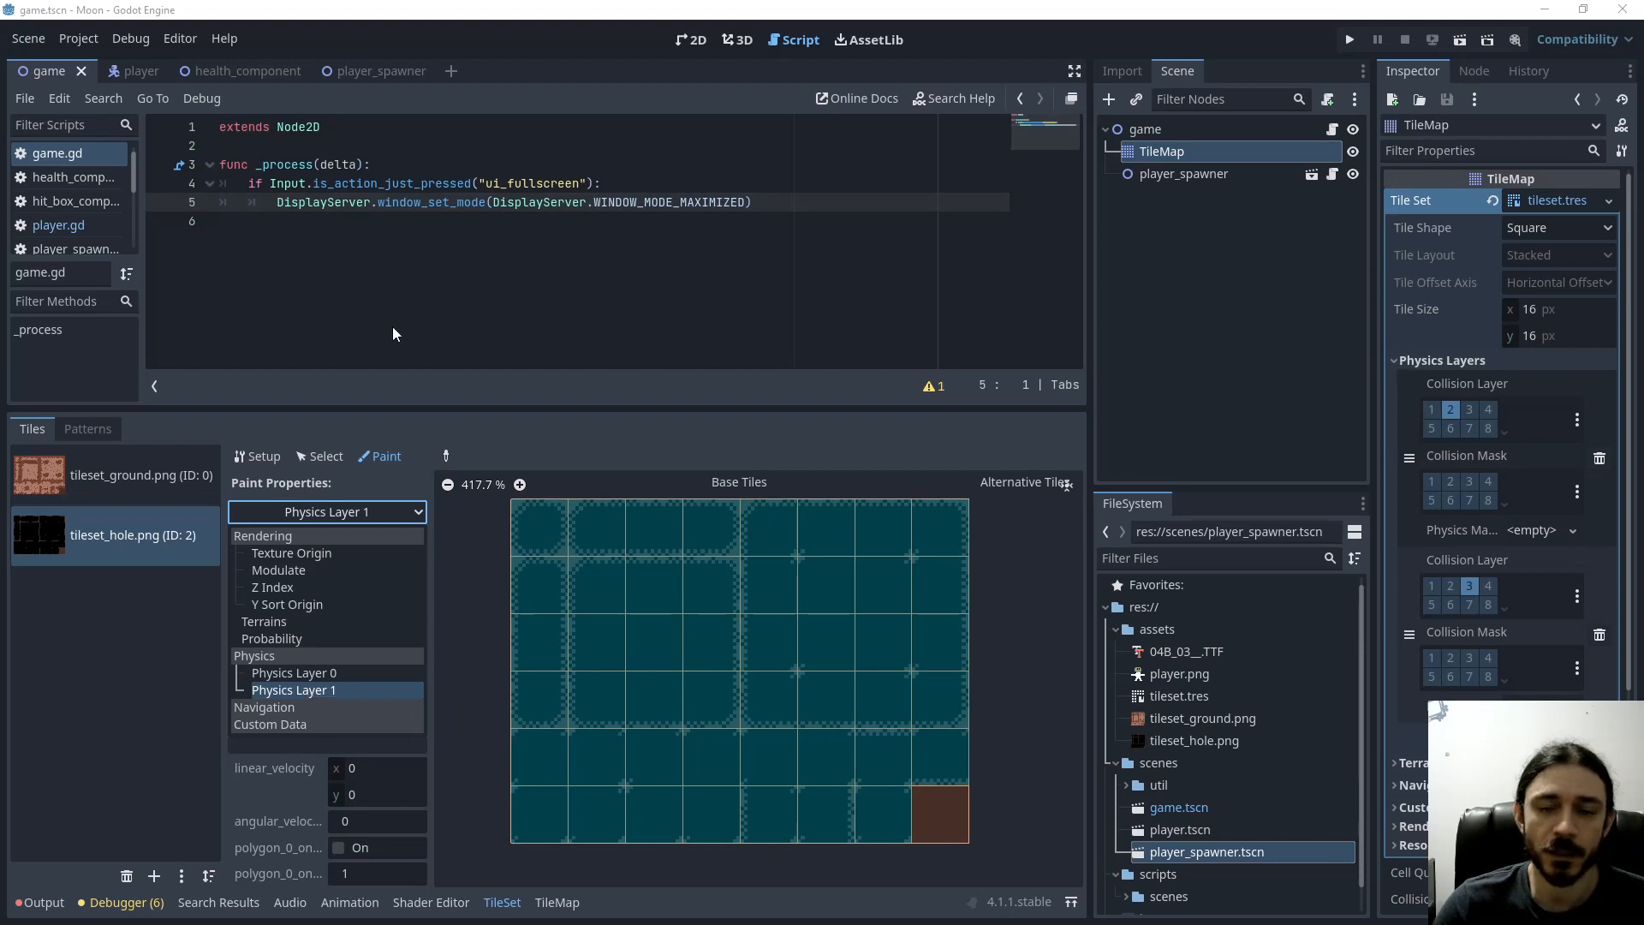